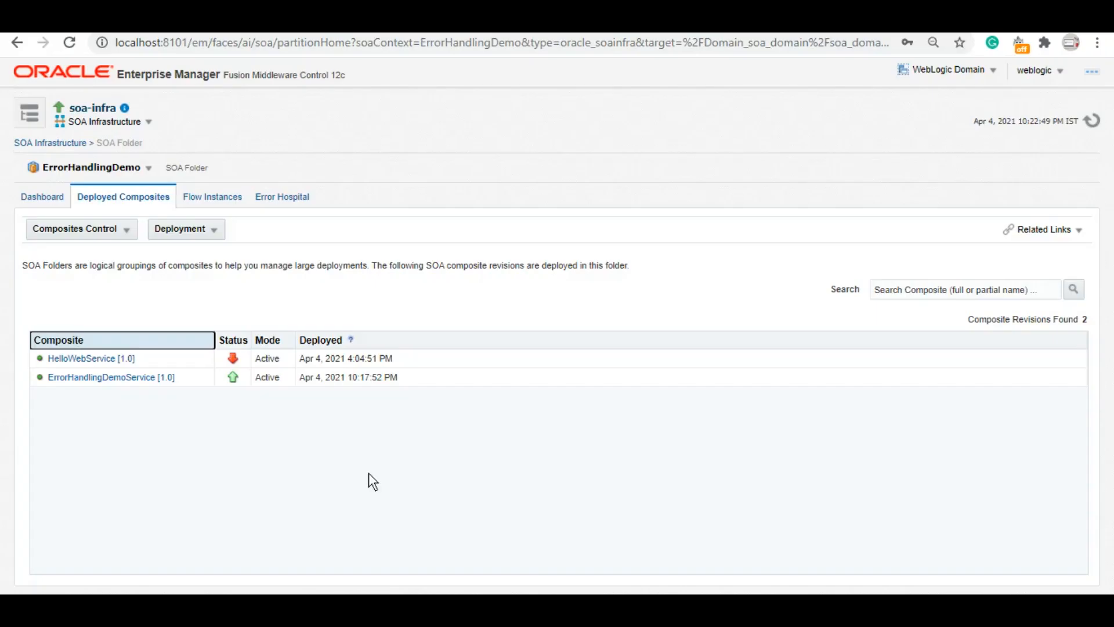
mouse_move(164, 395)
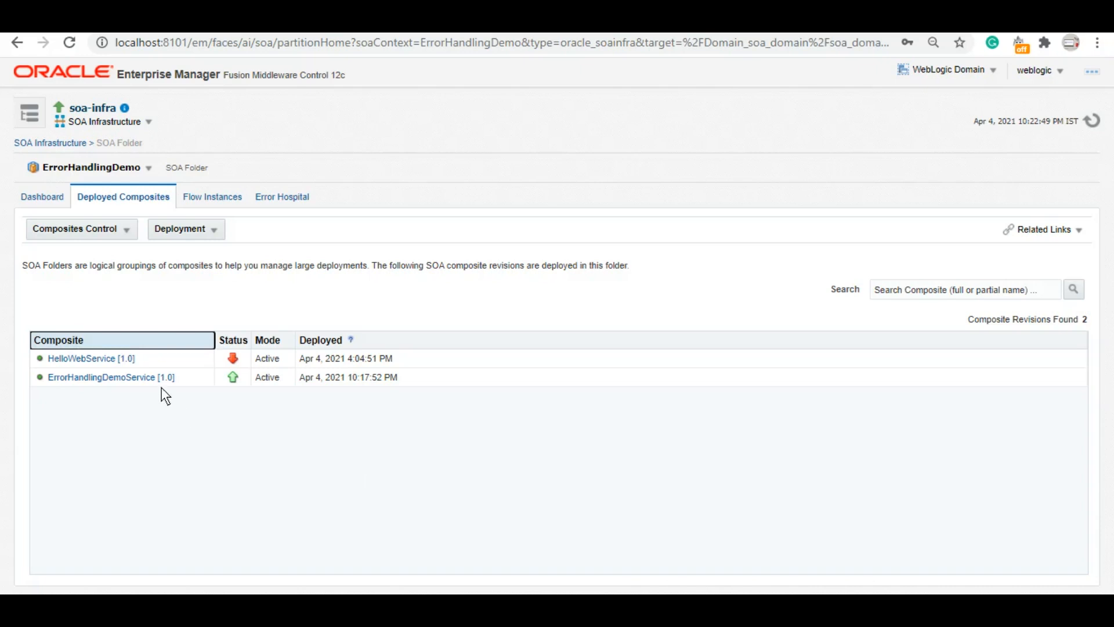
mouse_move(199, 389)
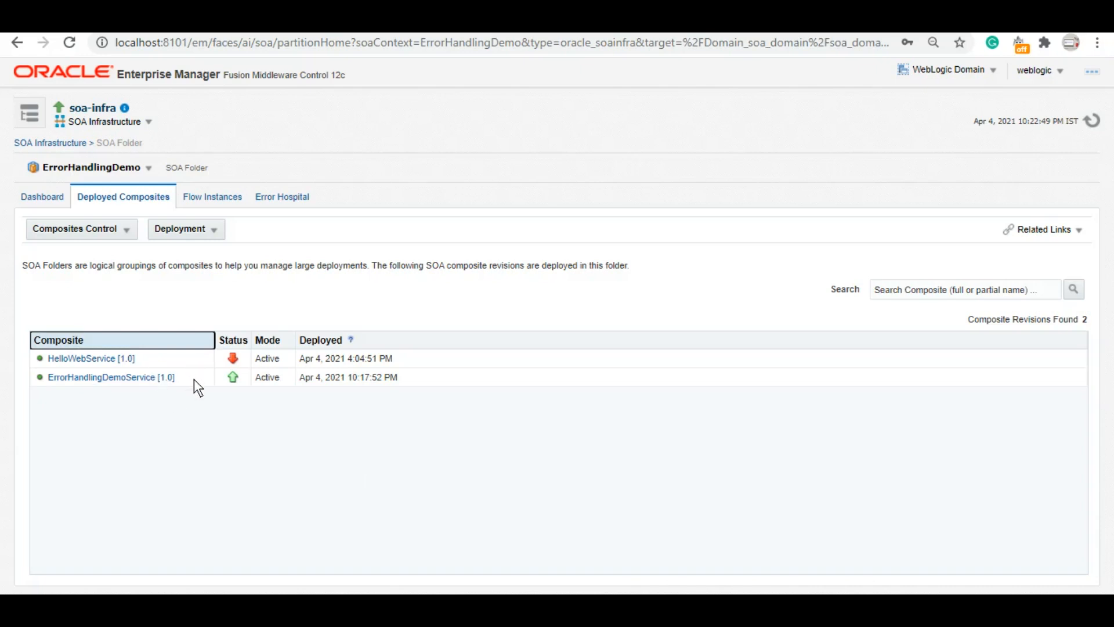
mouse_move(373, 477)
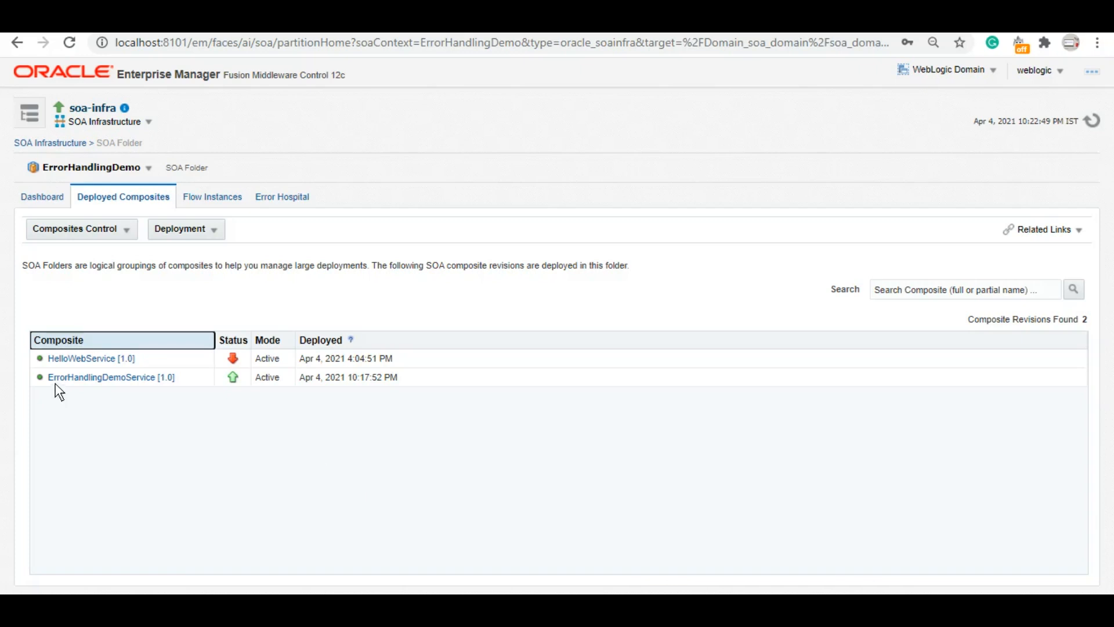
mouse_move(190, 387)
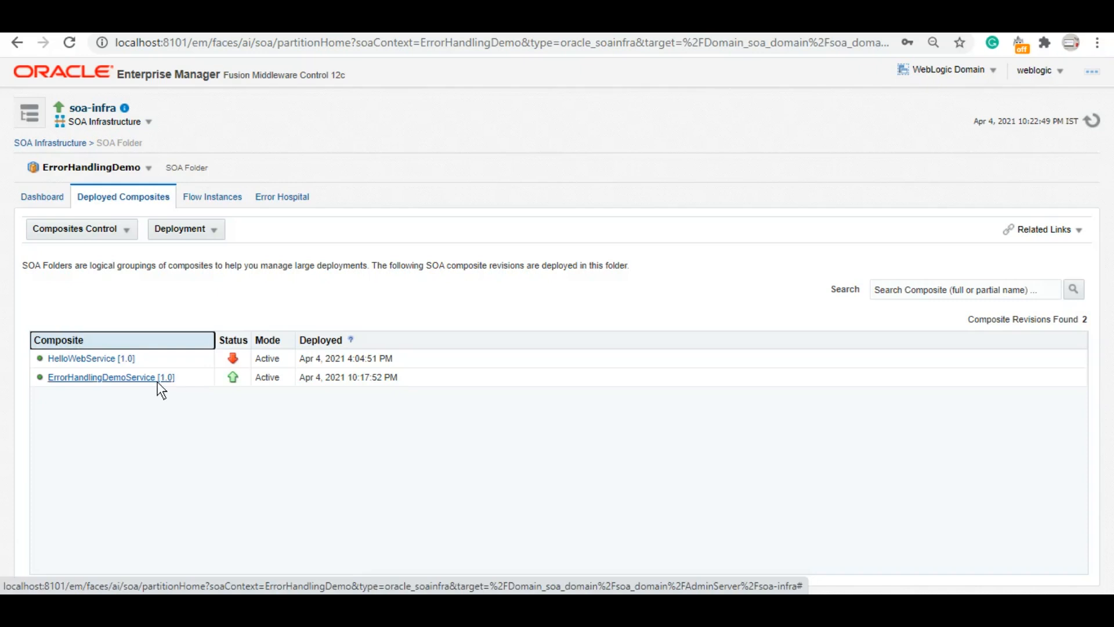
mouse_move(107, 364)
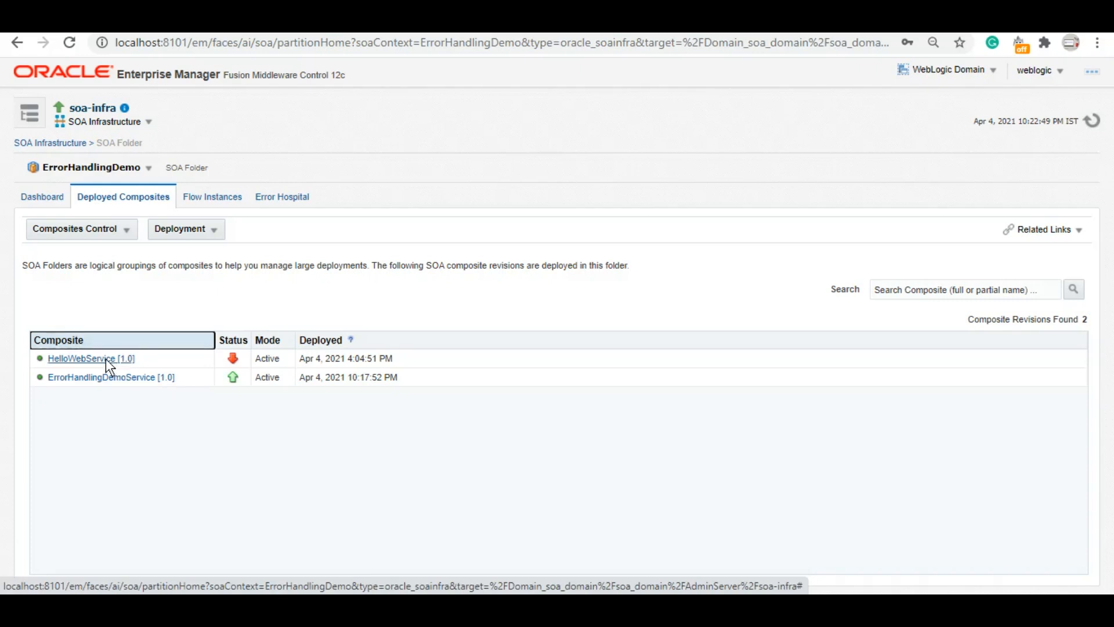
mouse_move(238, 364)
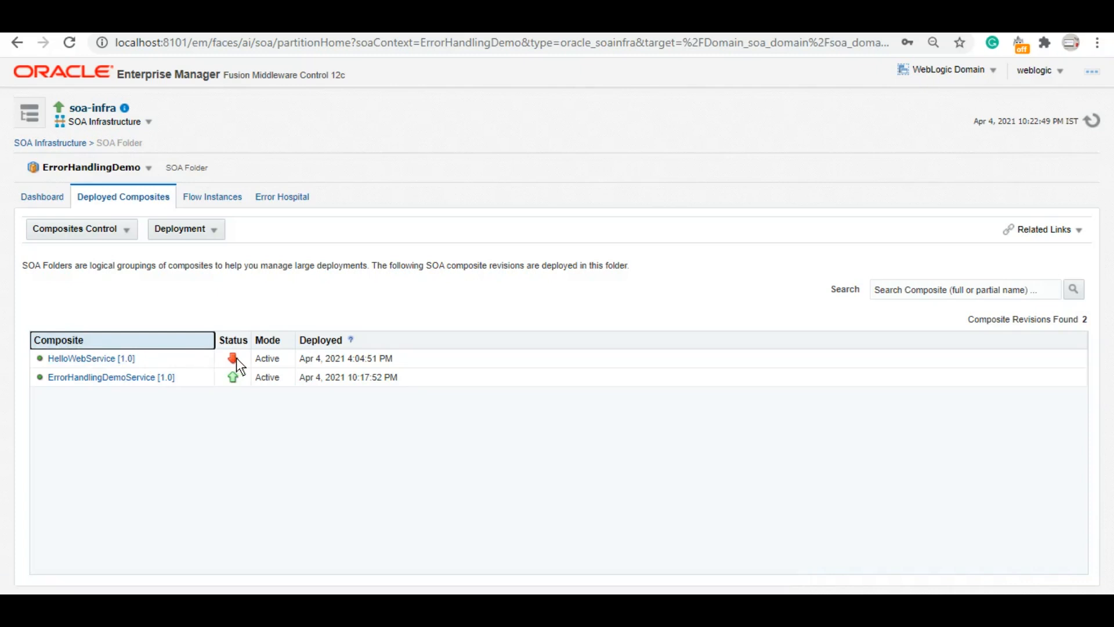
mouse_move(234, 377)
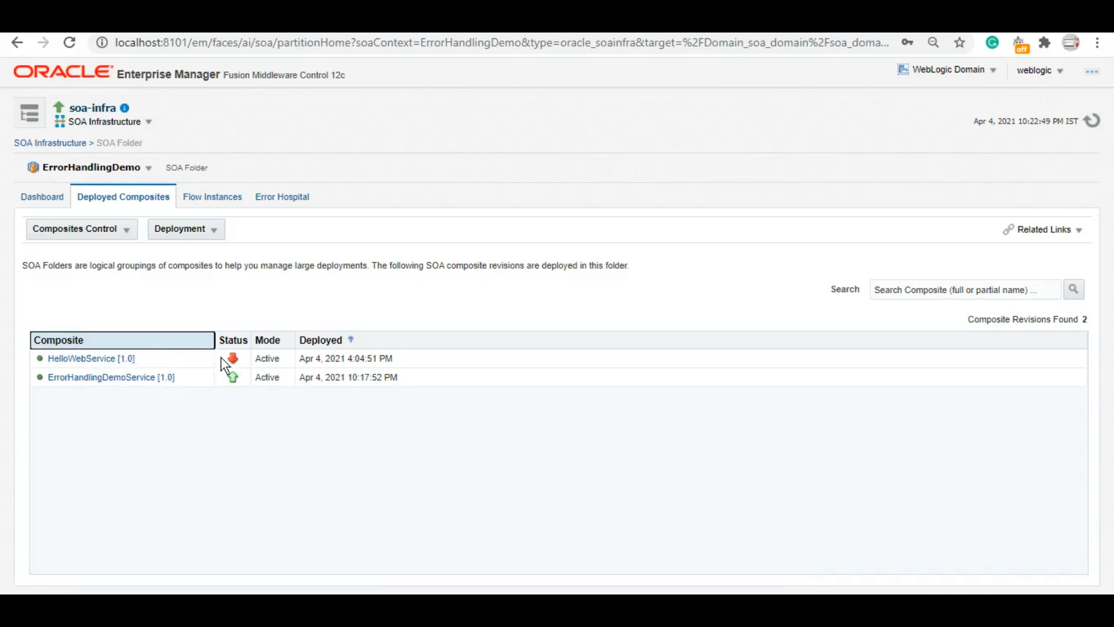
mouse_move(357, 507)
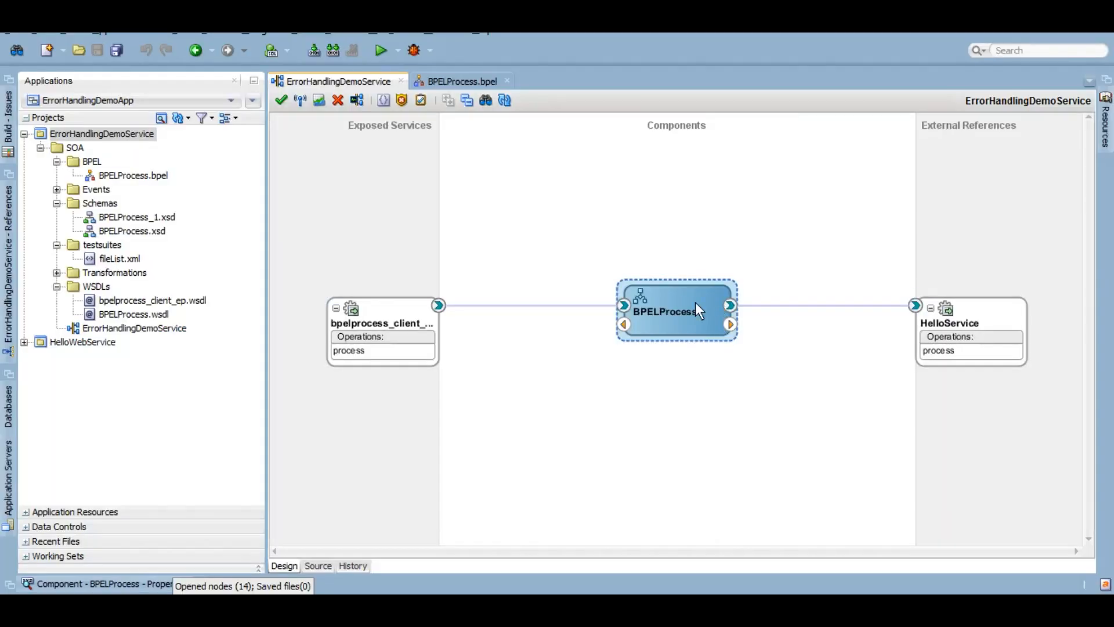
Open BPELProcess.bpel from the composite editor to view its CatchAll fault handler
double_click(676, 311)
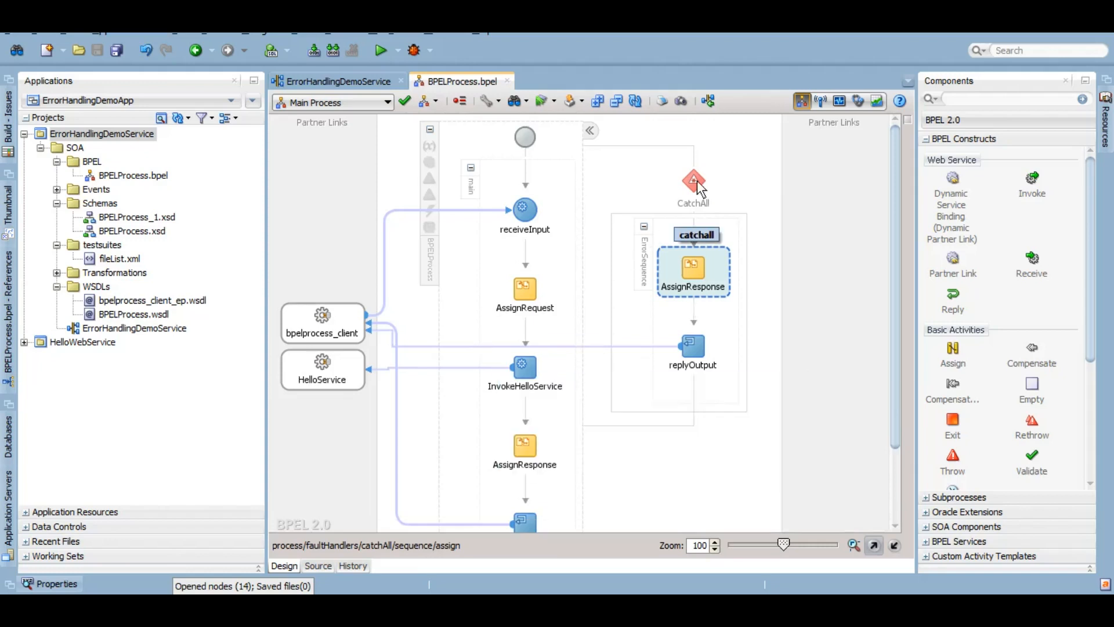
mouse_move(725, 206)
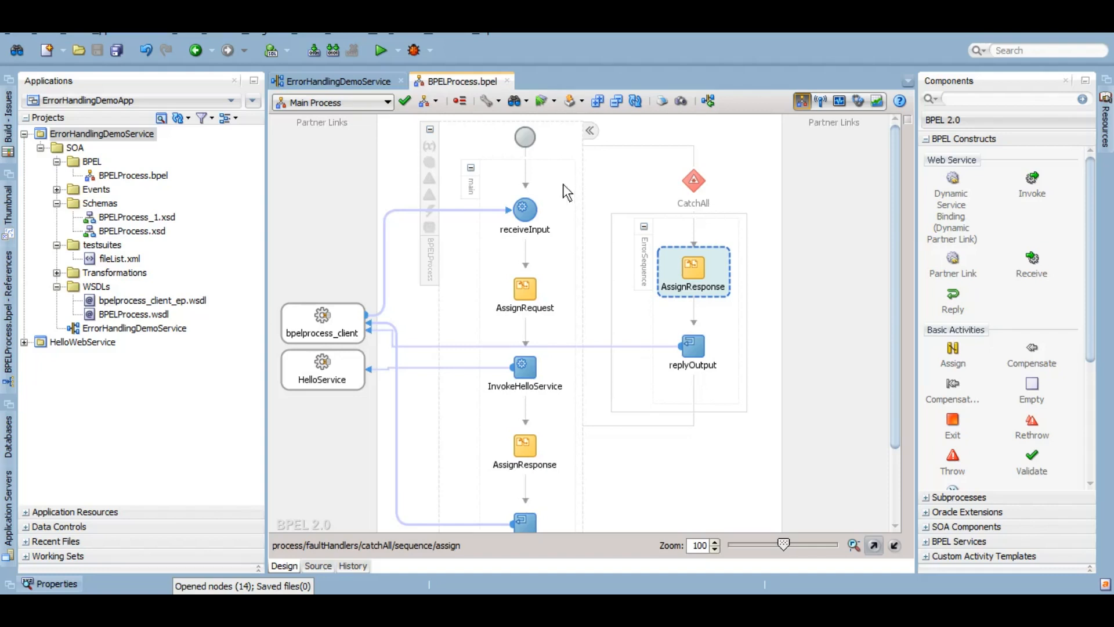
mouse_move(545, 203)
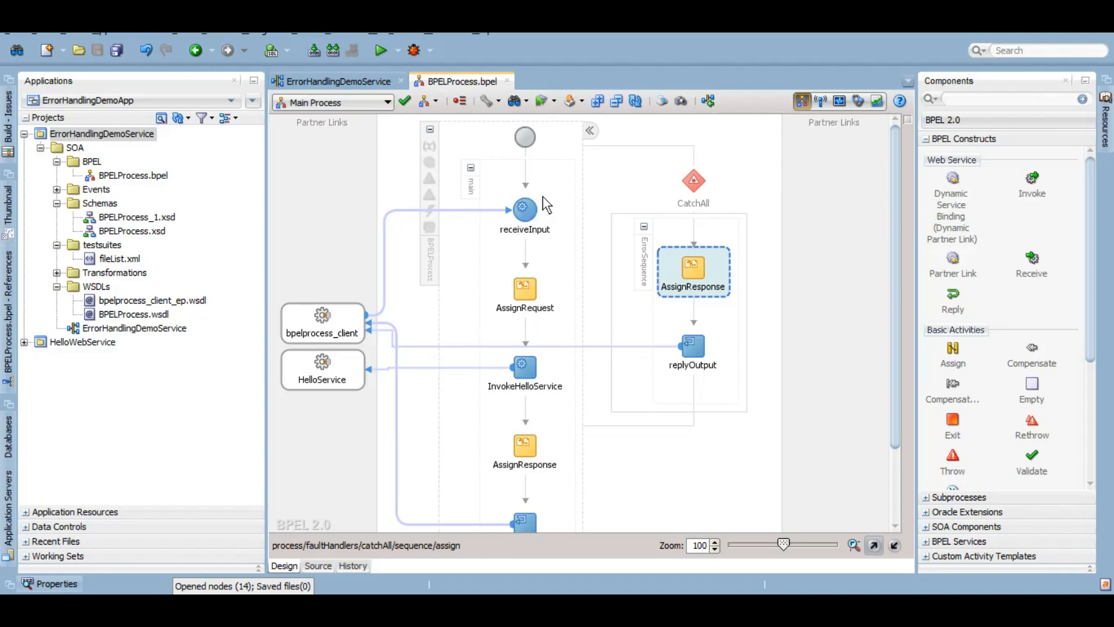
mouse_move(524, 207)
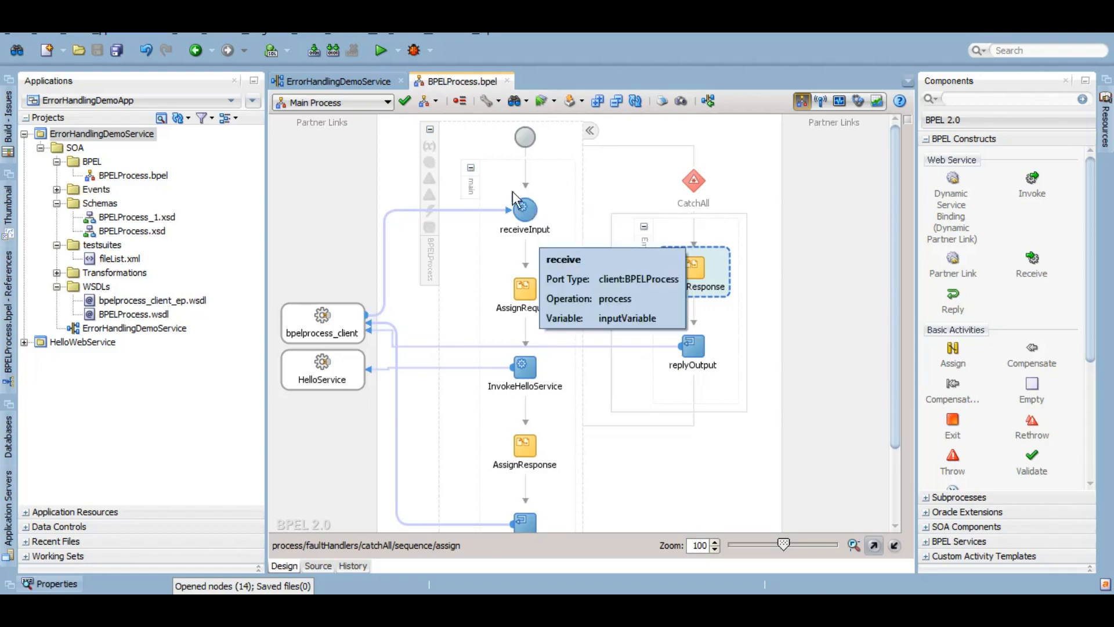
mouse_move(429, 178)
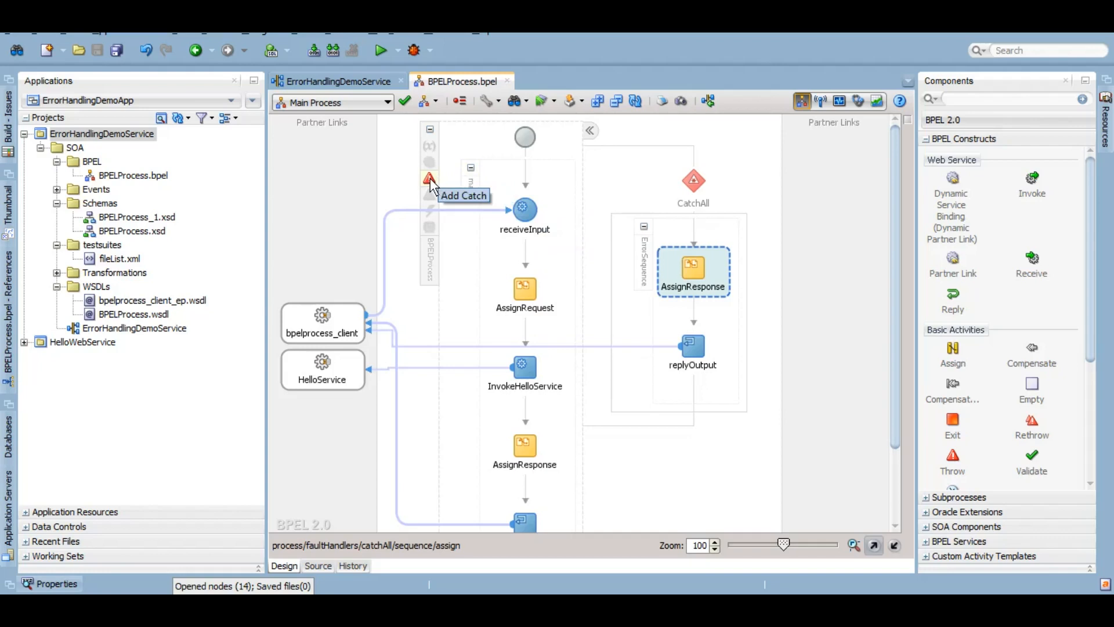
Add a Catch beside CatchAll, dismiss the stray Edit Catch All dialog, and open Edit Catch
left_click(430, 178)
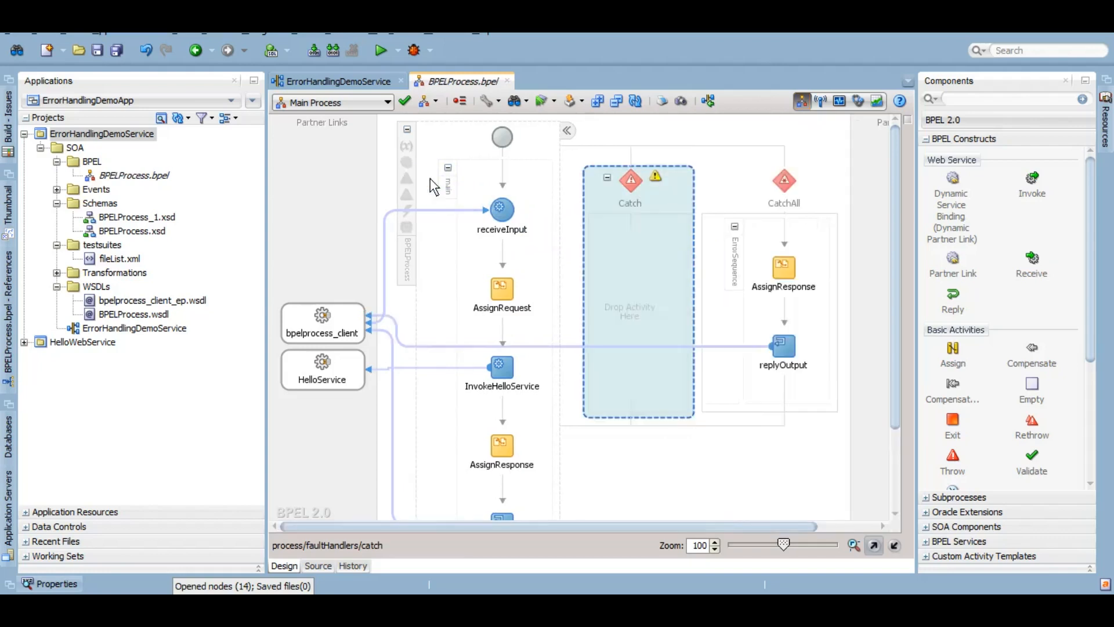
mouse_move(630, 180)
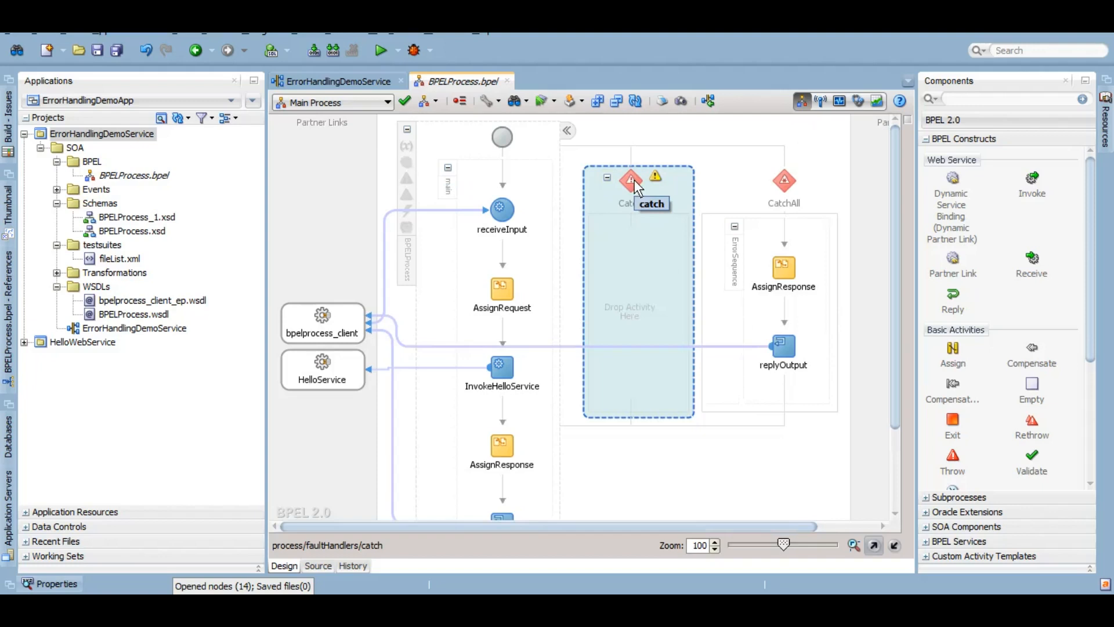
double_click(784, 180)
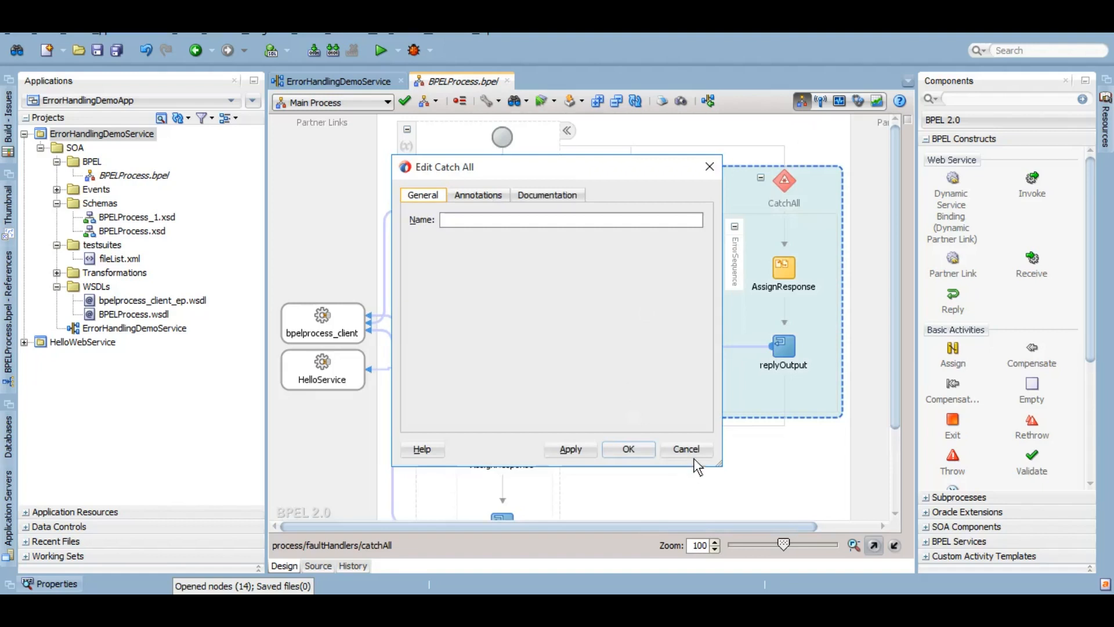
left_click(684, 448)
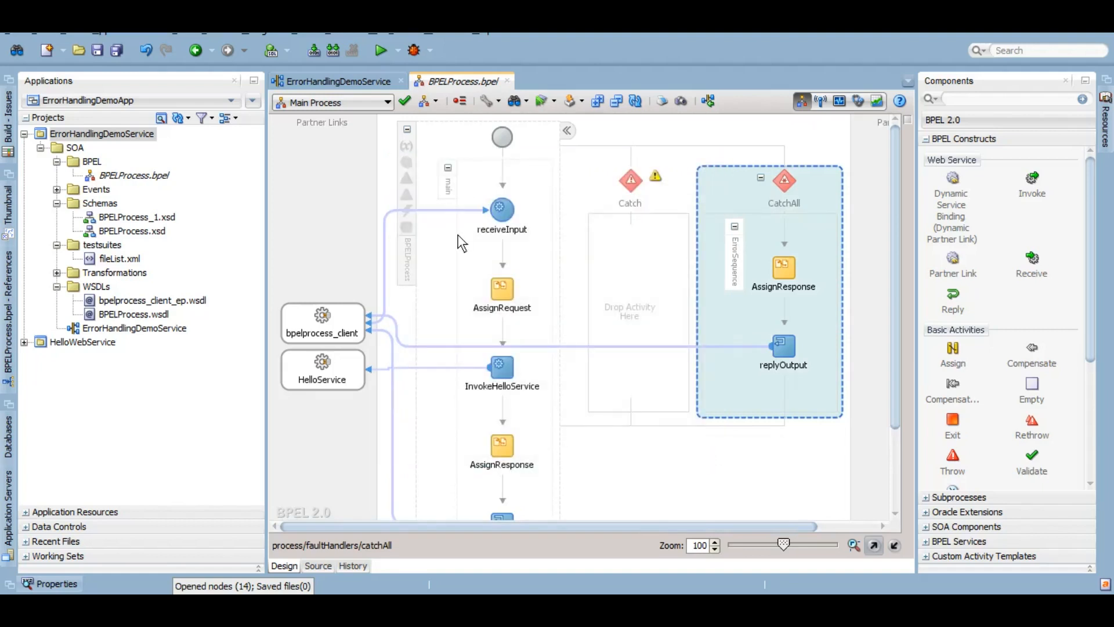
mouse_move(481, 178)
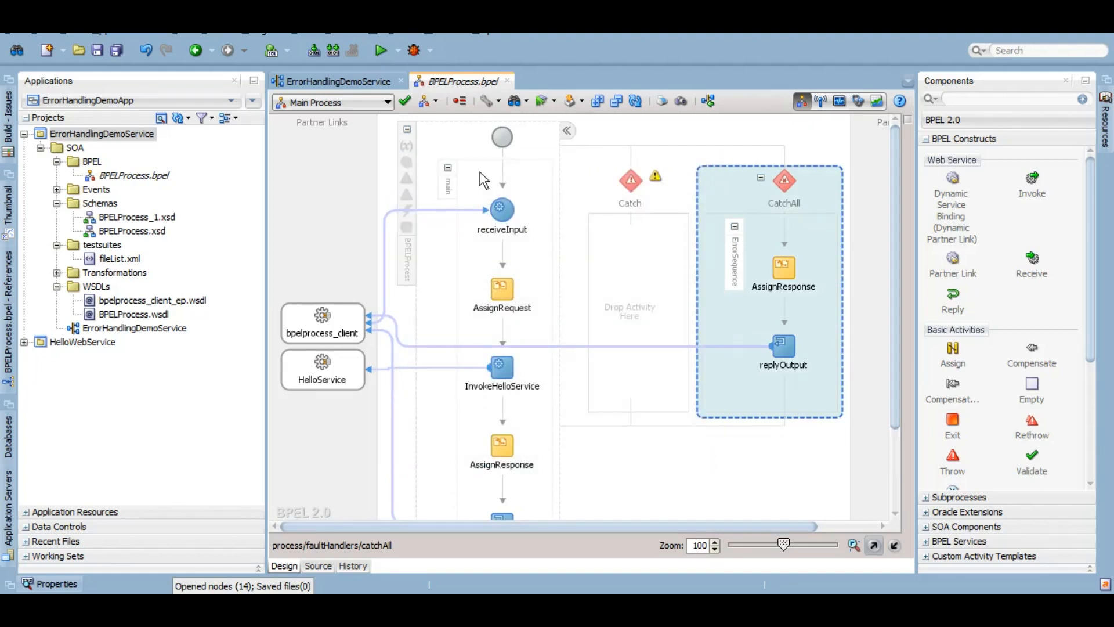
mouse_move(653, 177)
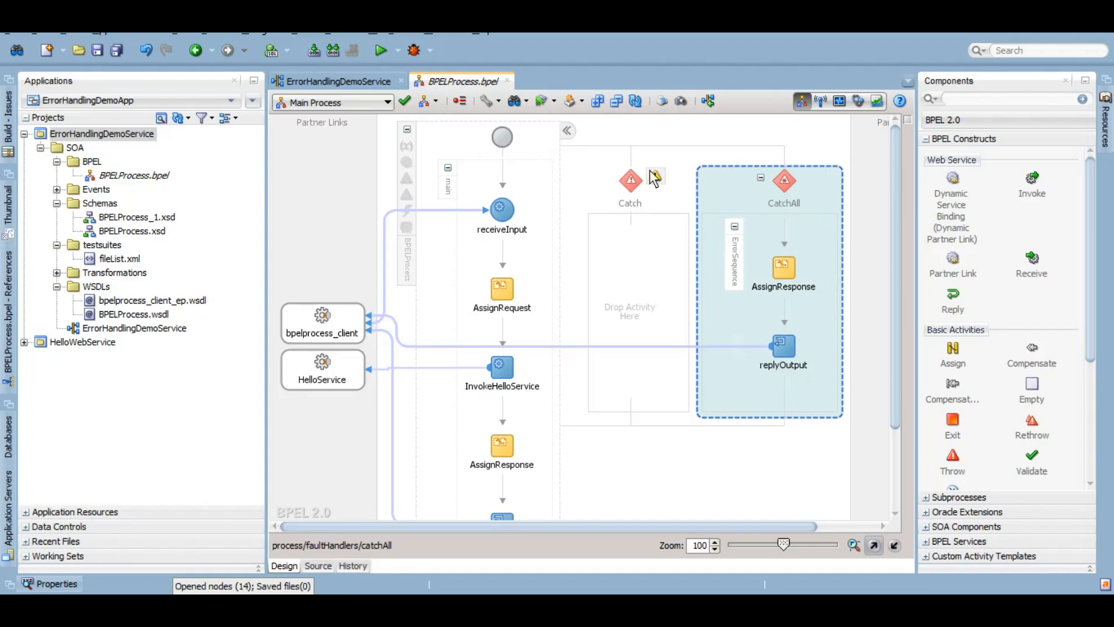
left_click(629, 181)
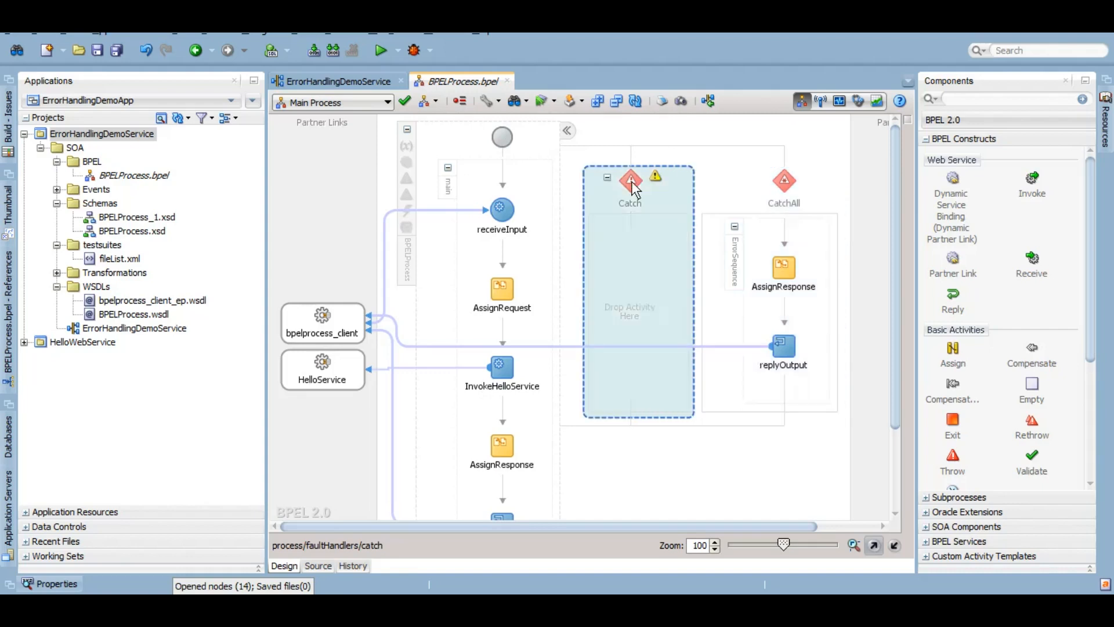
double_click(630, 180)
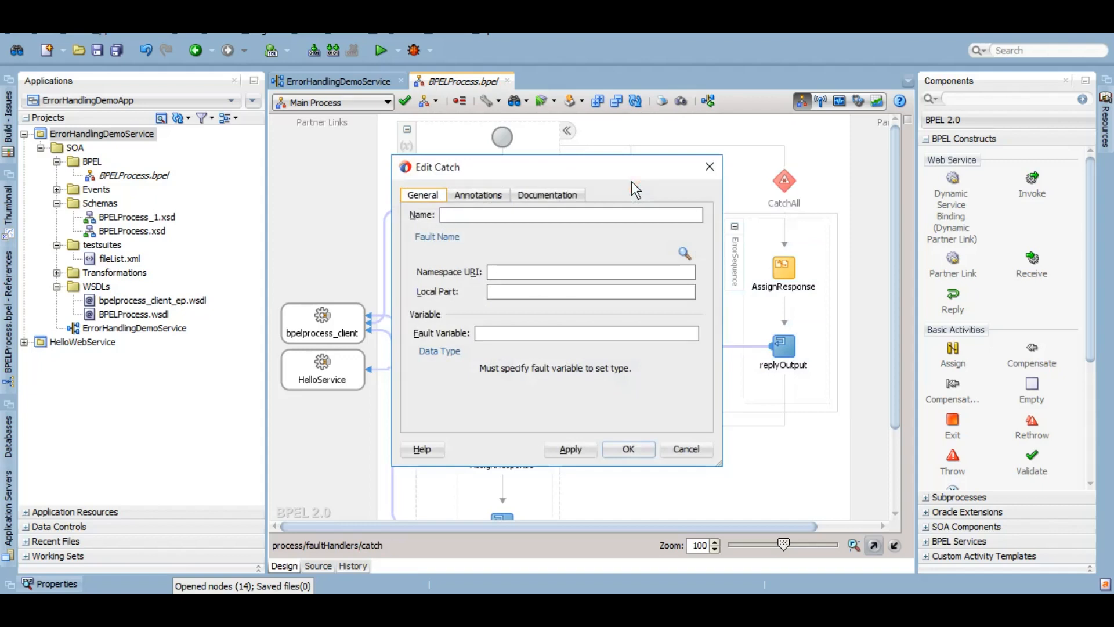
Bind the new Catch to the bpelx:remoteFault system fault and apply the settings
left_click(683, 253)
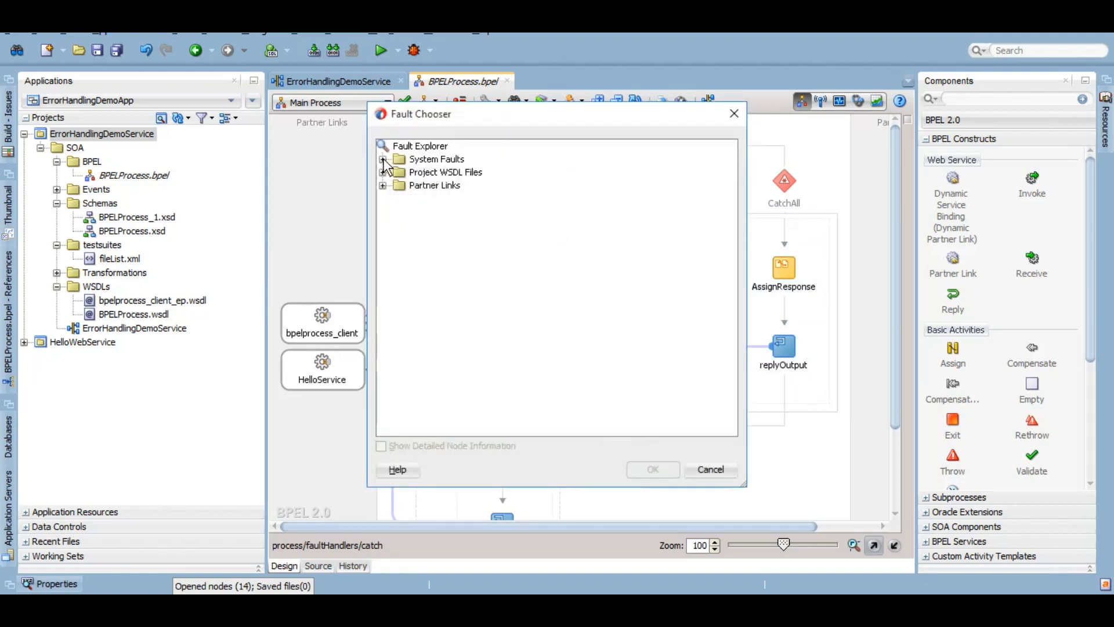
left_click(382, 159)
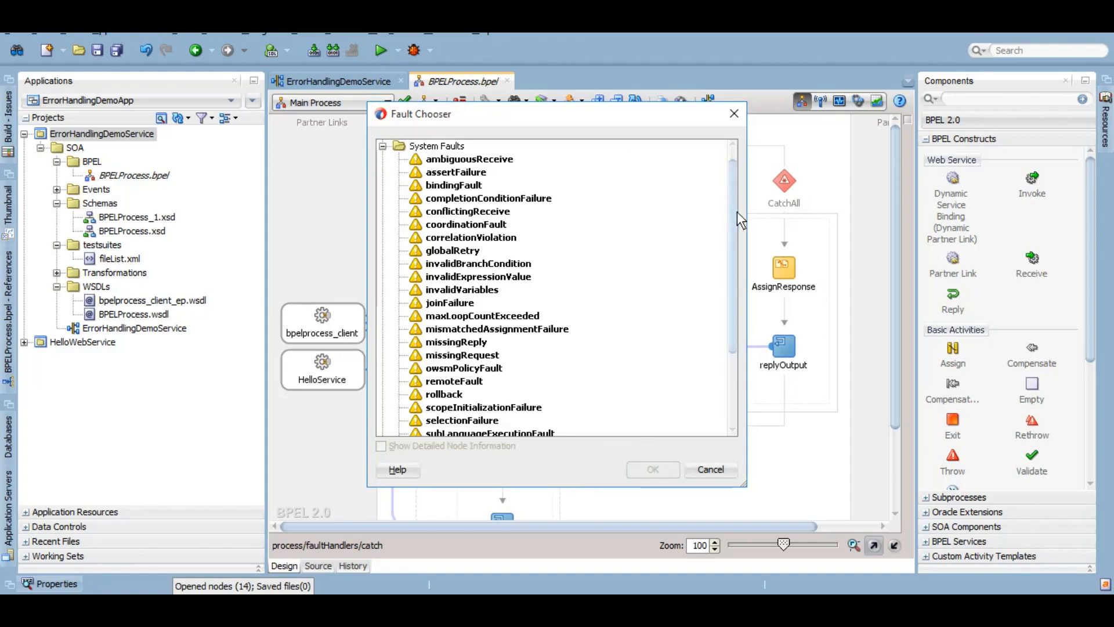
scroll("down", 3)
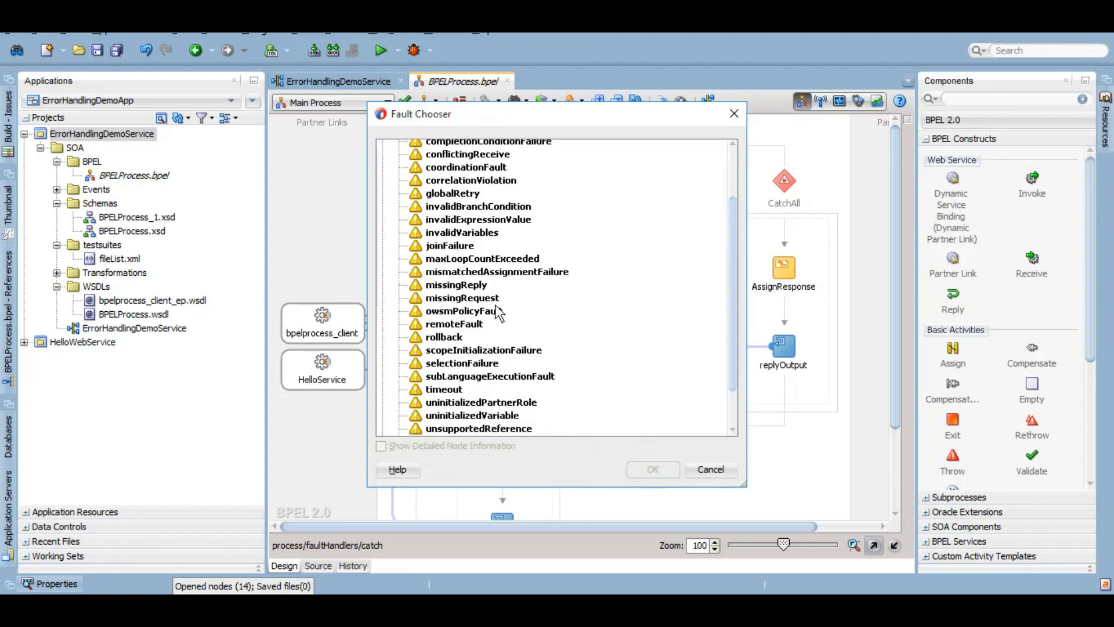
left_click(453, 323)
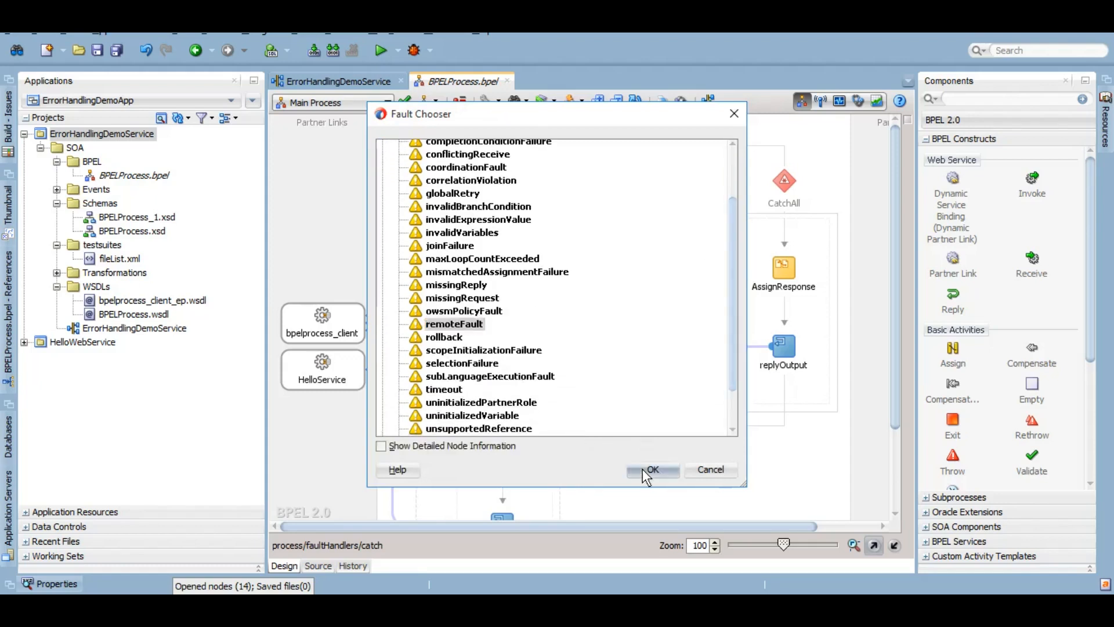
left_click(651, 469)
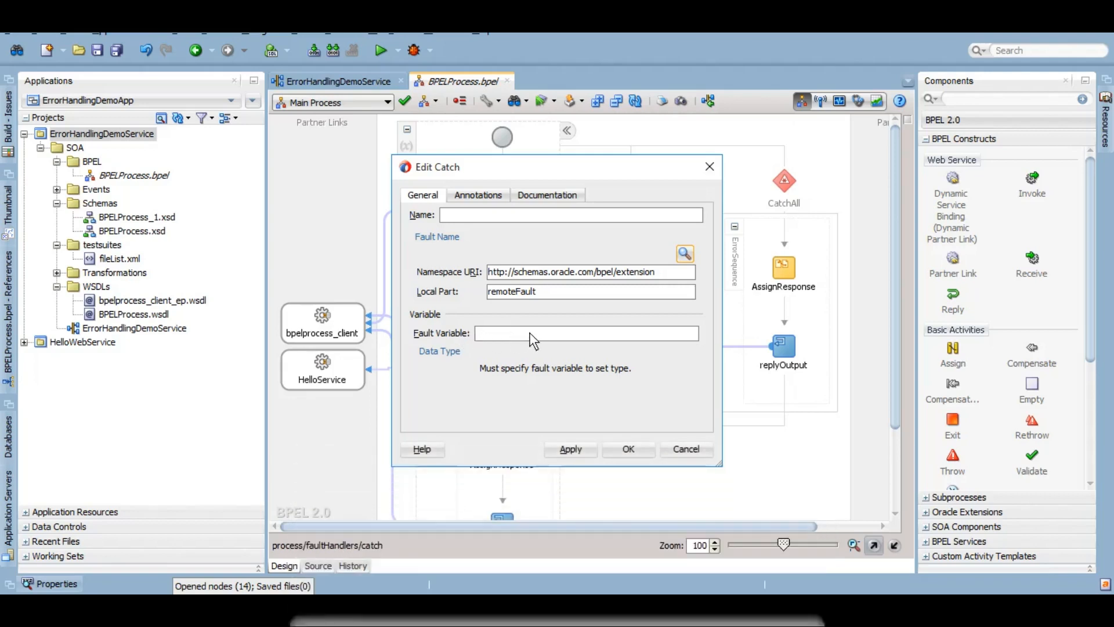
mouse_move(514, 343)
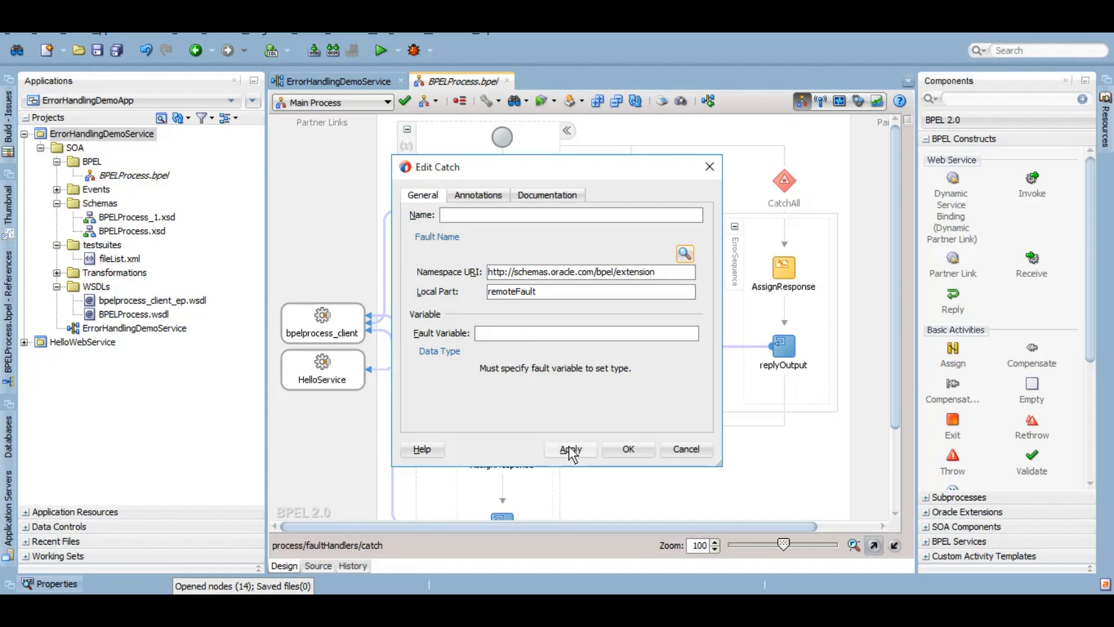
left_click(627, 448)
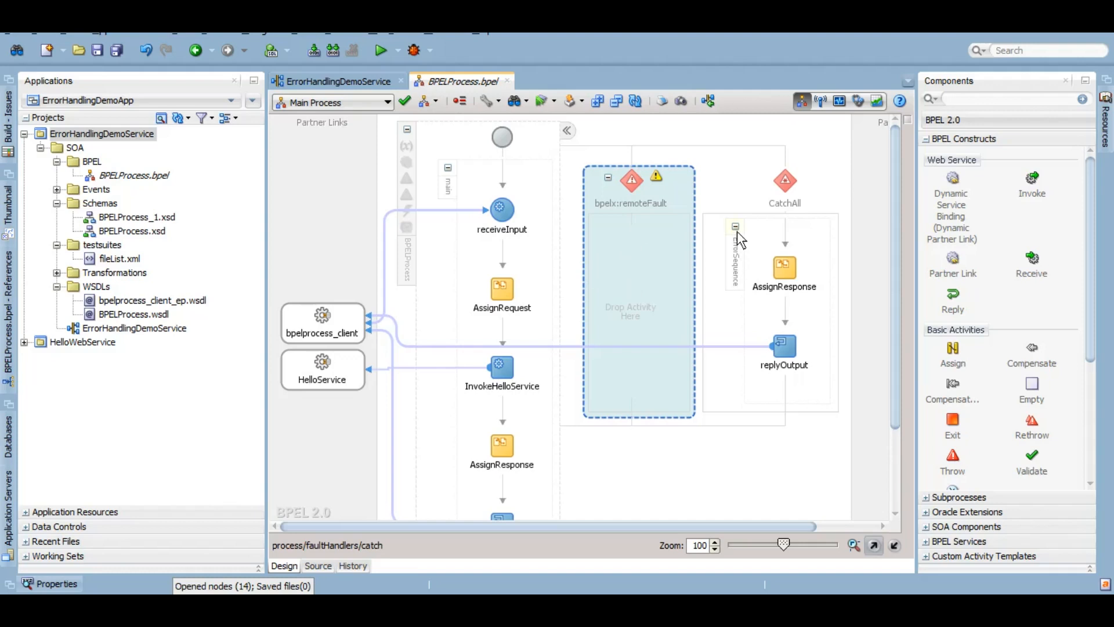
Copy the fault name plus ' has been handled by Catch block.' into outputVariable payload/client:result
right_click(736, 234)
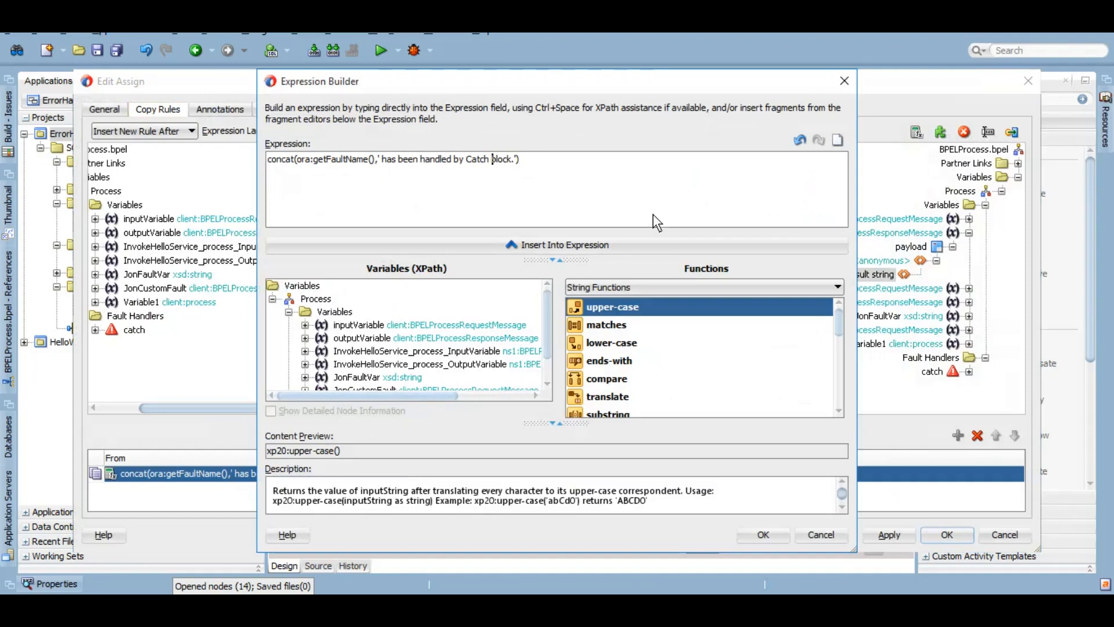
mouse_move(693, 576)
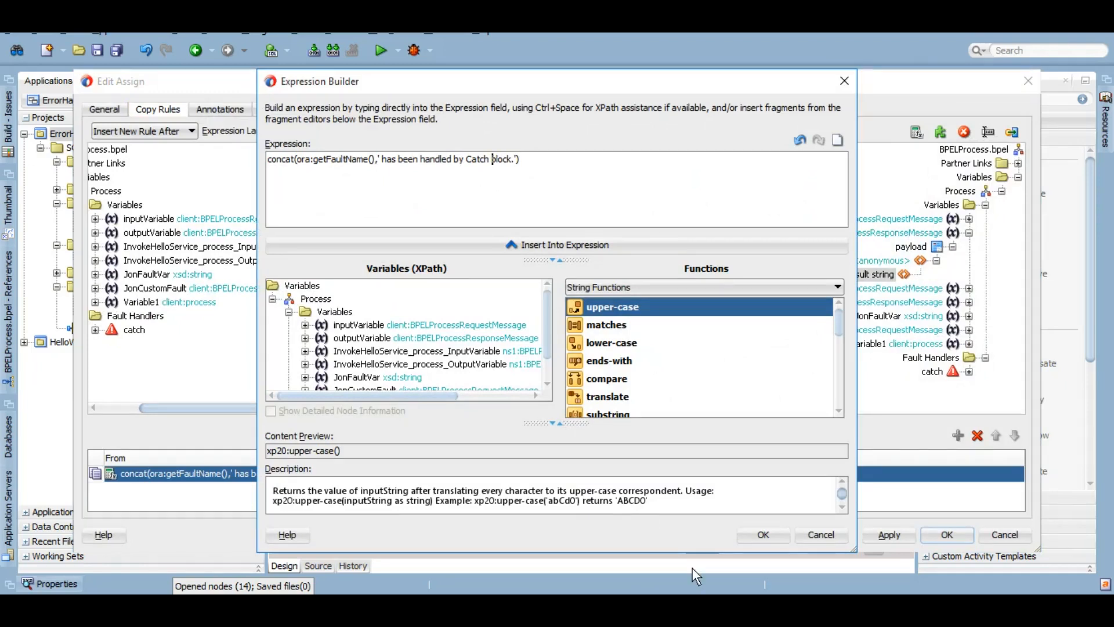
left_click(763, 534)
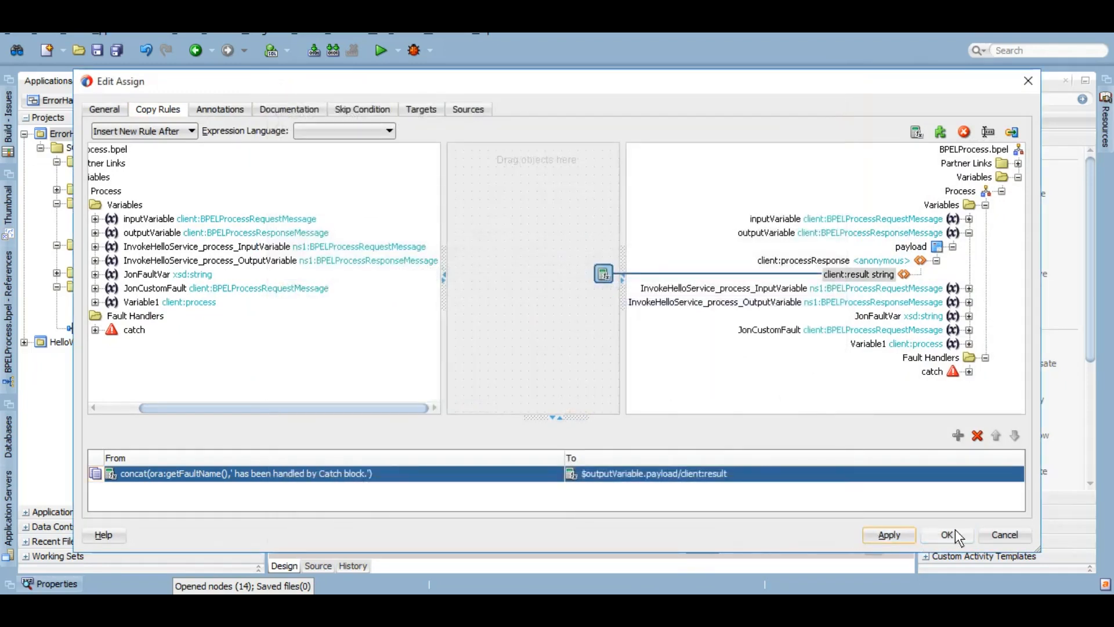
left_click(947, 534)
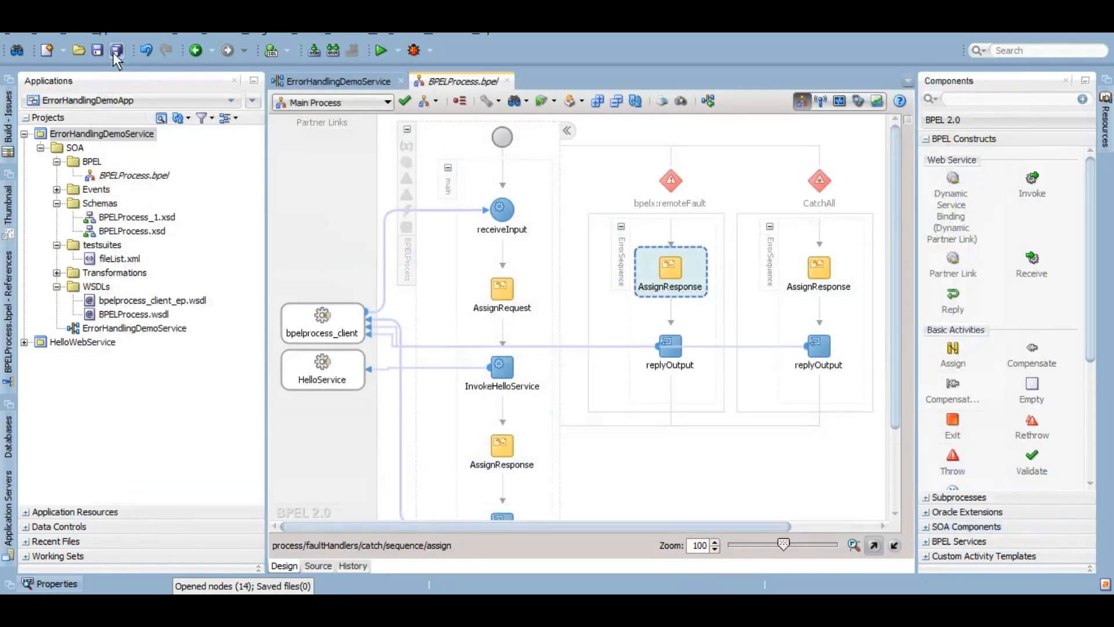
Save all and deploy ErrorHandlingDemoService to soa_domain
left_click(101, 134)
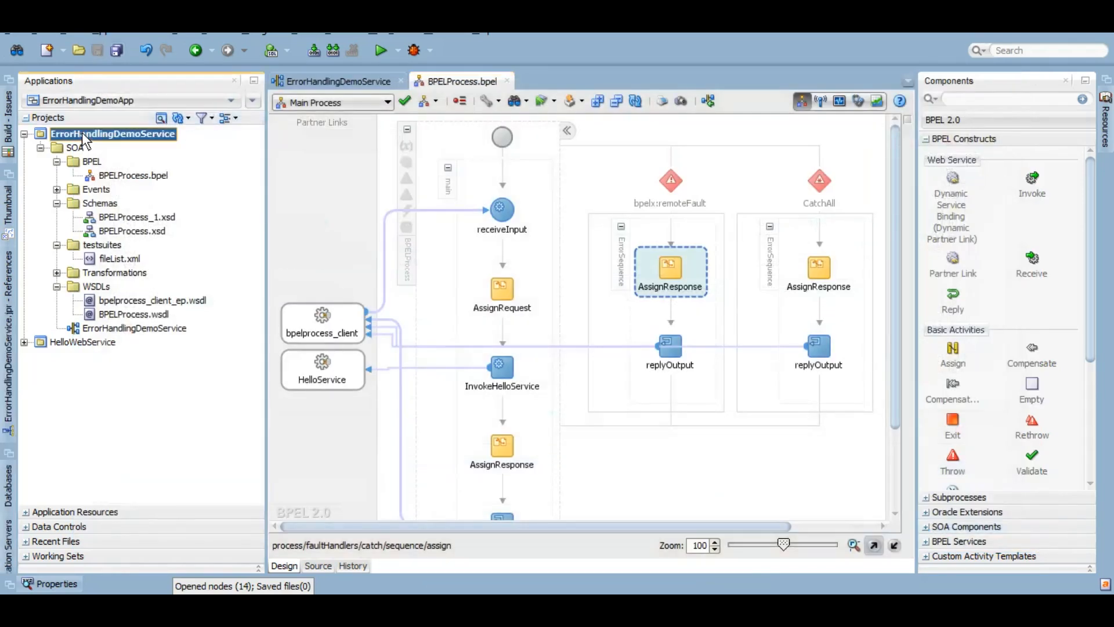
right_click(113, 133)
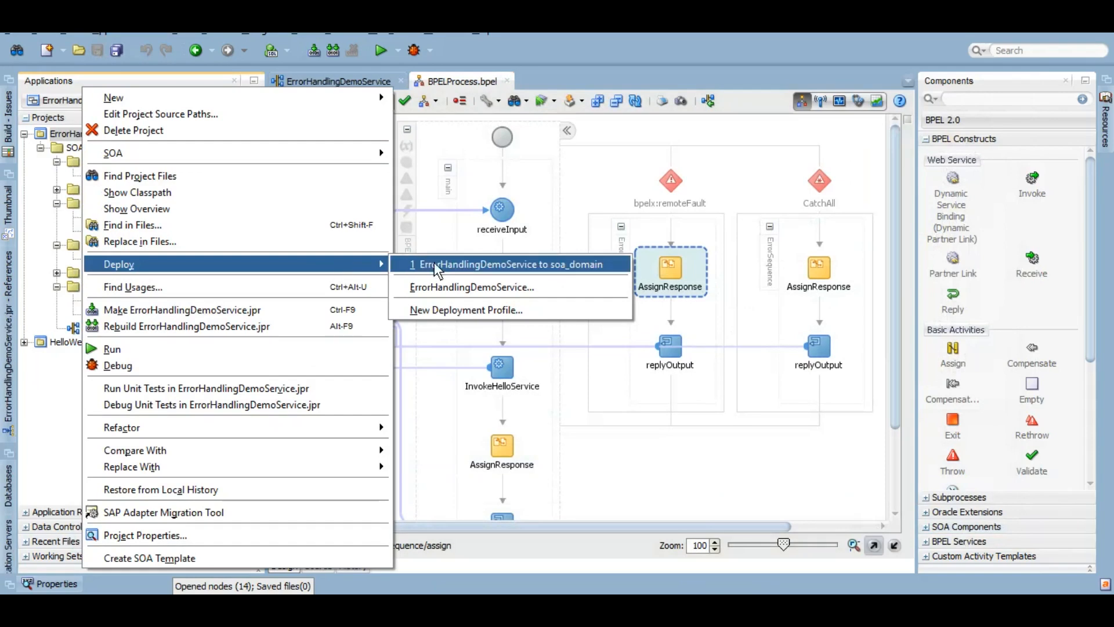
left_click(509, 264)
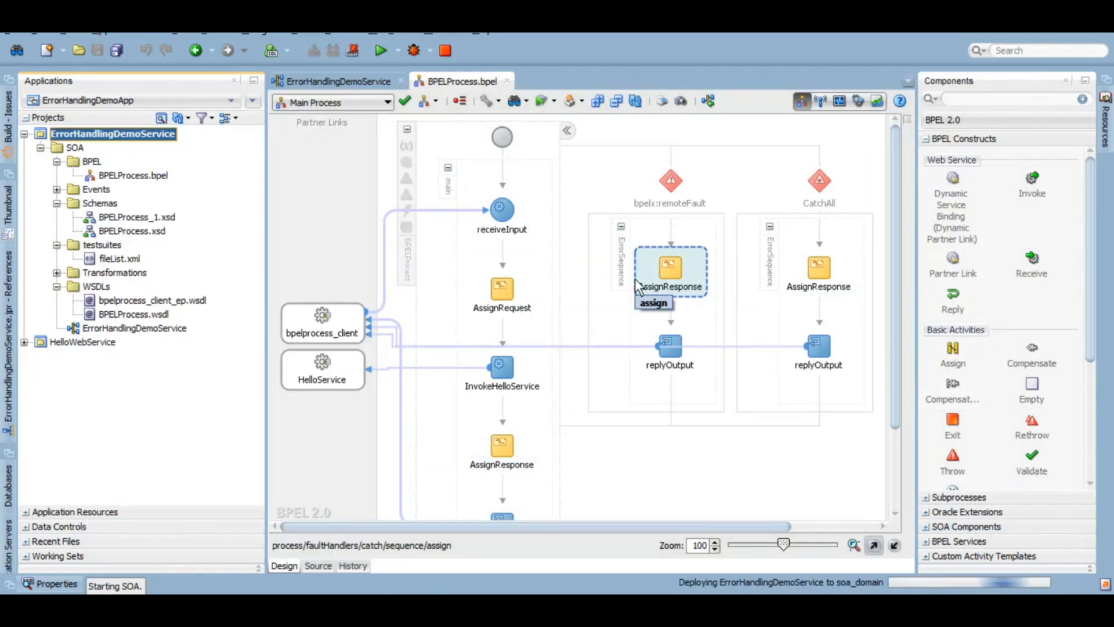
mouse_move(419, 391)
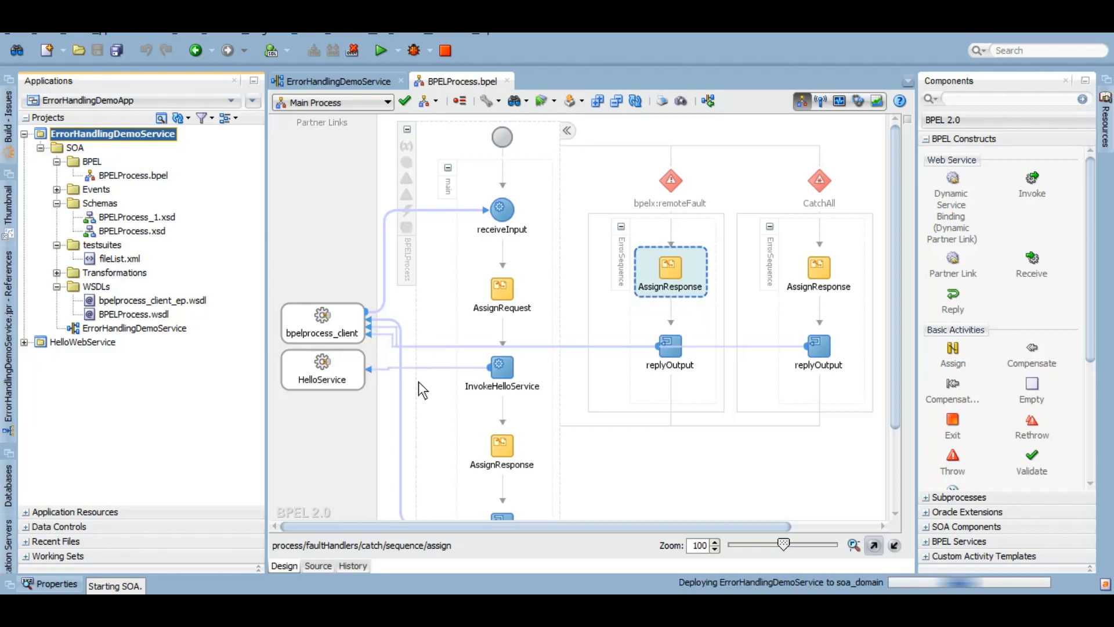
left_click(338, 82)
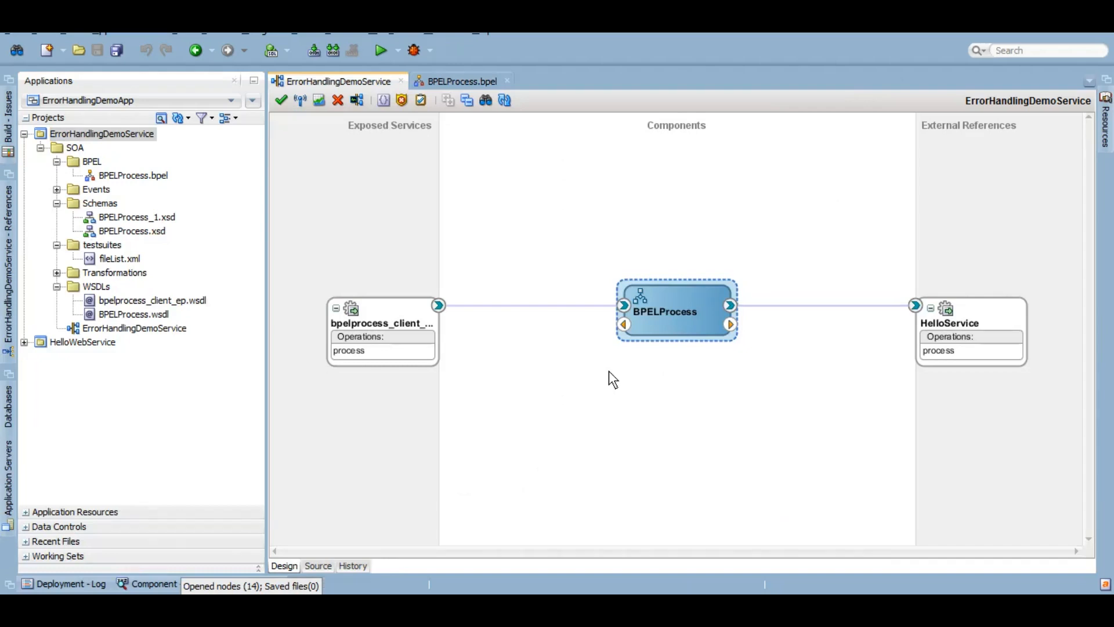
mouse_move(270, 228)
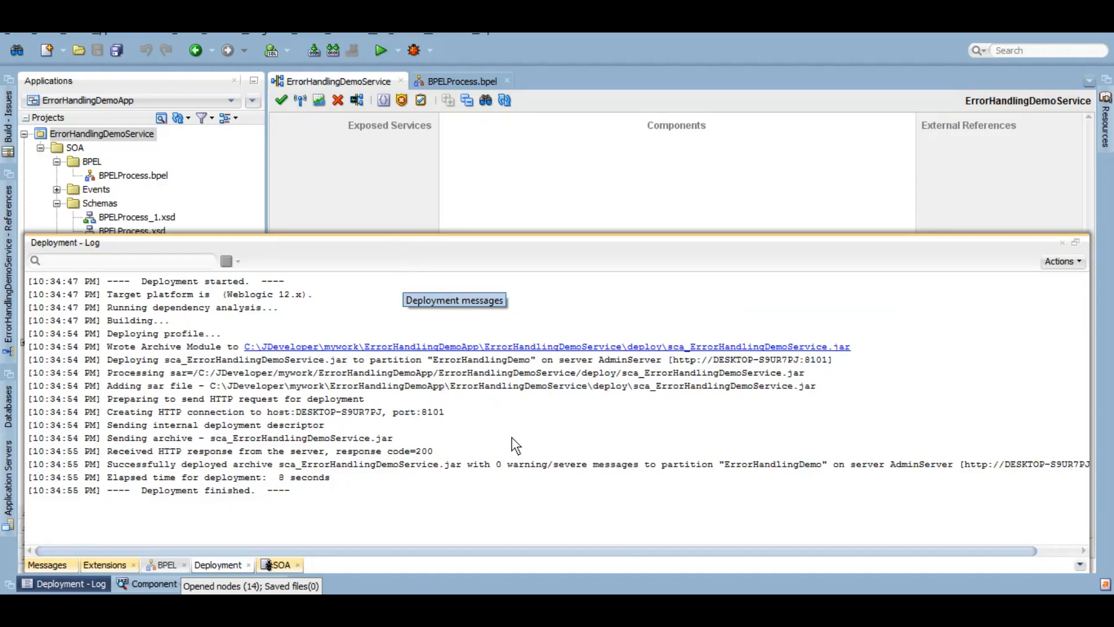
mouse_move(738, 589)
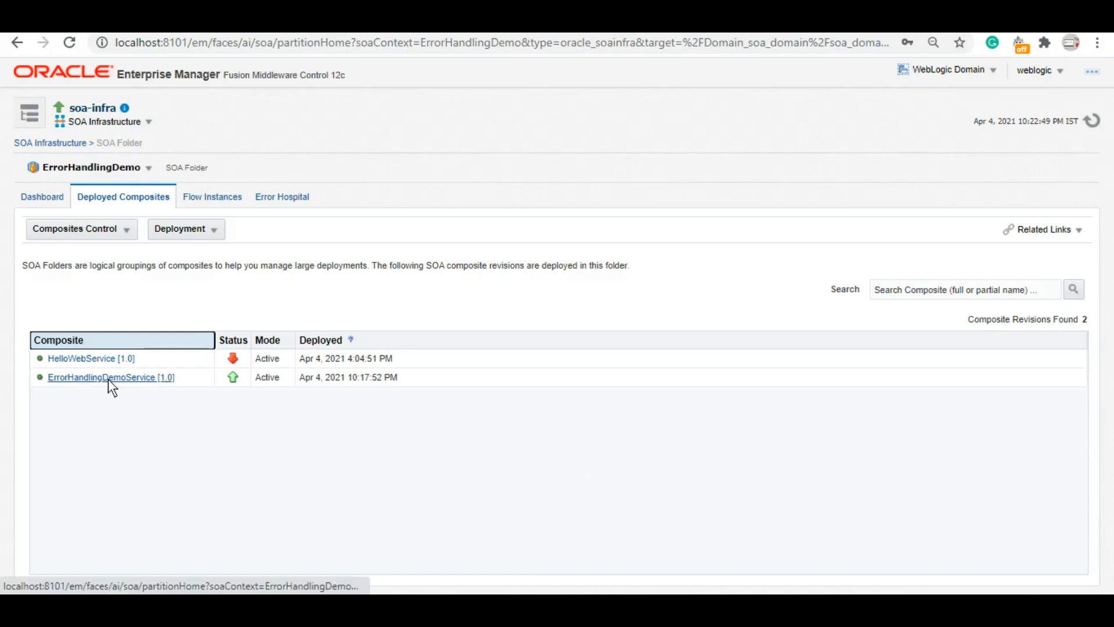
Test ErrorHandlingDemoService with input 'jon' and check the 'remoteFault has been handled by Catch block.' result
left_click(110, 377)
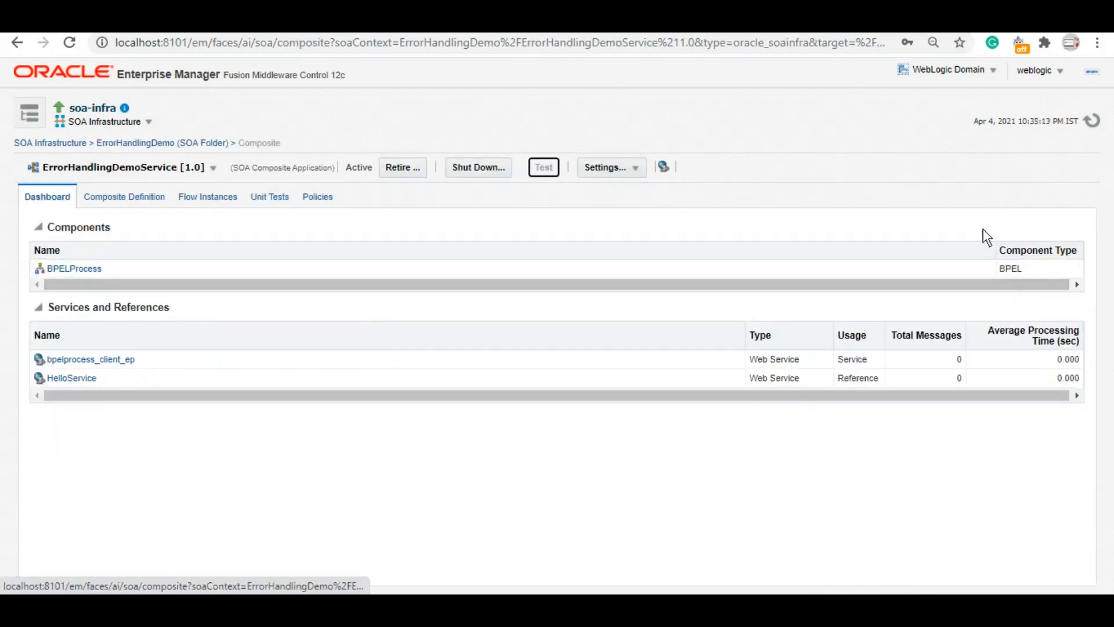
left_click(543, 167)
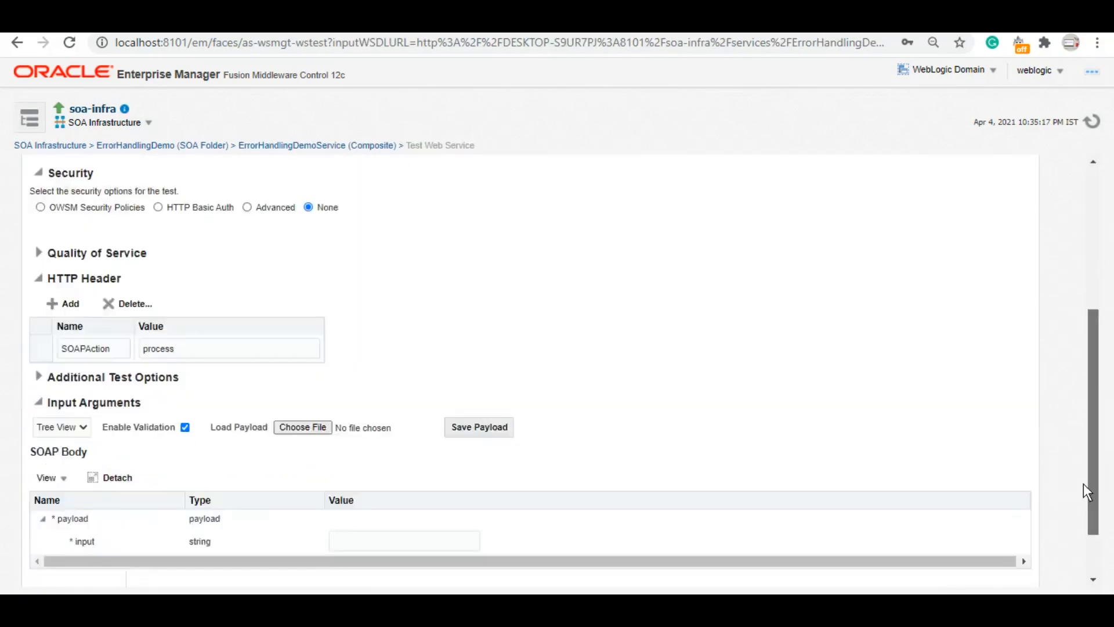
type("jon")
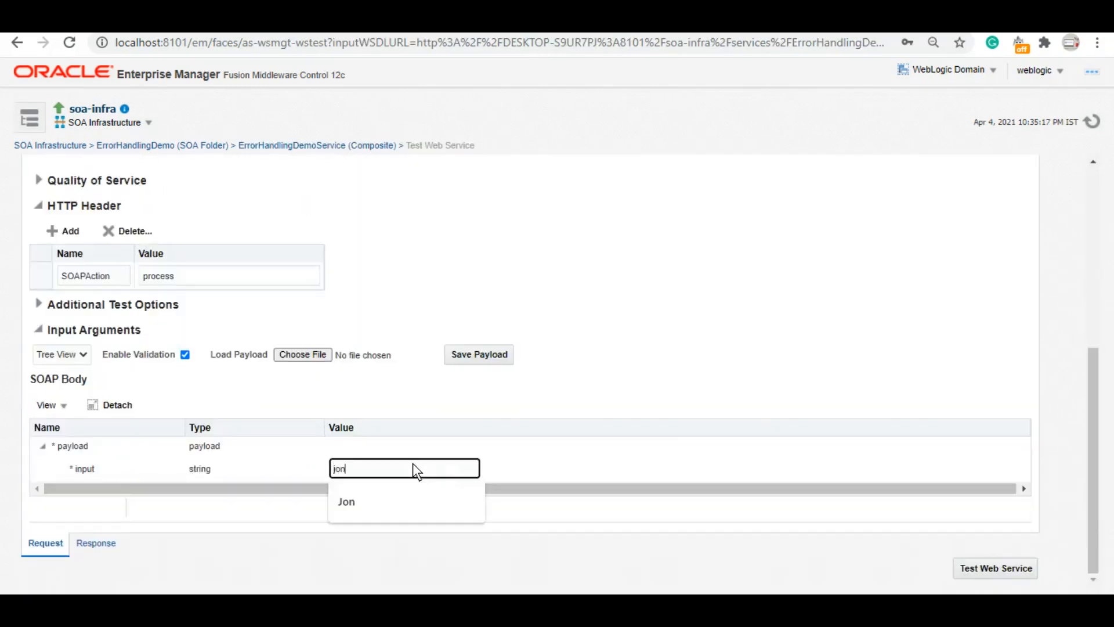
mouse_move(813, 434)
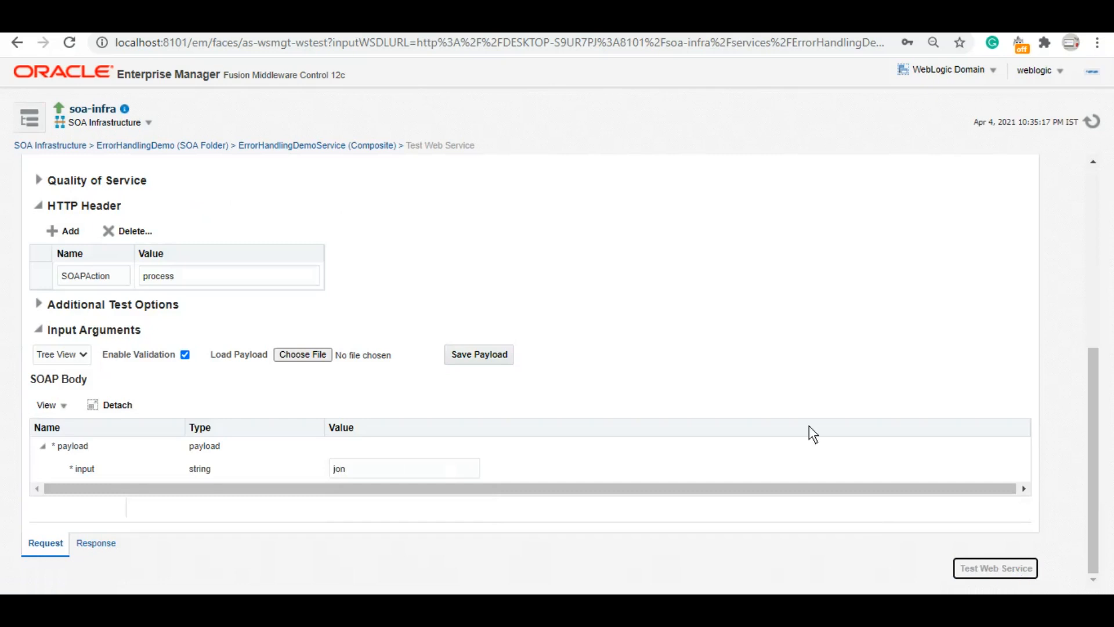
mouse_move(921, 346)
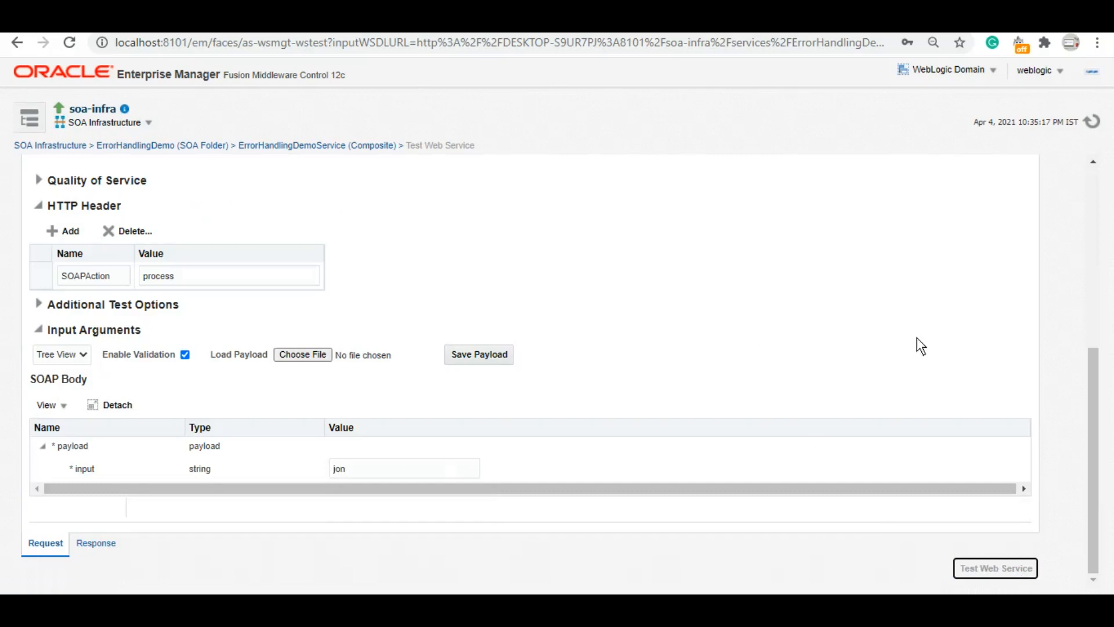
left_click(995, 567)
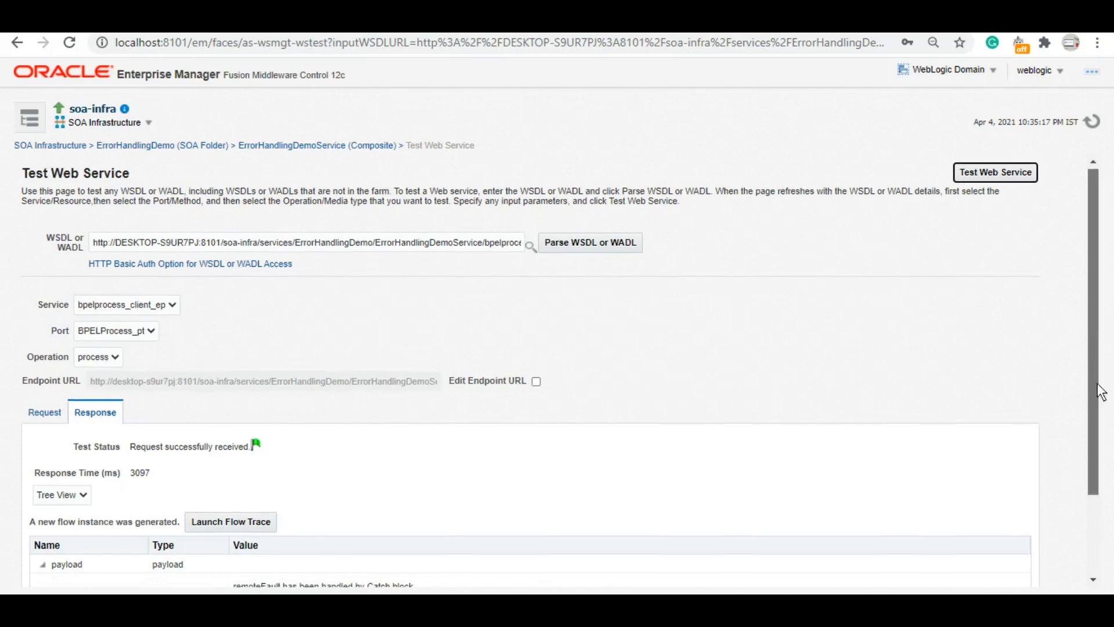
scroll("down", 3)
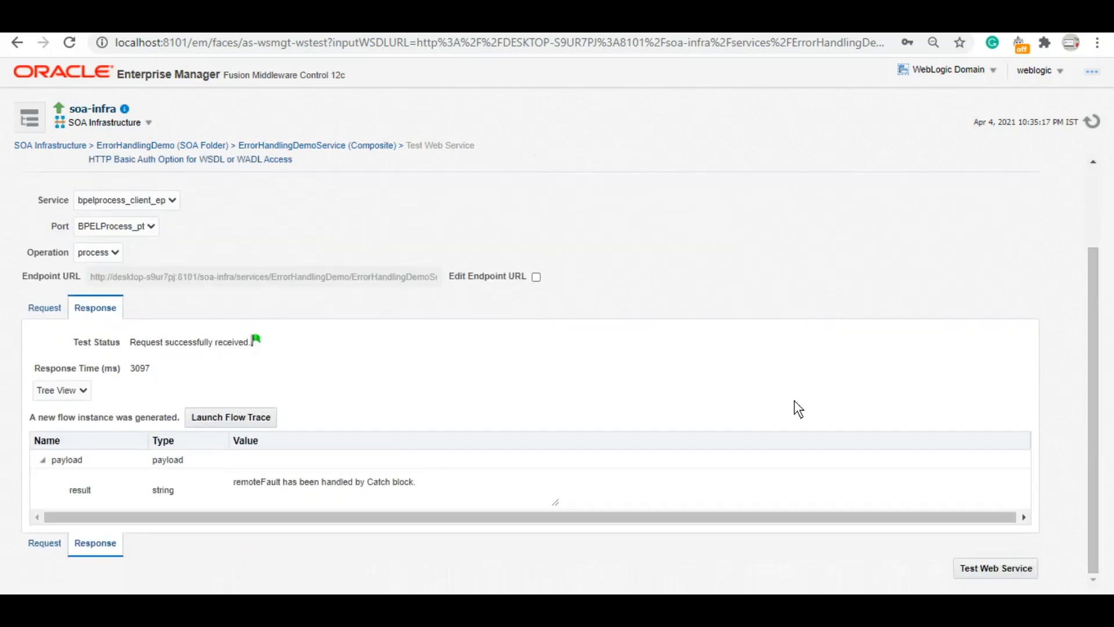
mouse_move(394, 487)
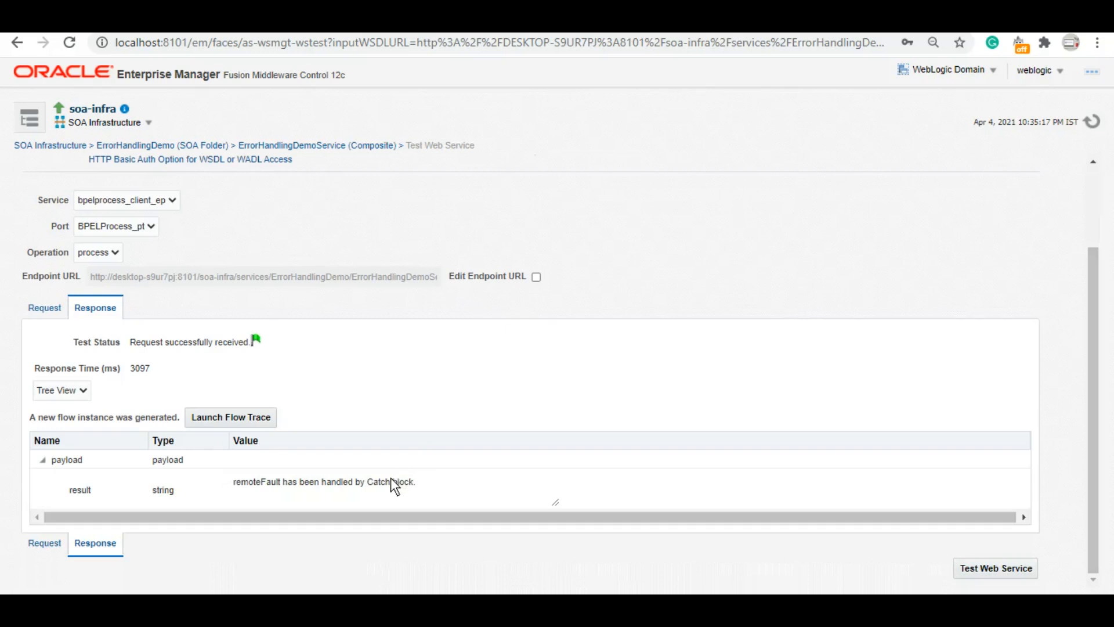
left_click(390, 488)
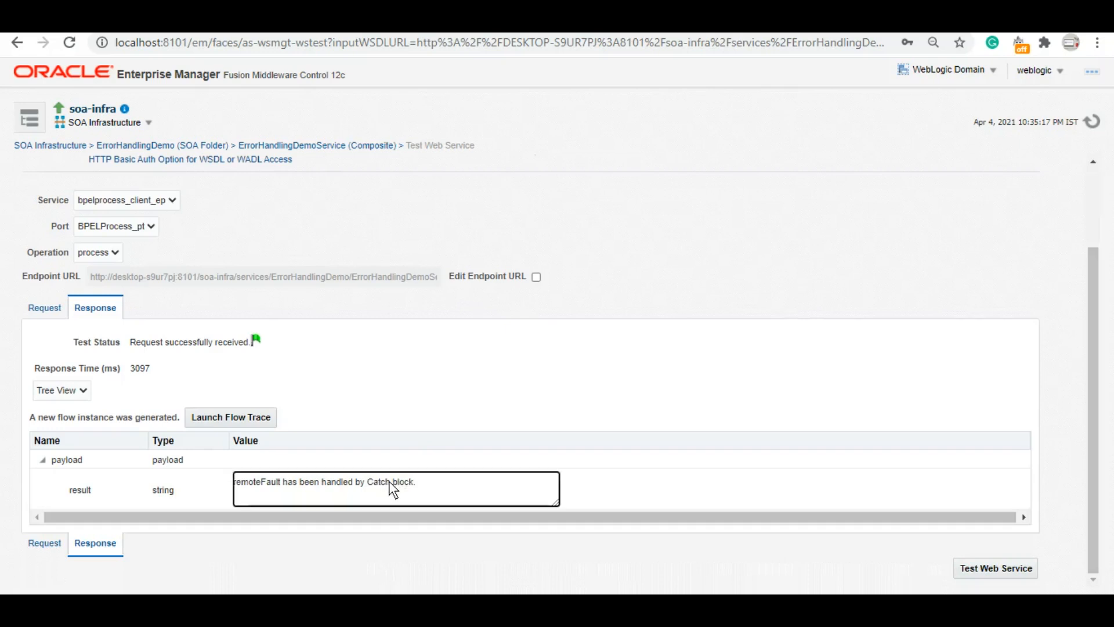
double_click(377, 482)
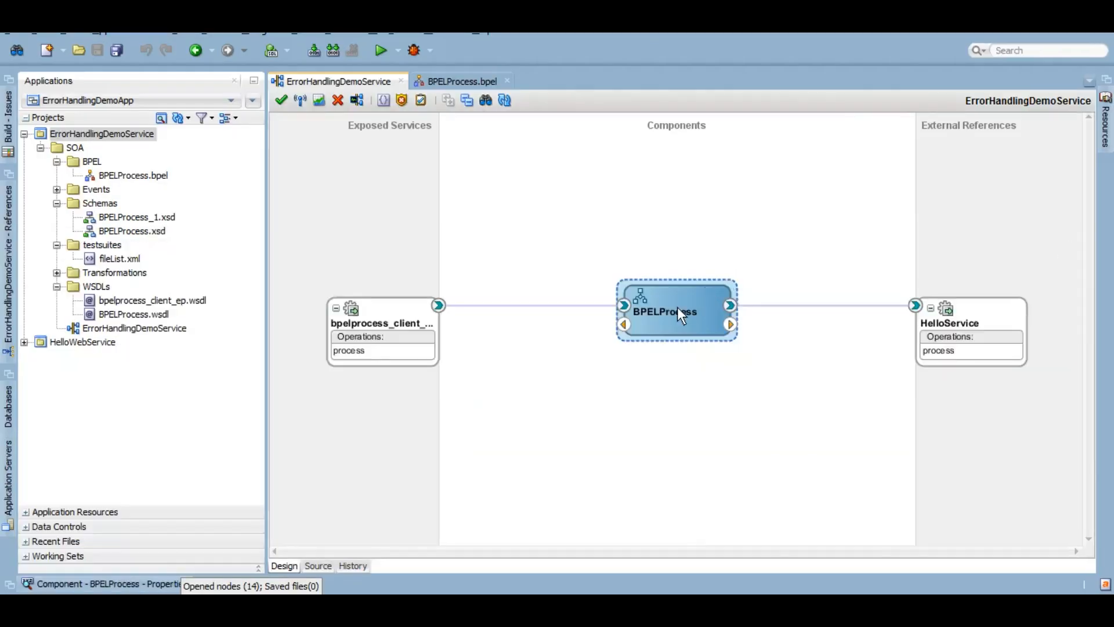
Reopen the BPELProcess flow and search Components for 'throw' to find the Throw activity
double_click(675, 311)
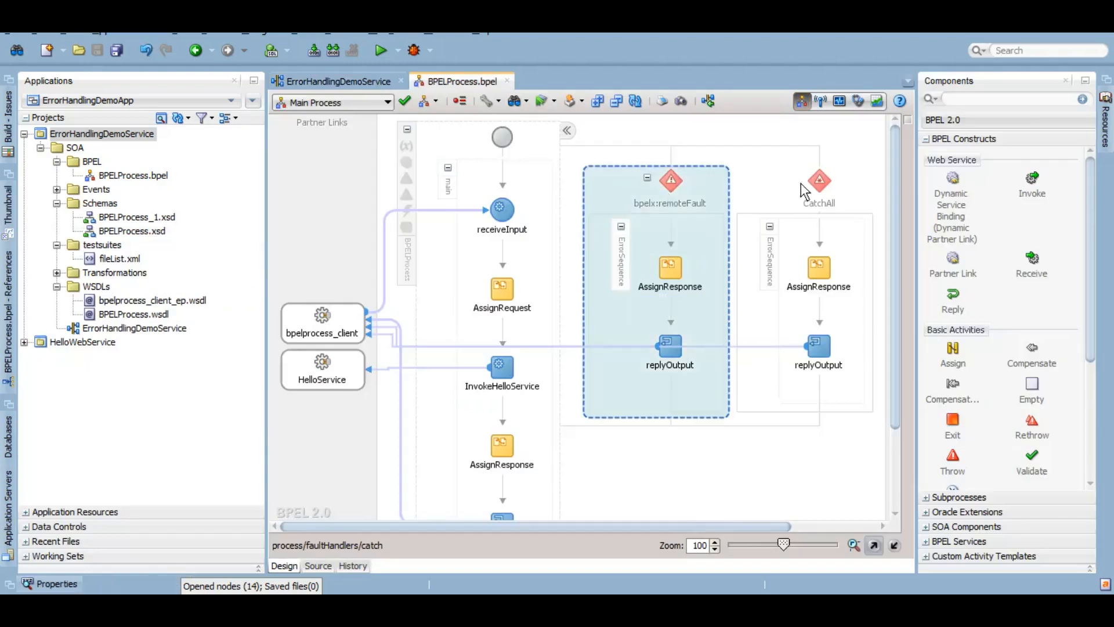
left_click(819, 181)
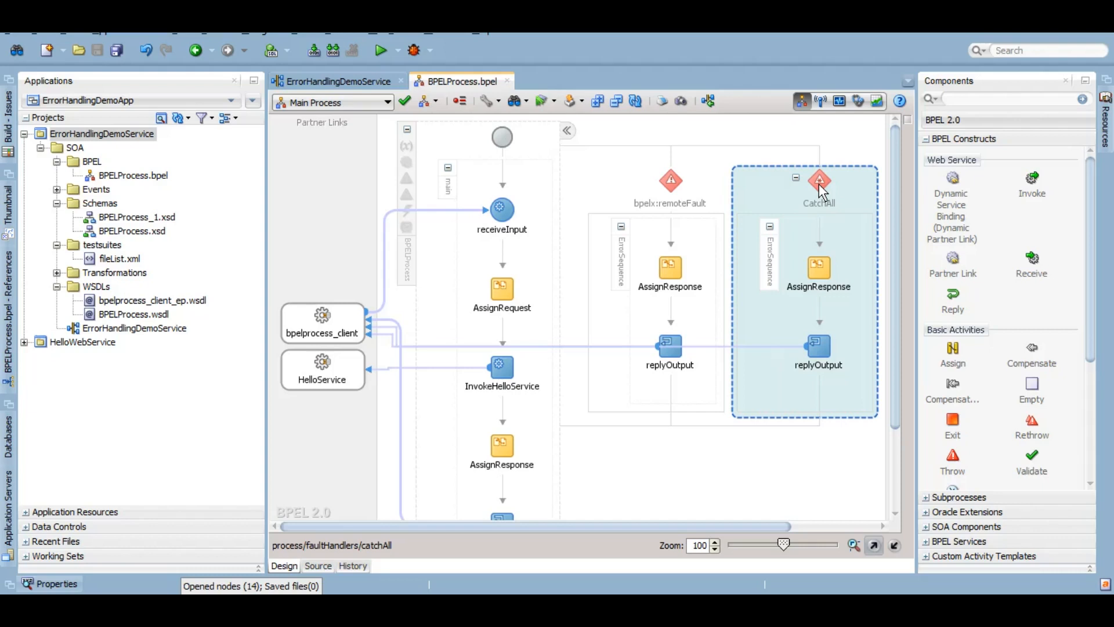
mouse_move(909, 91)
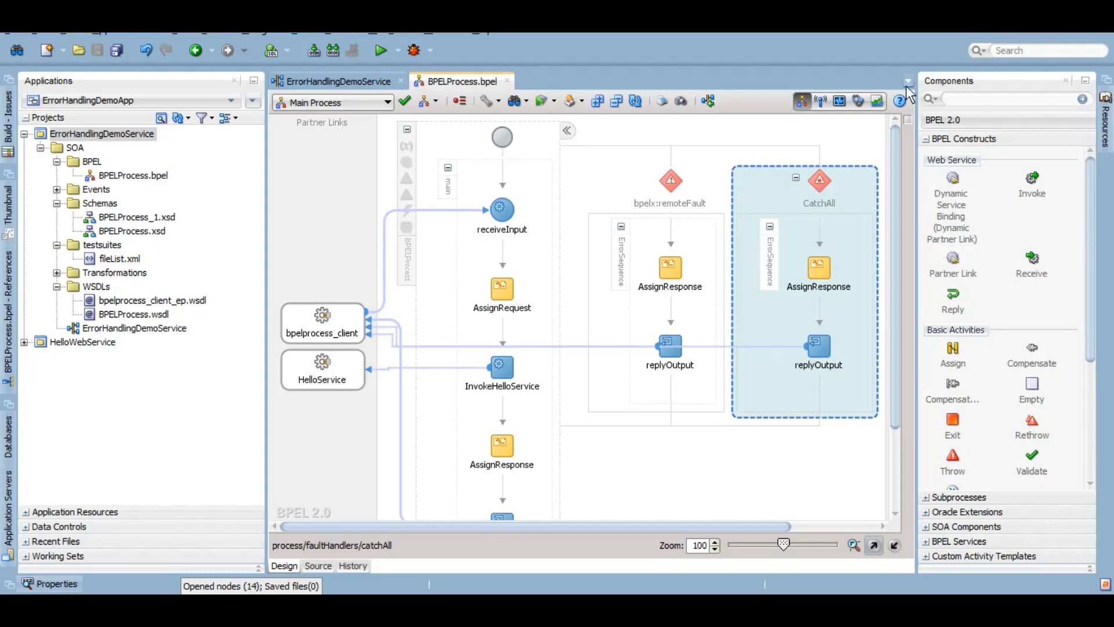
type("throw")
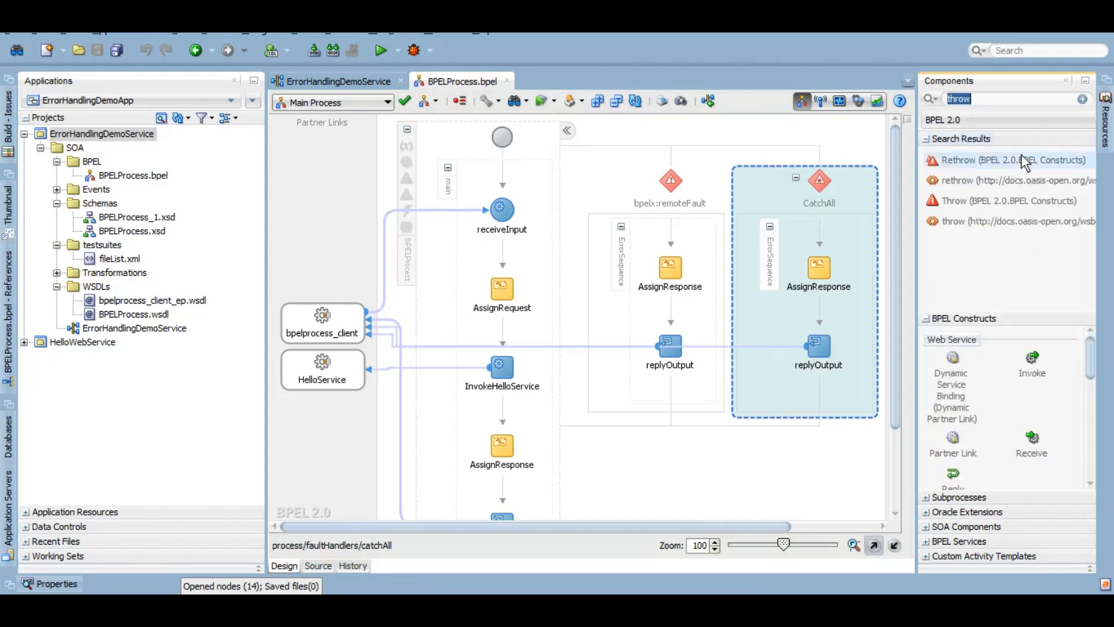
mouse_move(1007, 201)
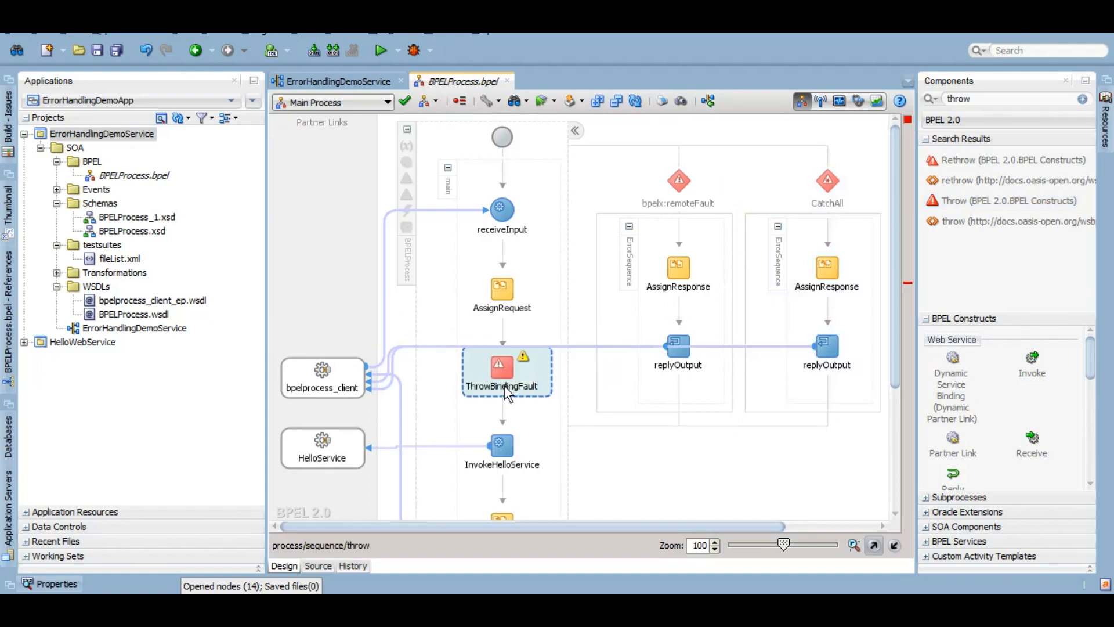
mouse_move(843, 414)
type("if")
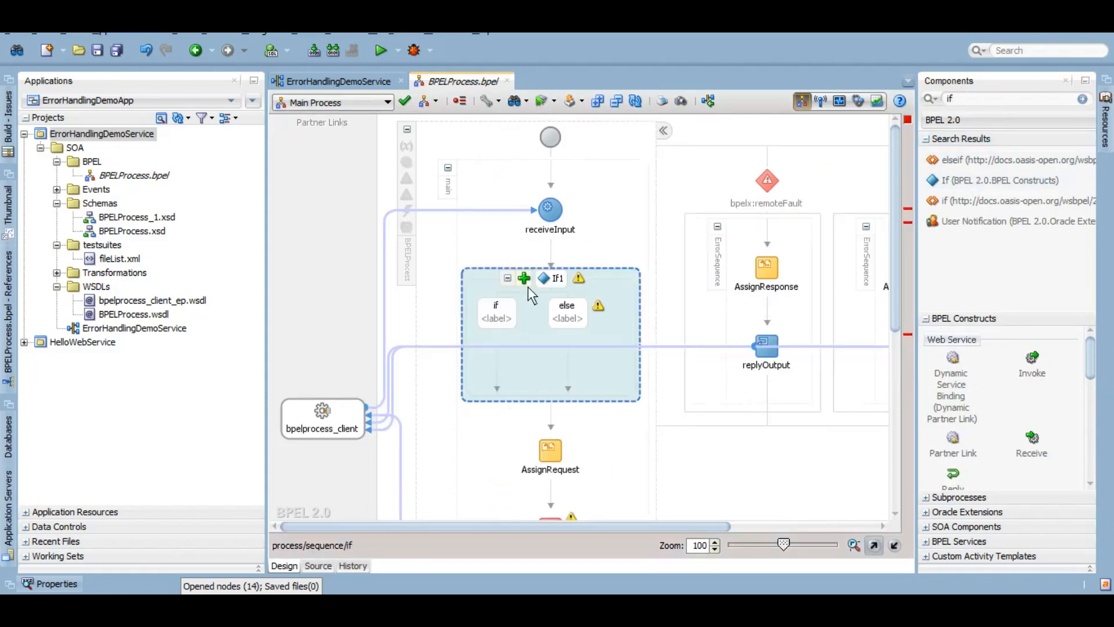
Rename the new If activity to If_Jon
double_click(557, 278)
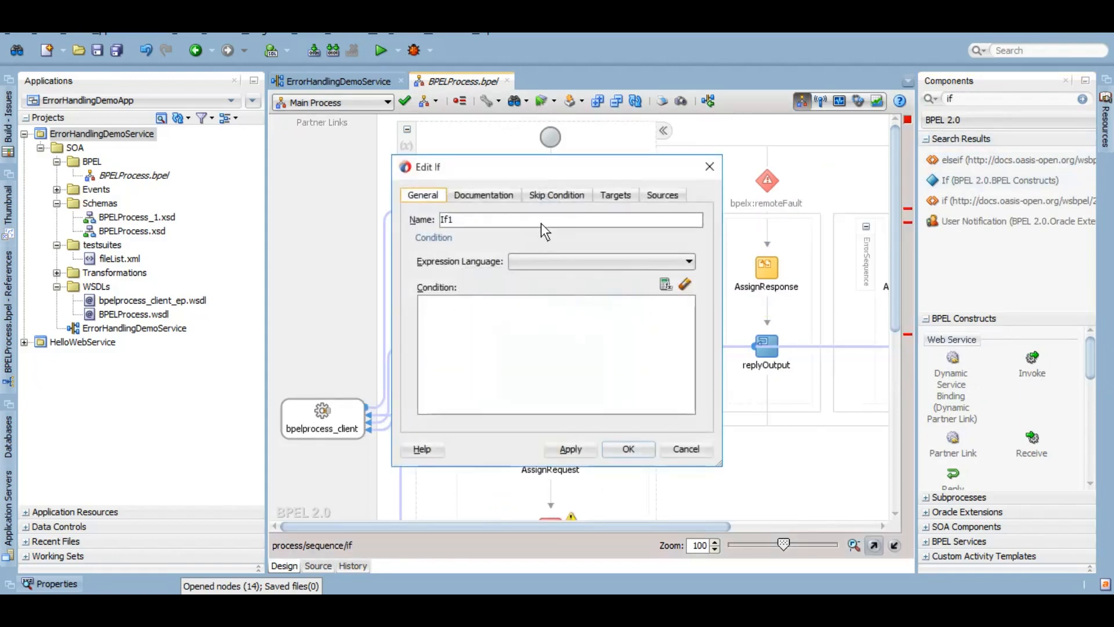
key("Backspace")
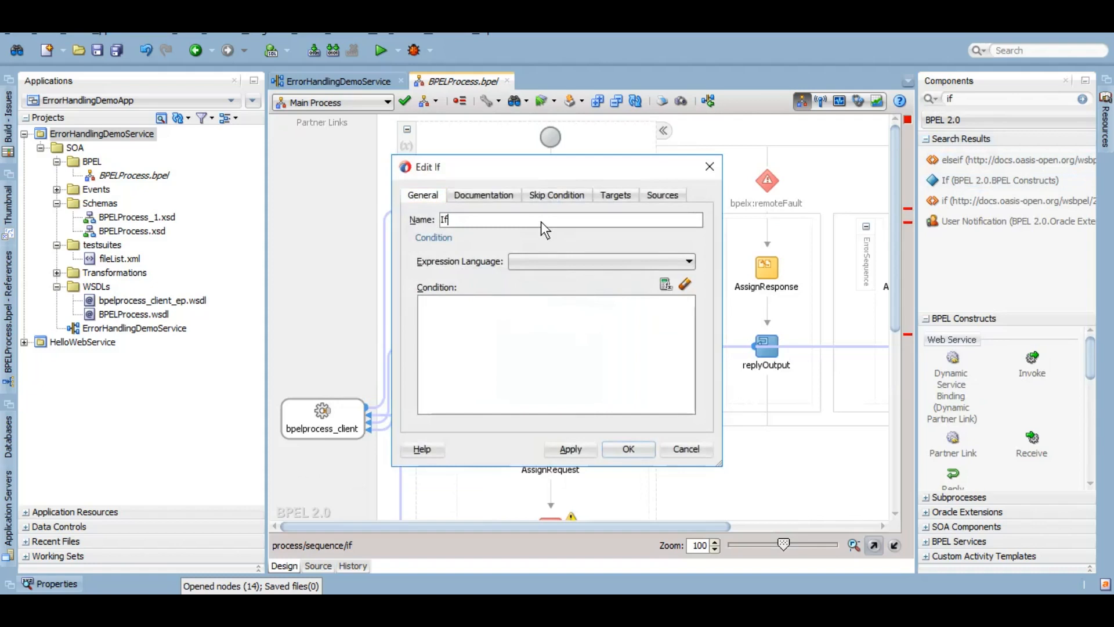
type("_J")
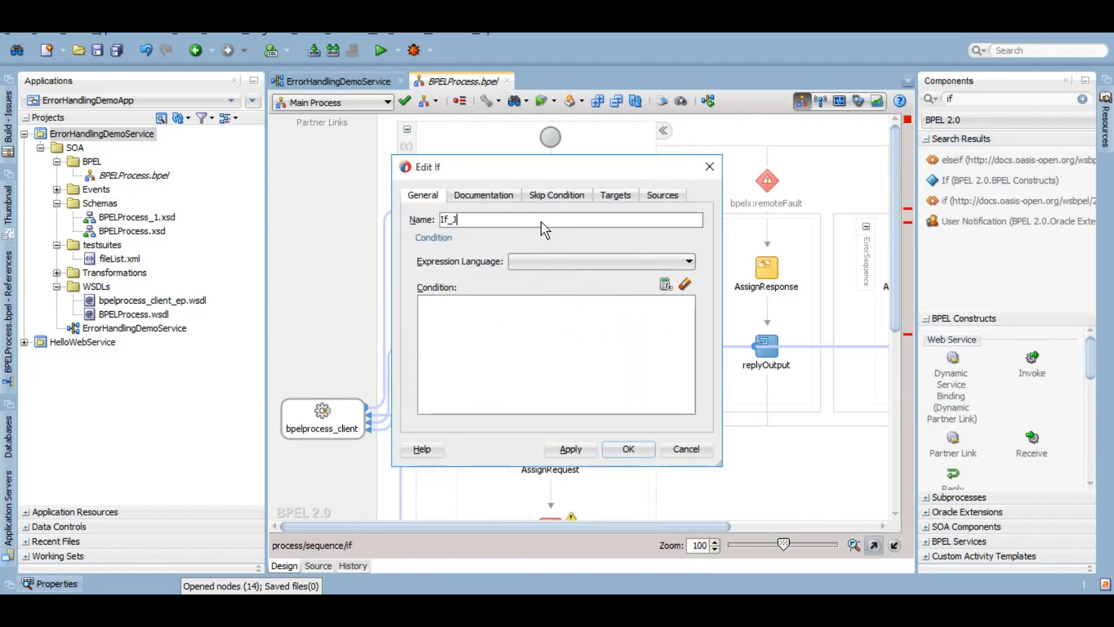
type("on")
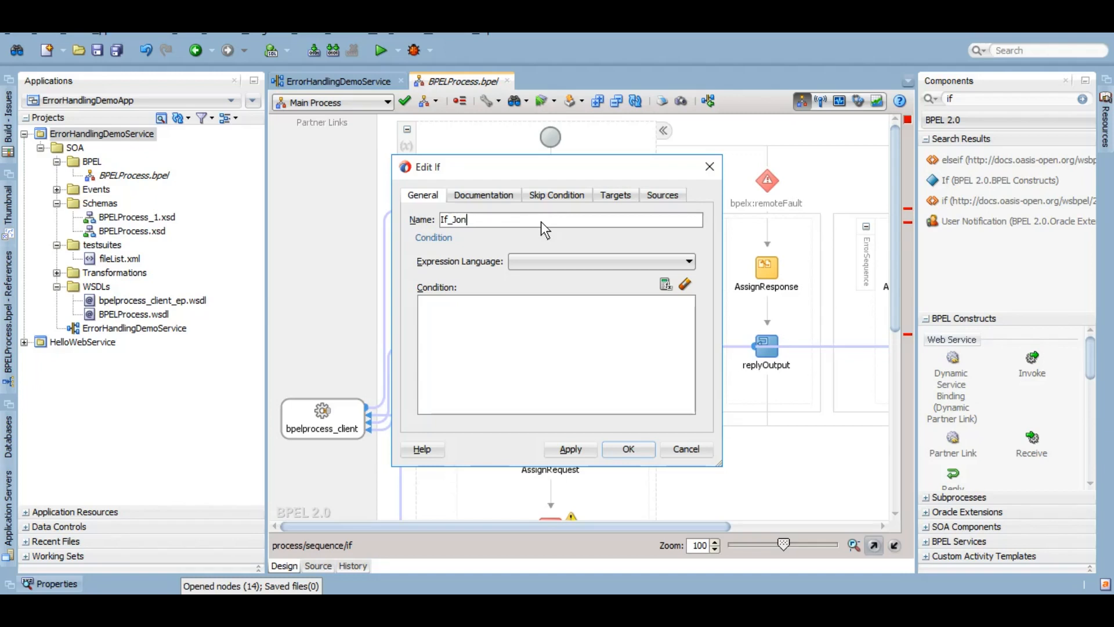
Set If_Jon's condition to client:input = 'Jon' from the input payload and confirm
left_click(687, 262)
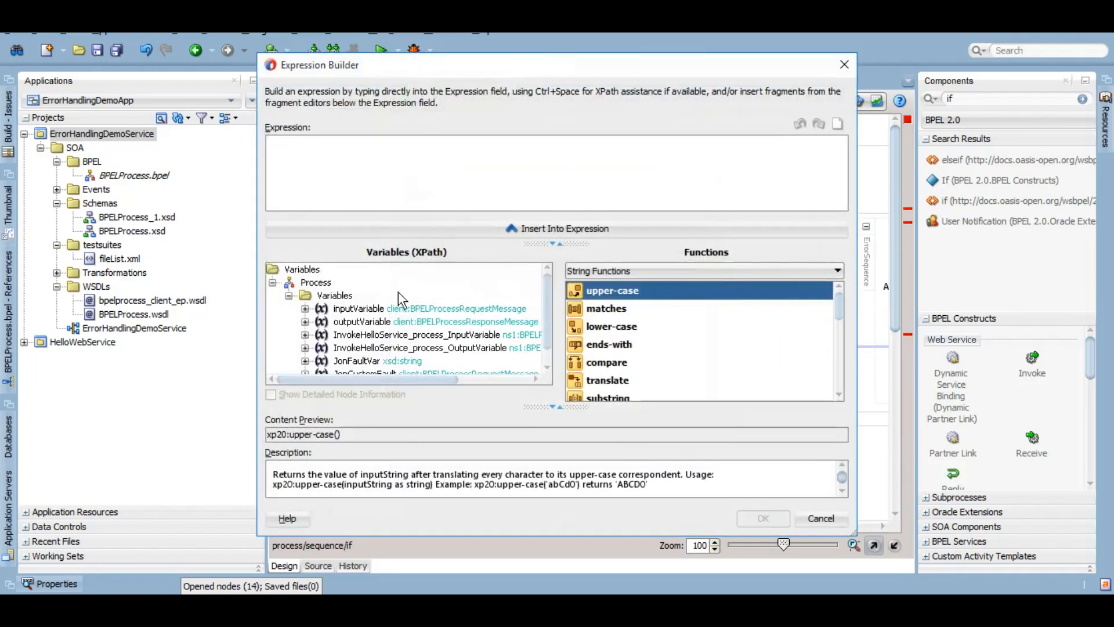
left_click(305, 308)
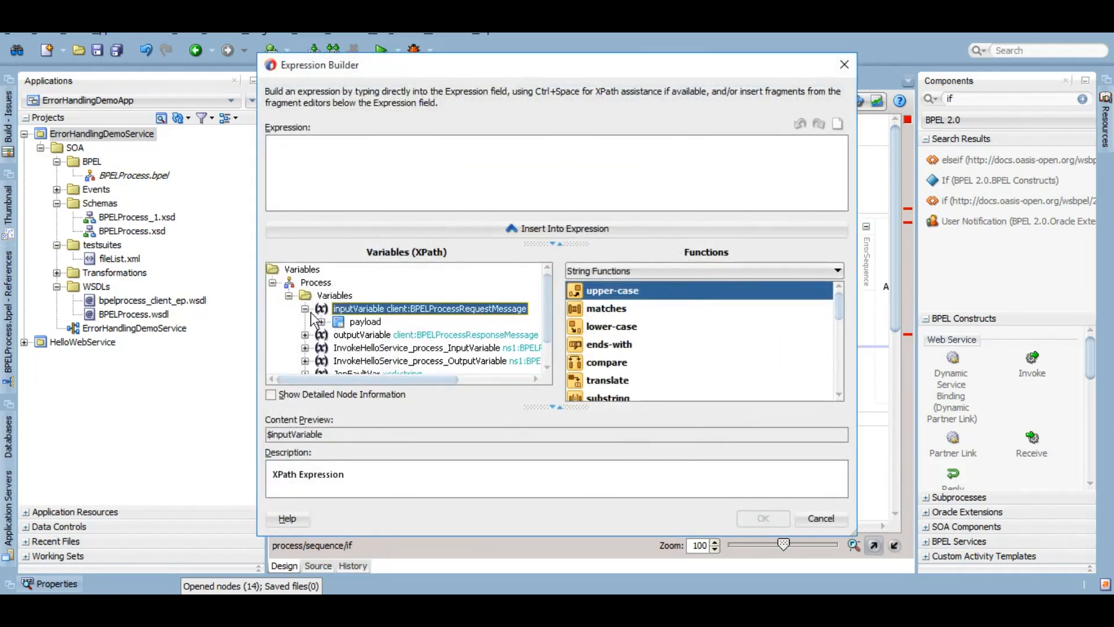
left_click(339, 321)
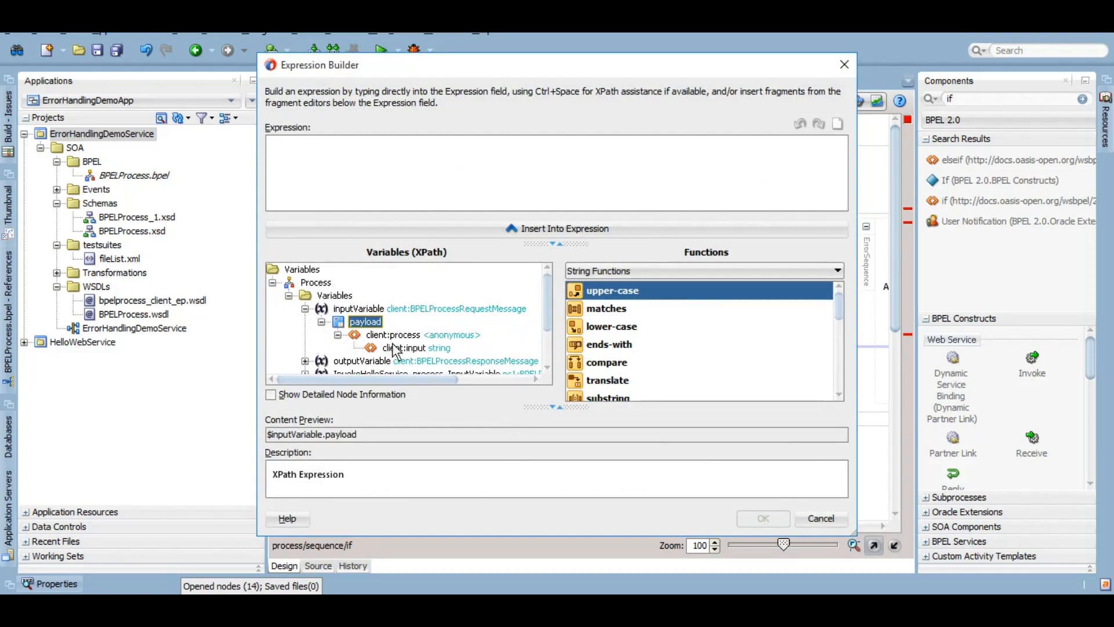
left_click(416, 348)
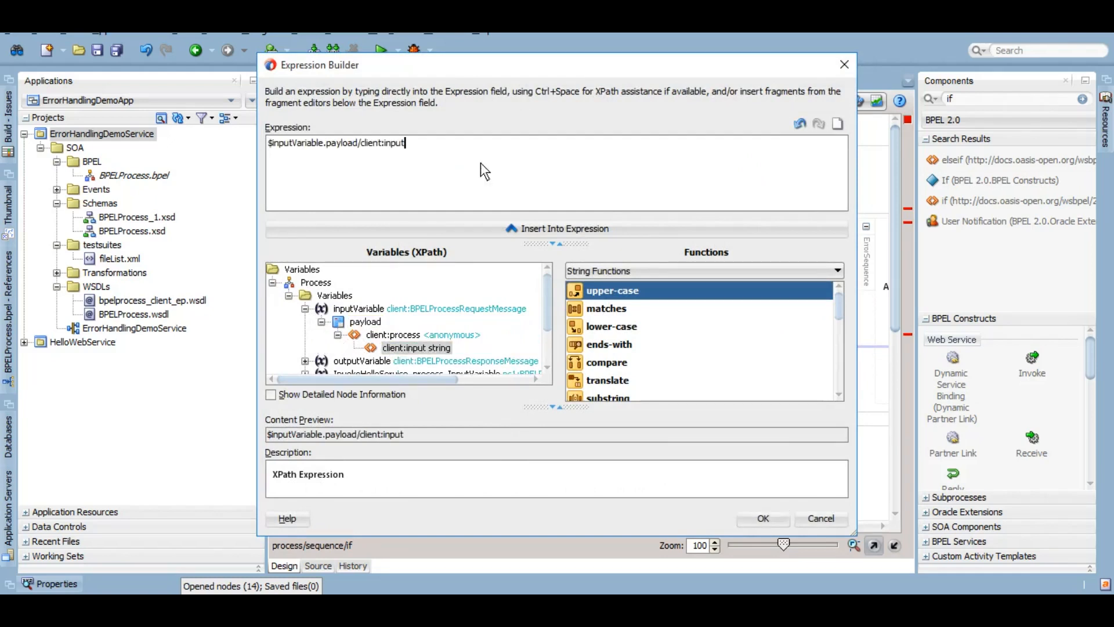
type("=\"")
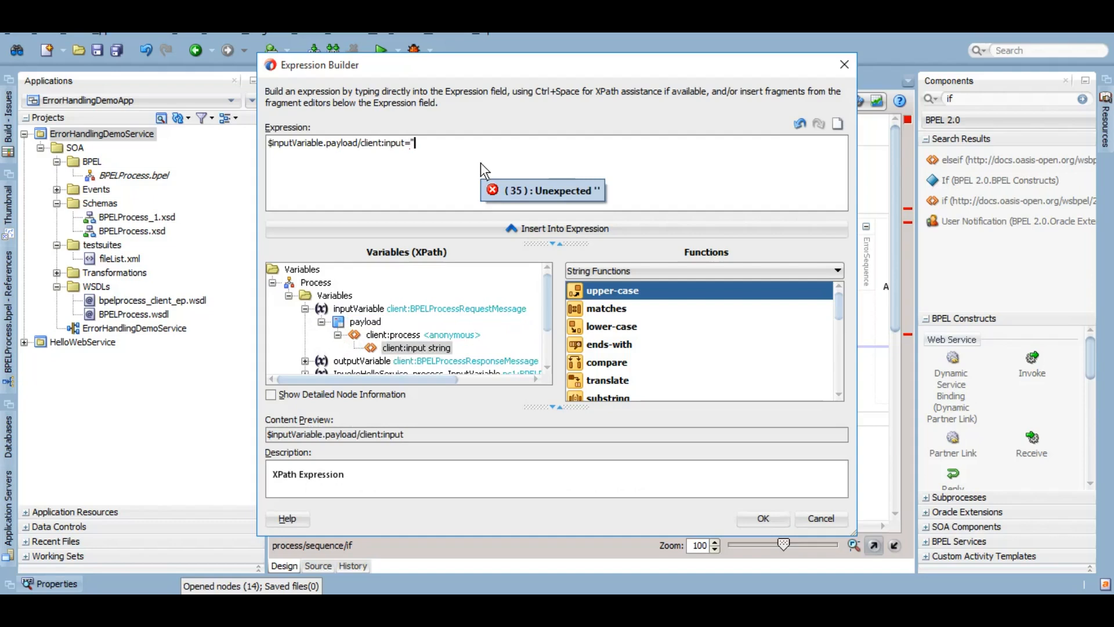
type("Jon'")
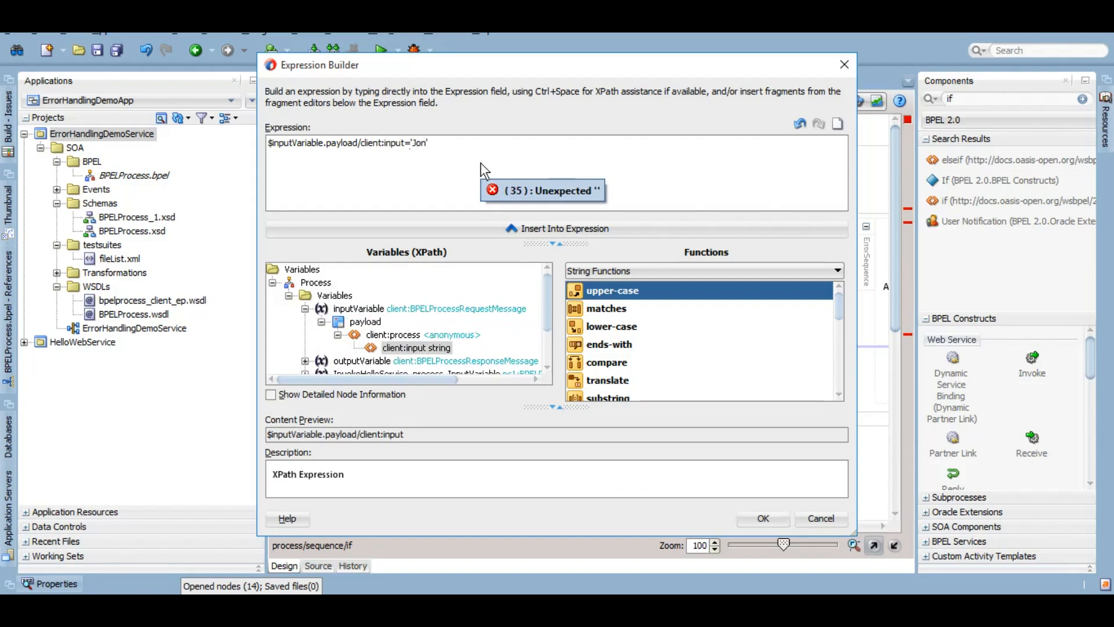
left_click(763, 518)
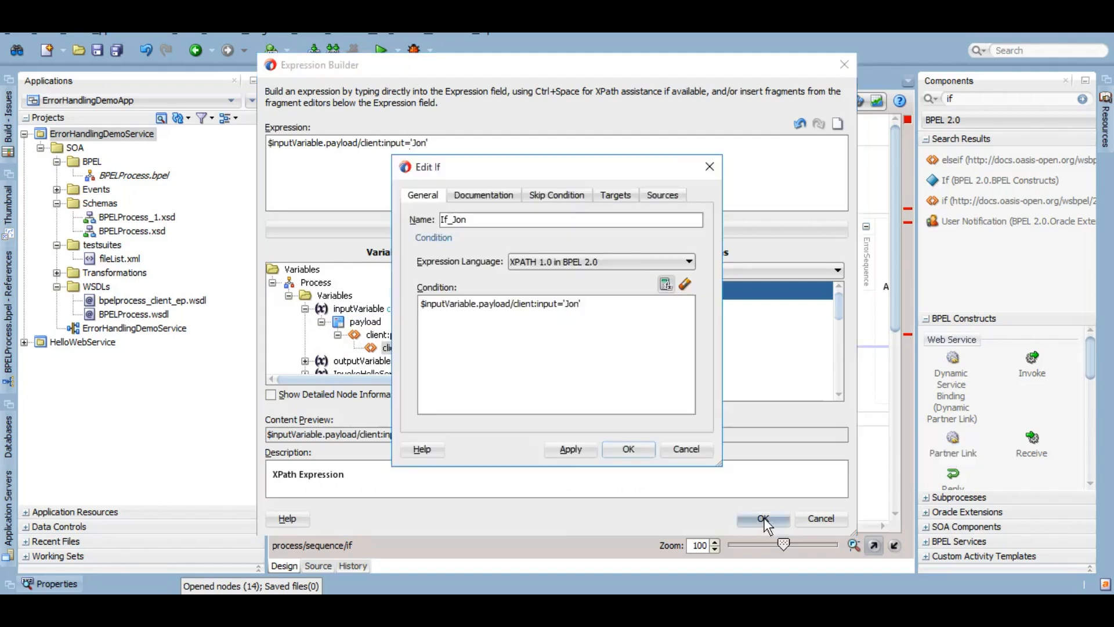
left_click(762, 518)
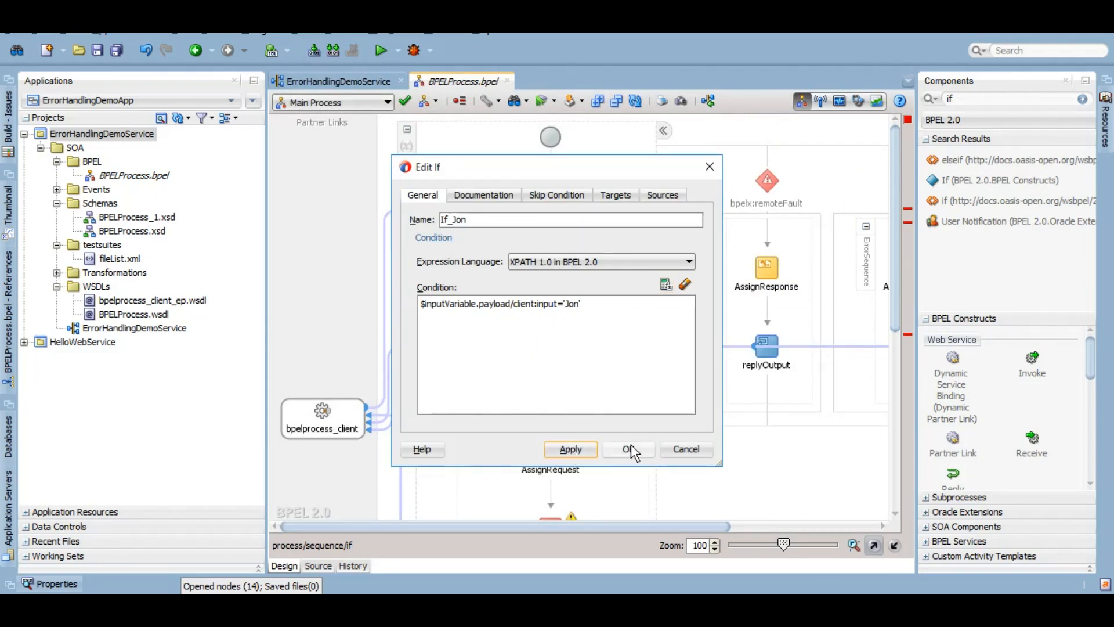
left_click(628, 449)
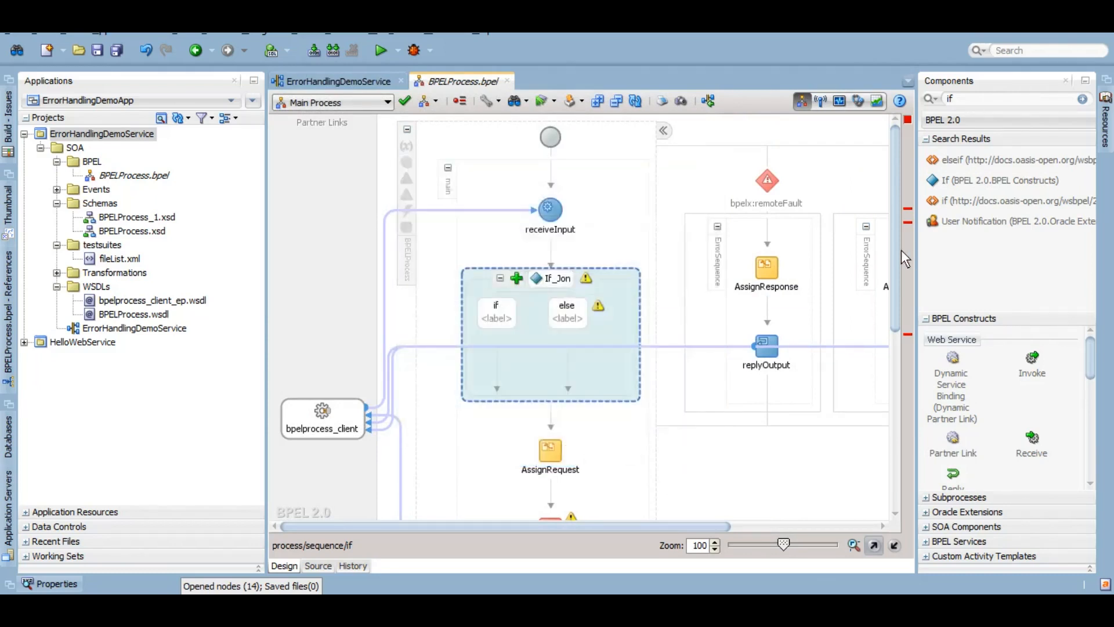
Move the Throw into the if branch and rename it ThrowRemoteFault
scroll("down", 3)
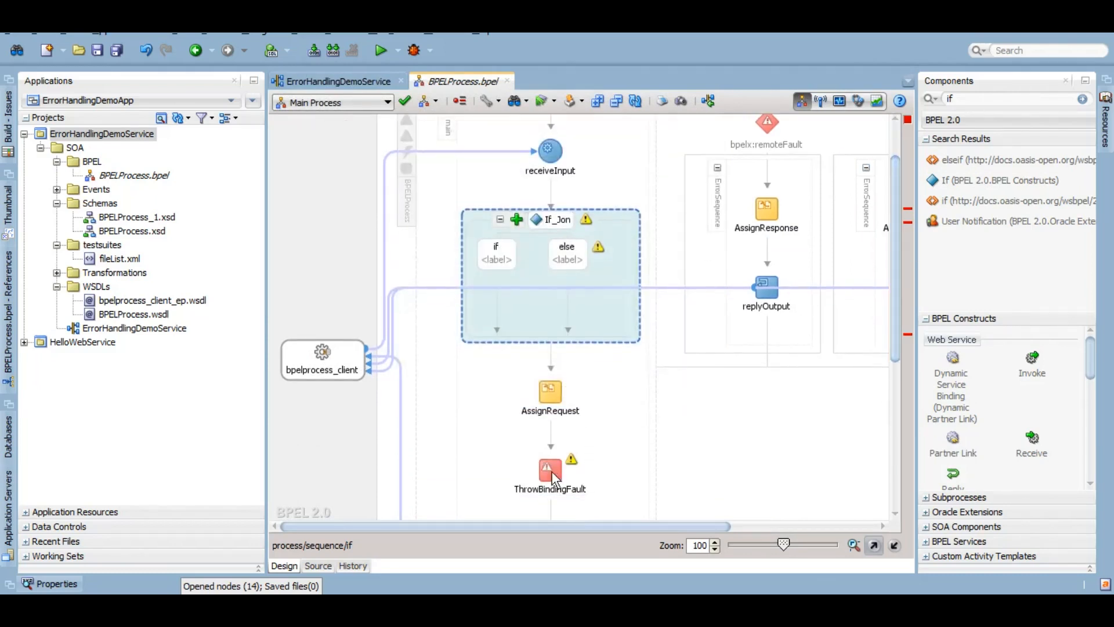
left_click(550, 469)
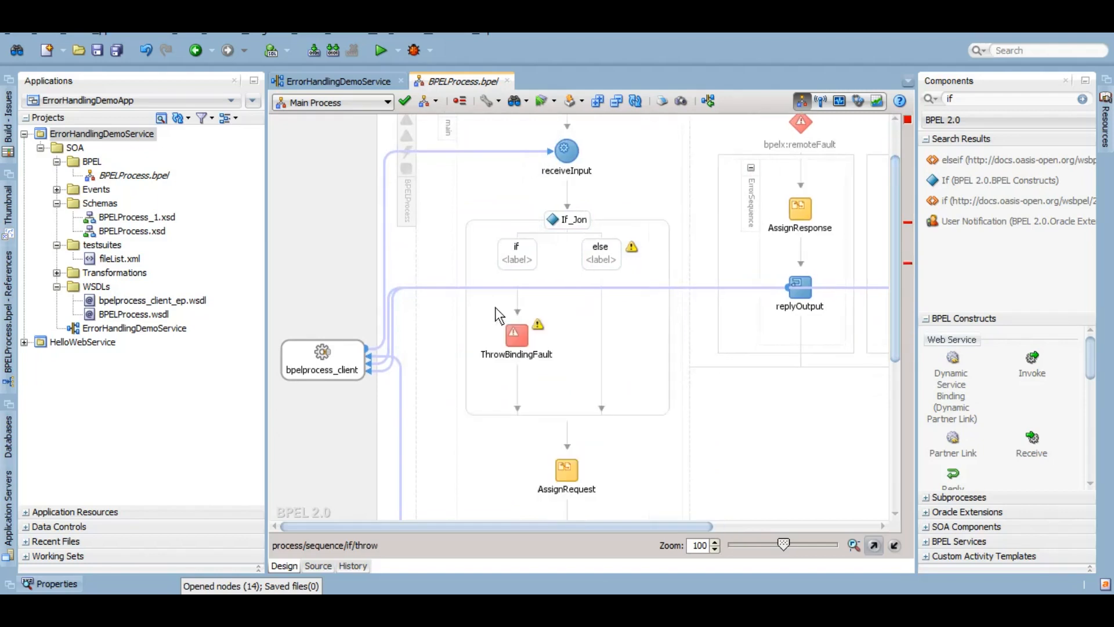
left_click(516, 334)
type("Remote")
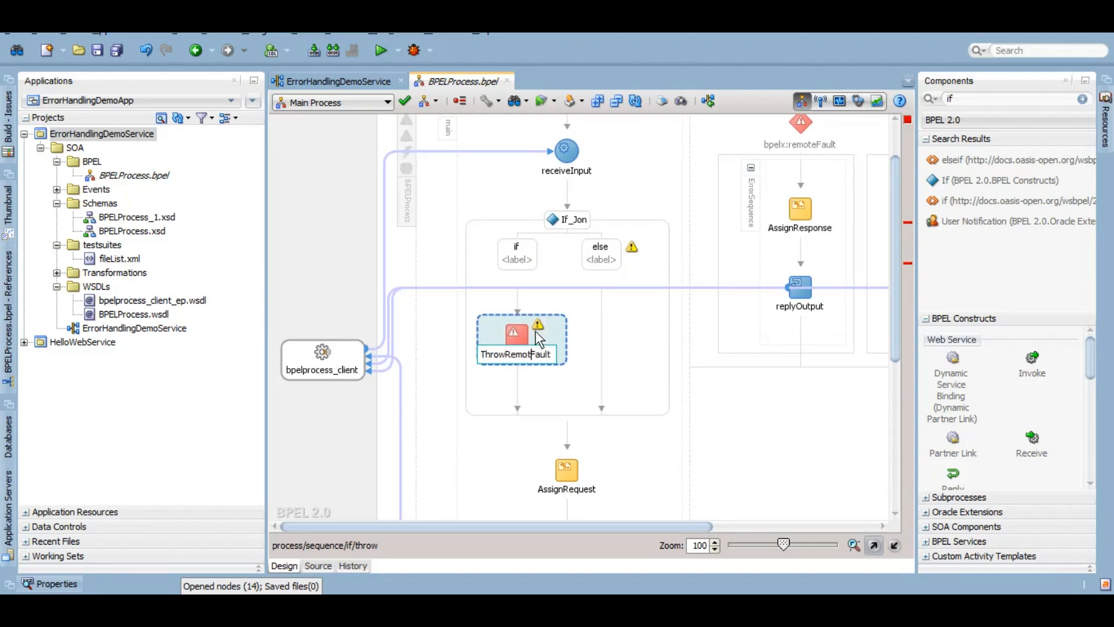
mouse_move(519, 334)
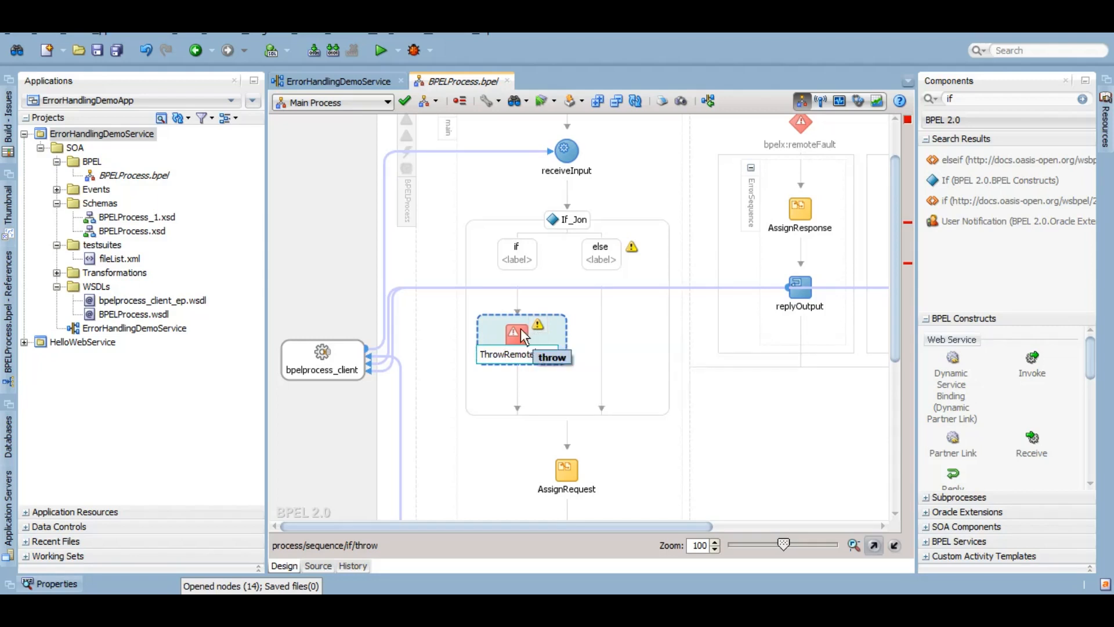
Make ThrowRemoteFault throw the system remoteFault fault
double_click(517, 334)
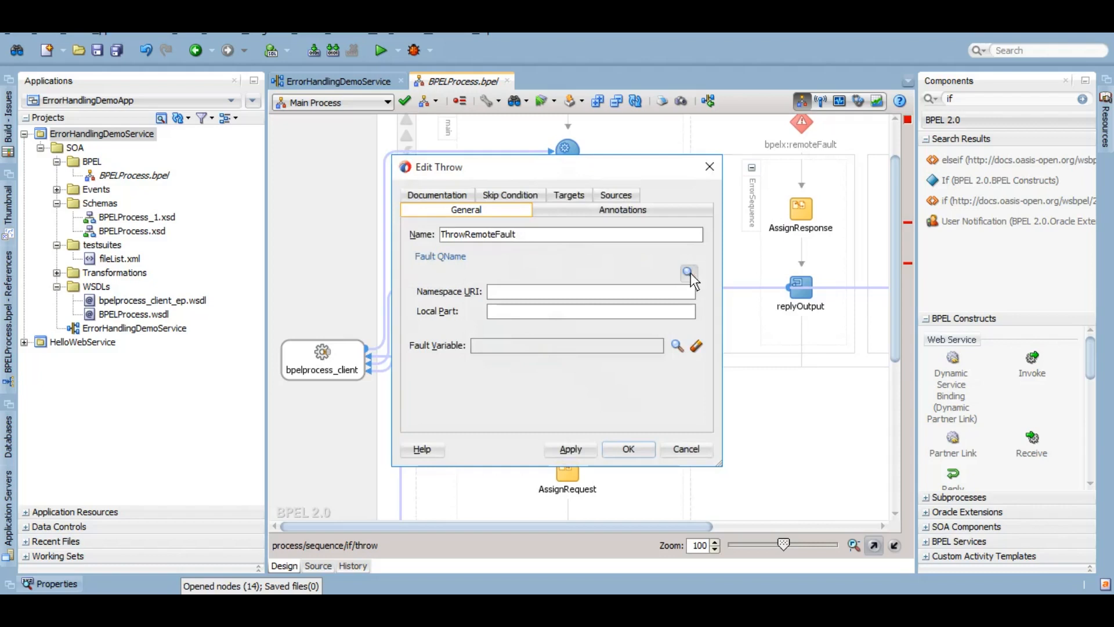
left_click(688, 273)
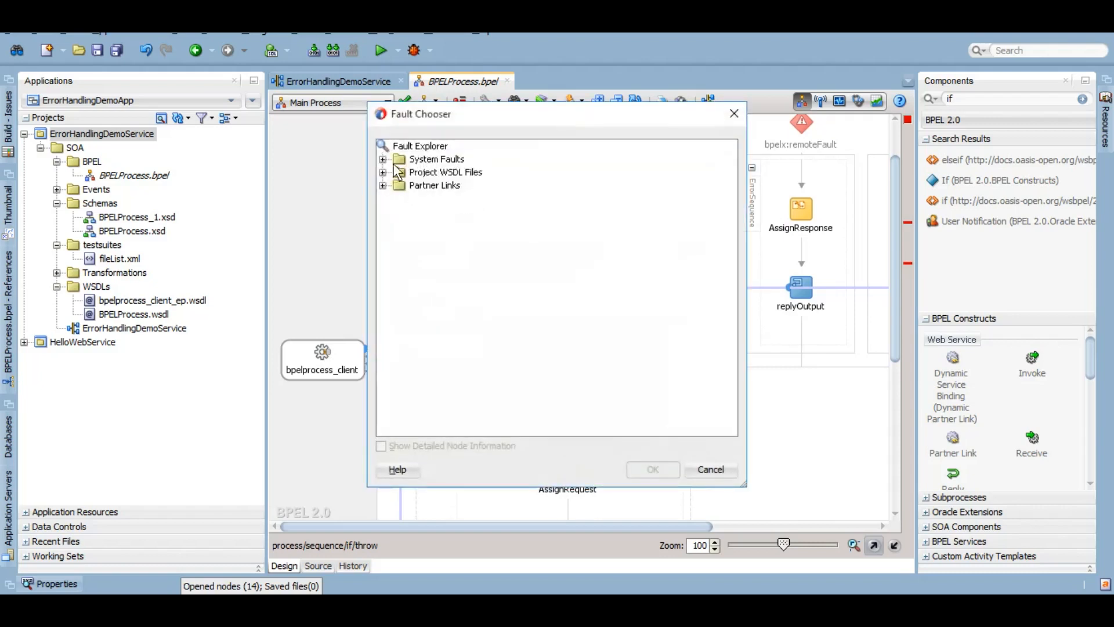
left_click(383, 158)
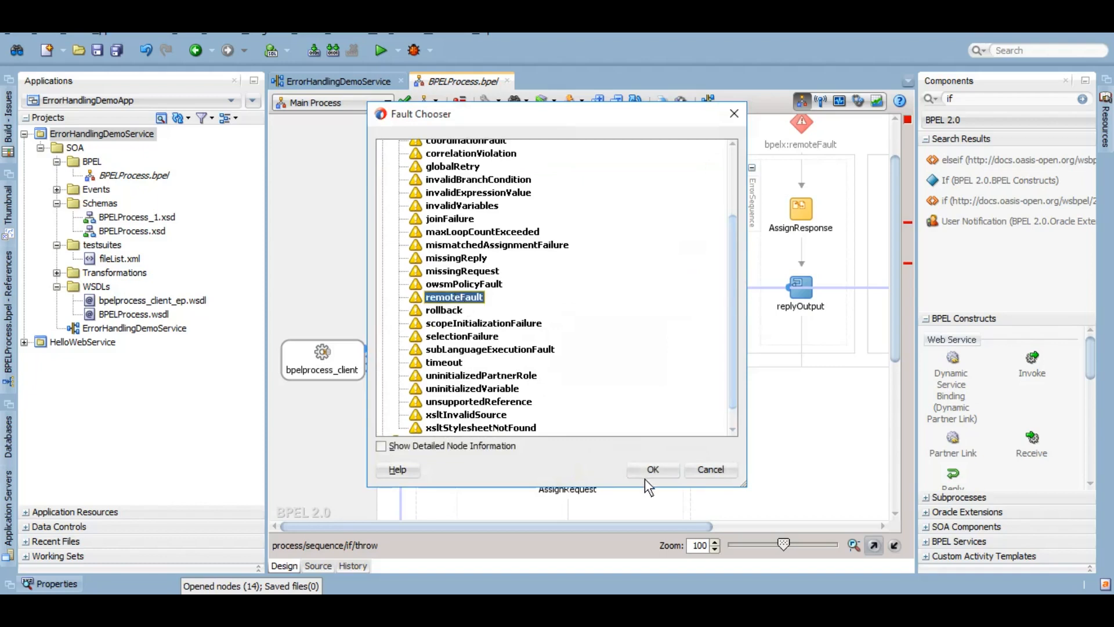
left_click(652, 469)
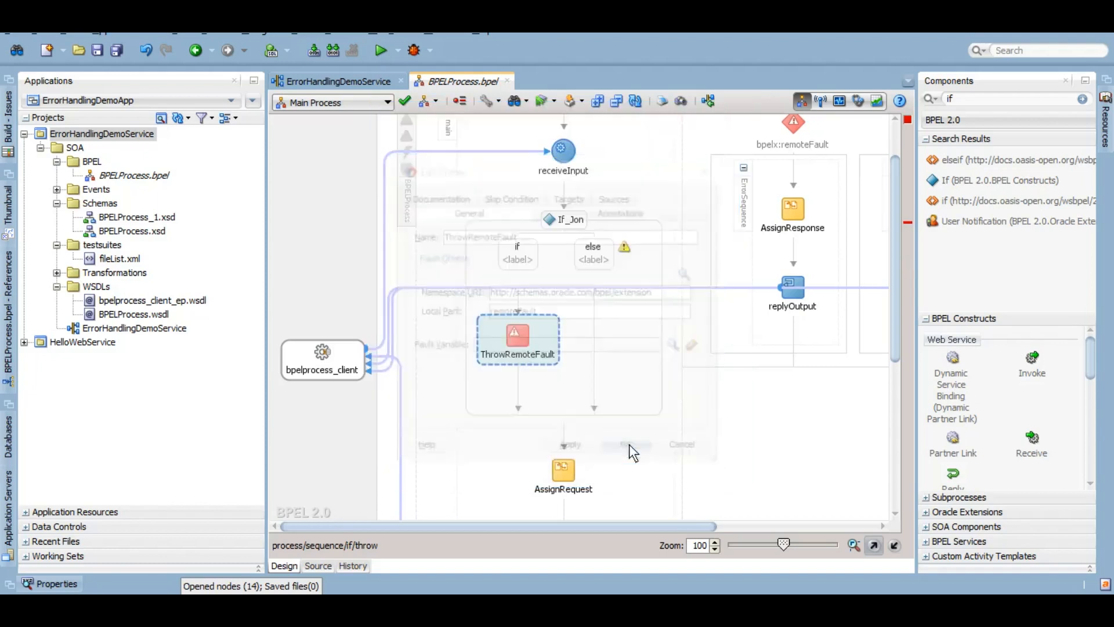
left_click(628, 446)
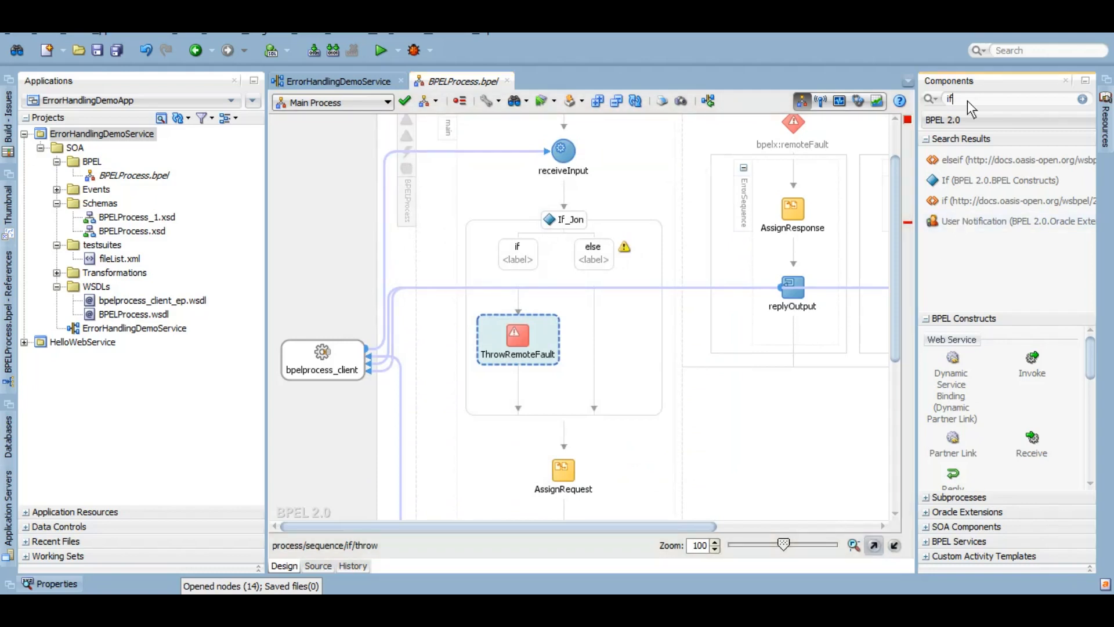
Drop a Throw activity into the else branch and name it ThrowBindingFault
type("t")
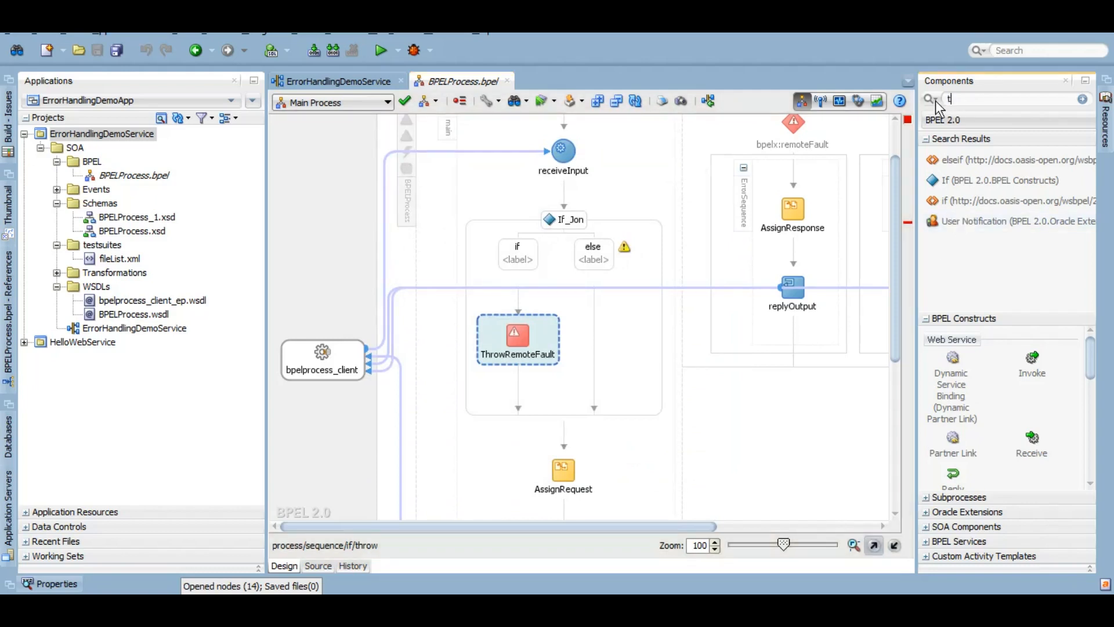
type("hrow")
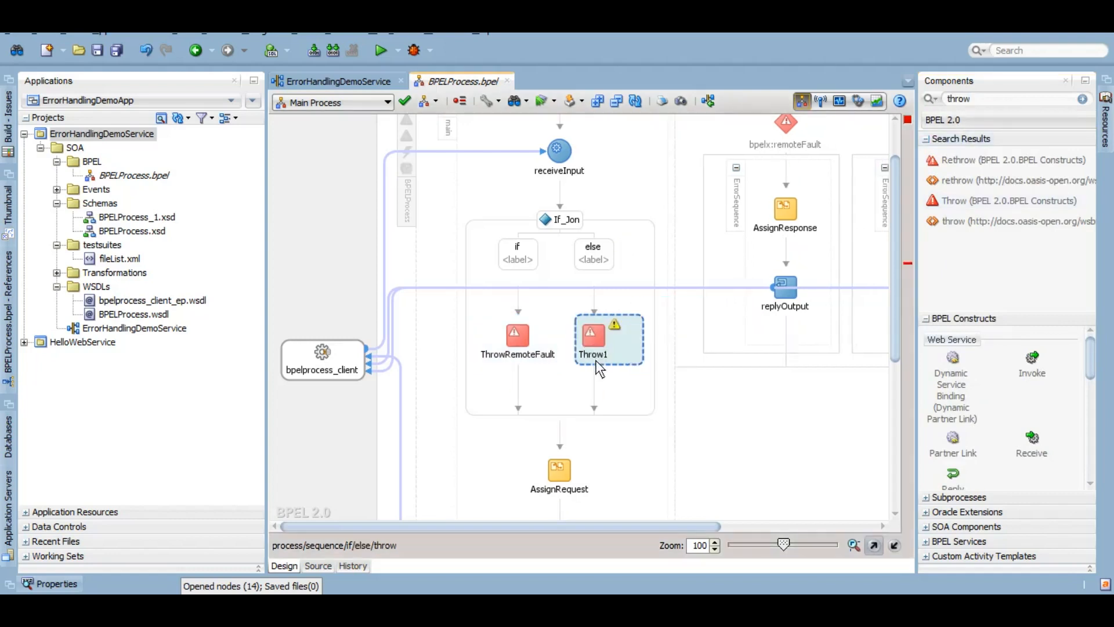
double_click(594, 354)
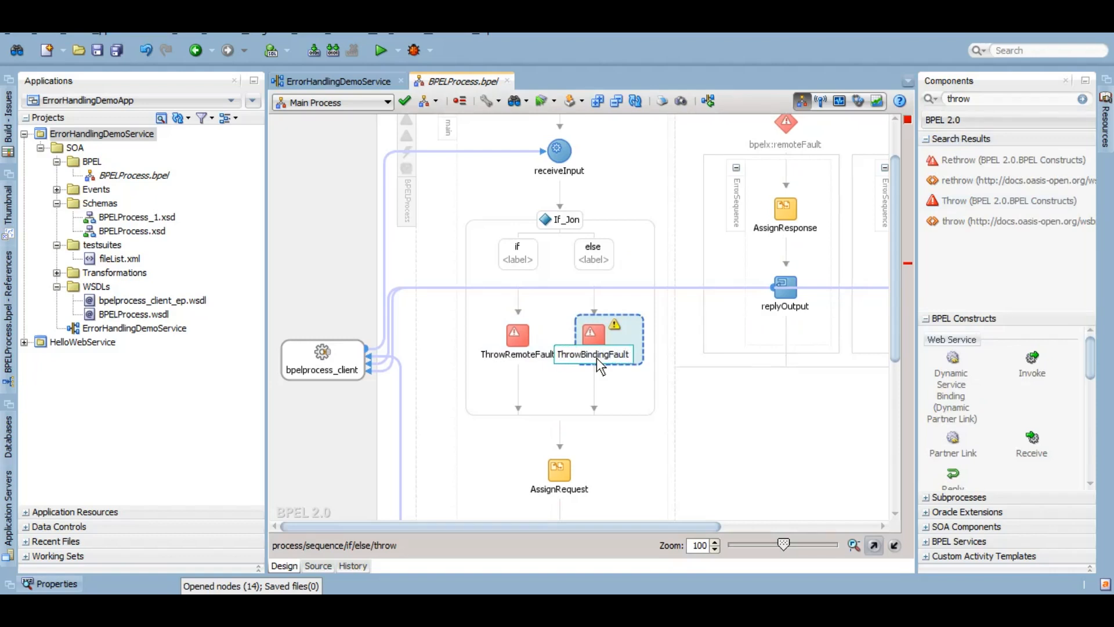
Make ThrowBindingFault throw the system bindingFault fault
double_click(593, 339)
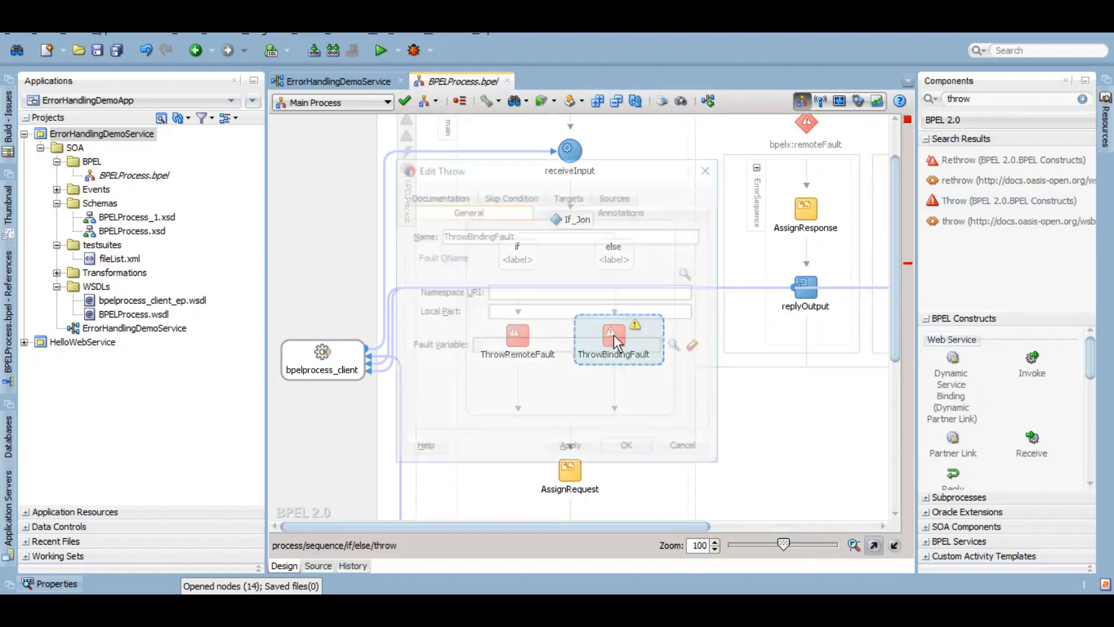
left_click(673, 344)
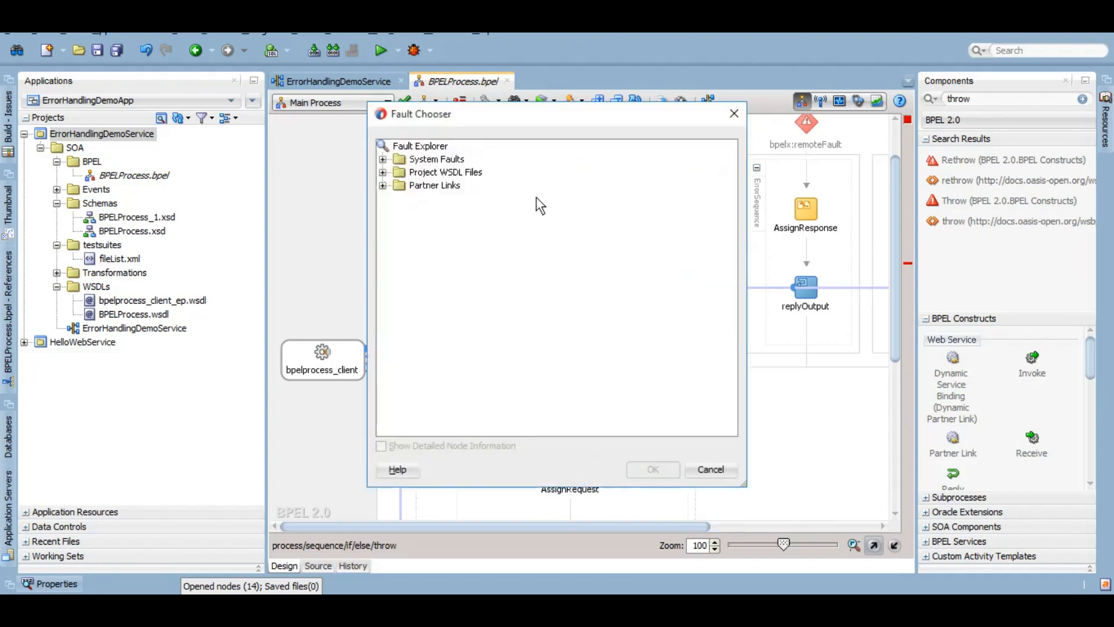
left_click(383, 158)
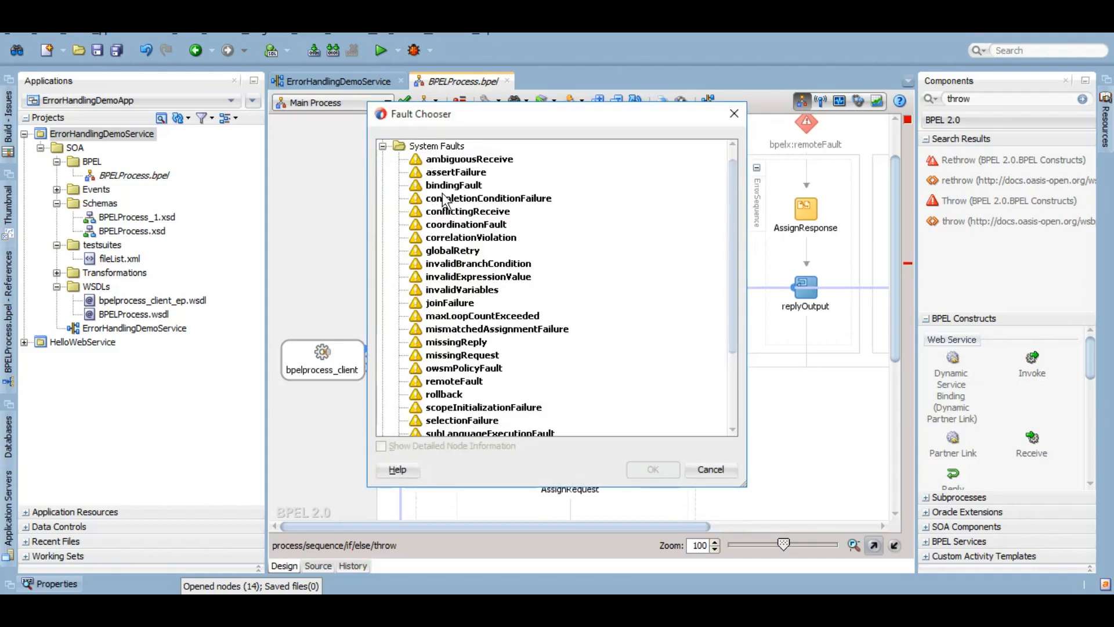
left_click(651, 469)
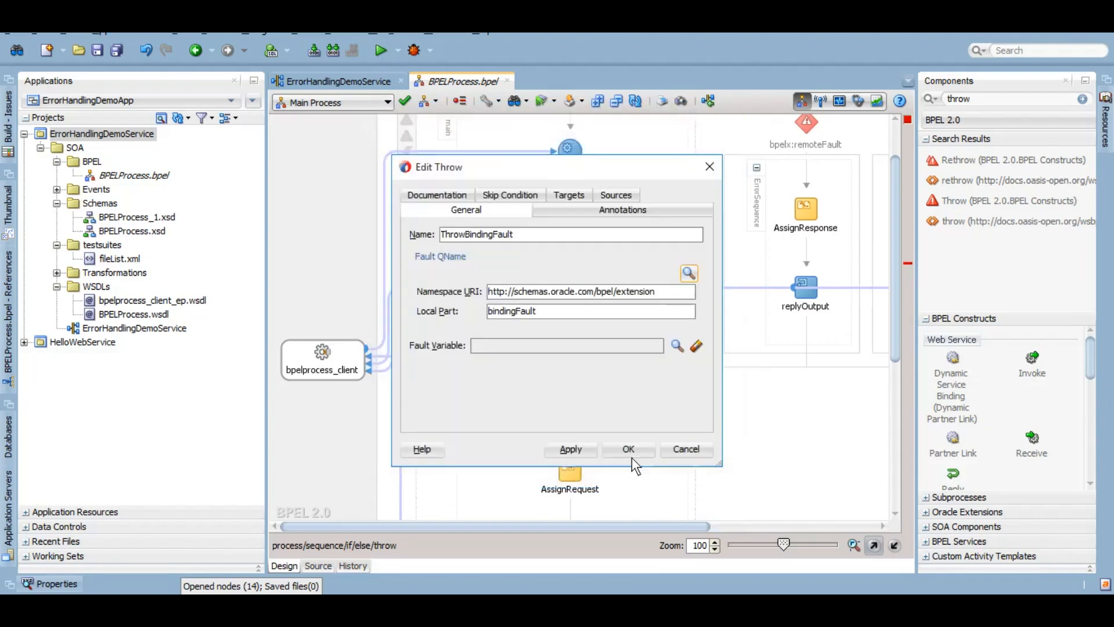
mouse_move(566, 426)
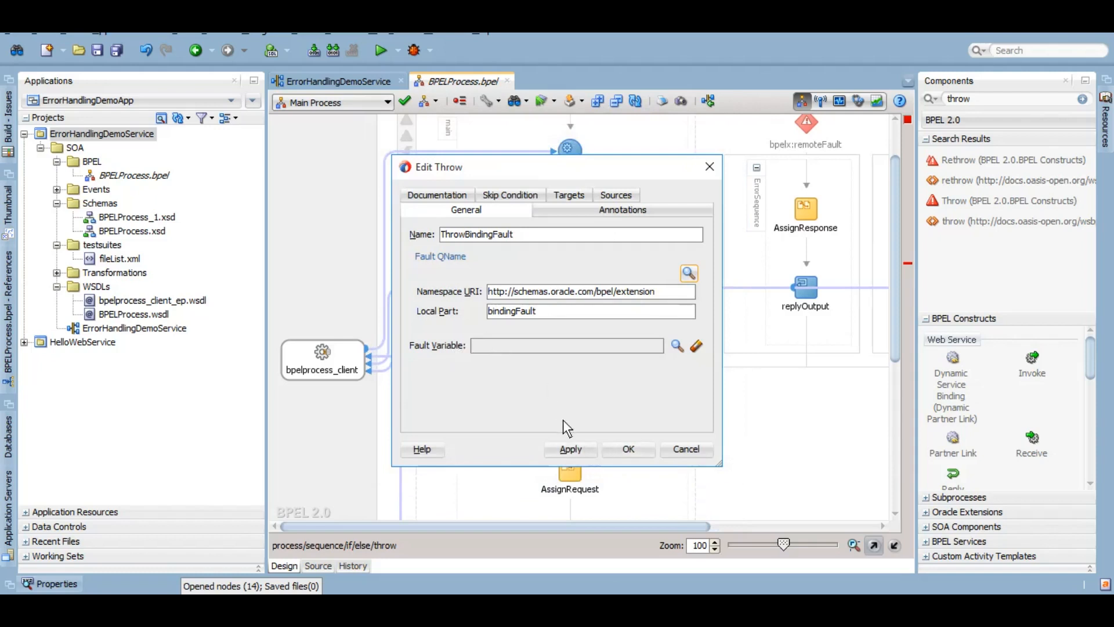
left_click(626, 449)
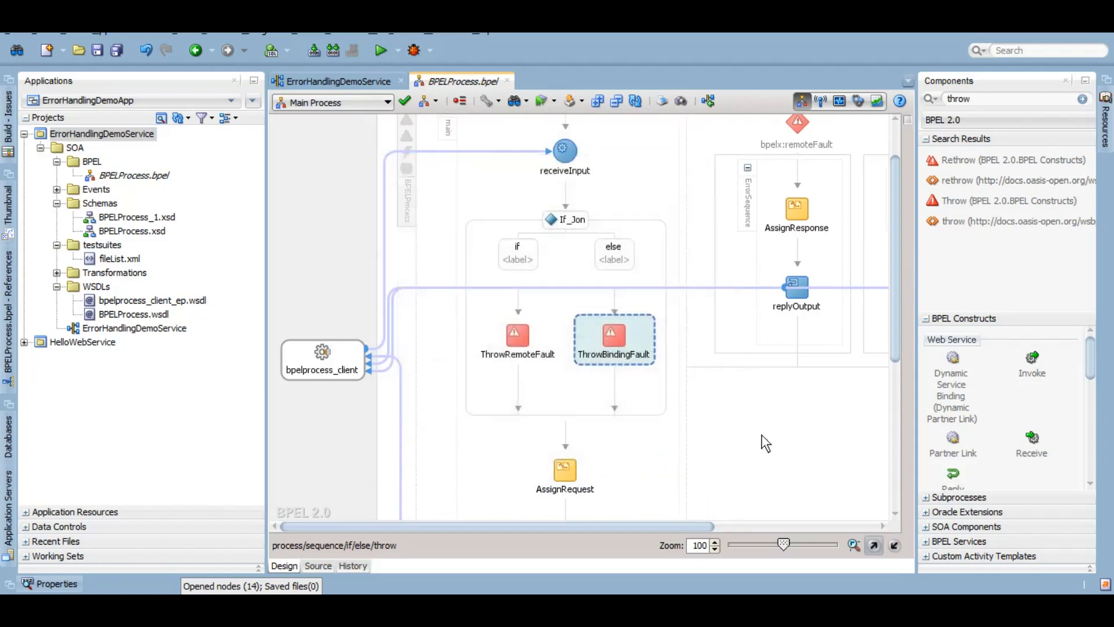
mouse_move(666, 421)
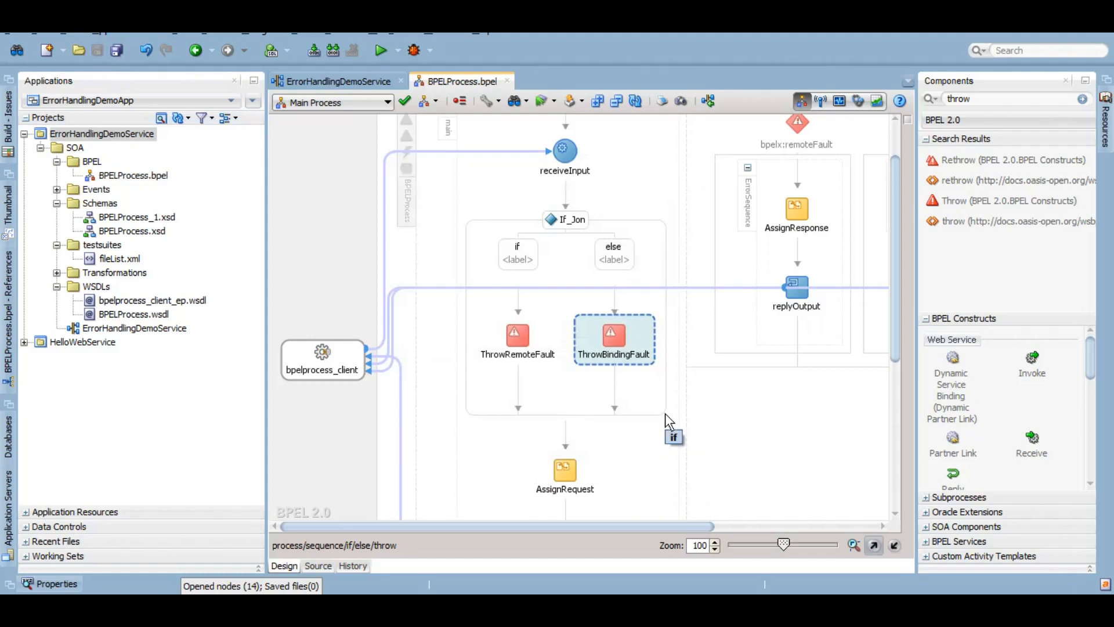
Label the If_Jon if branch 'remoteFault'
left_click(517, 259)
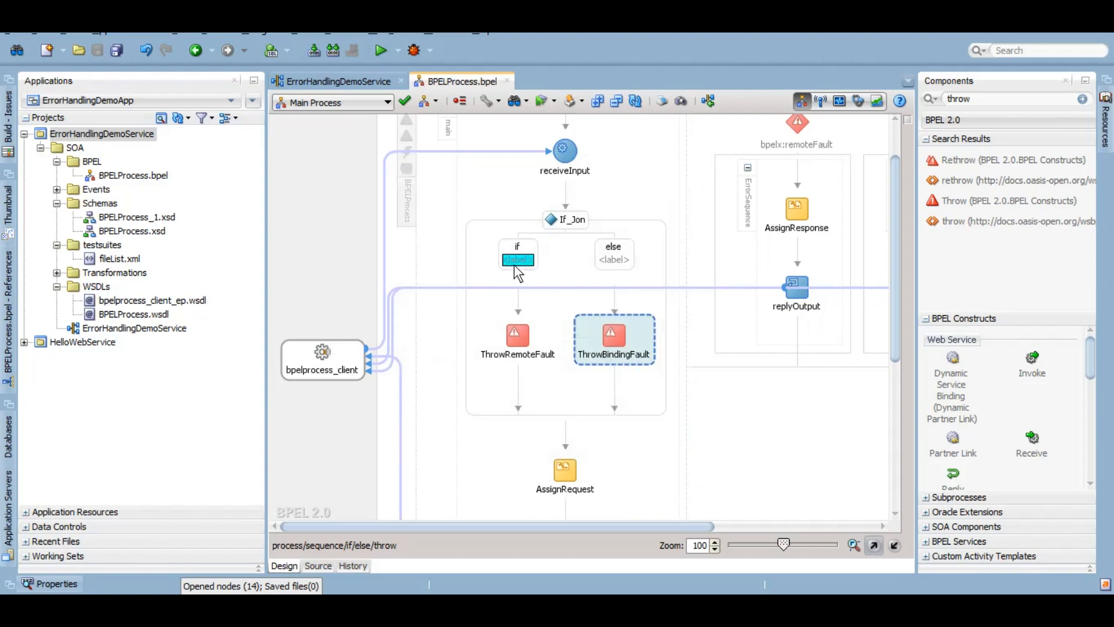
double_click(517, 260)
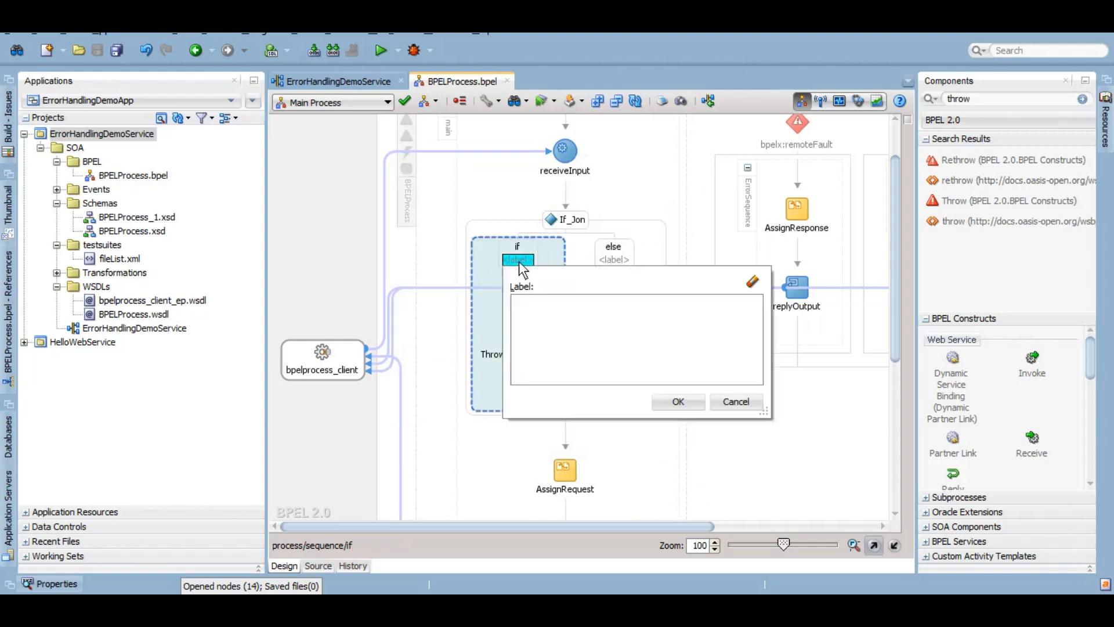
type("remoteF")
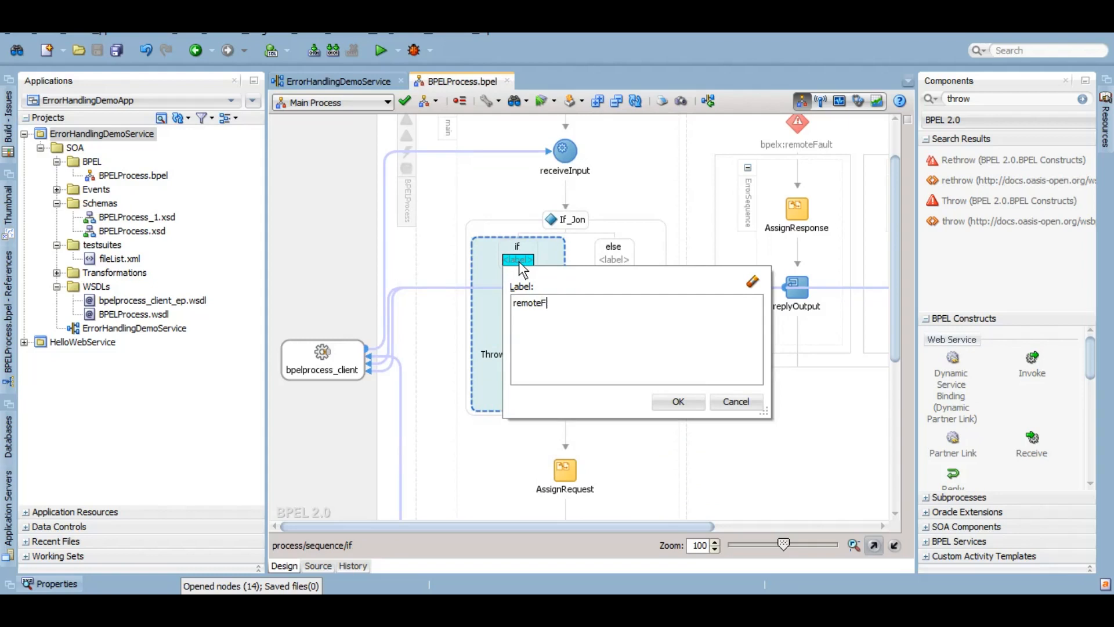
type("ault")
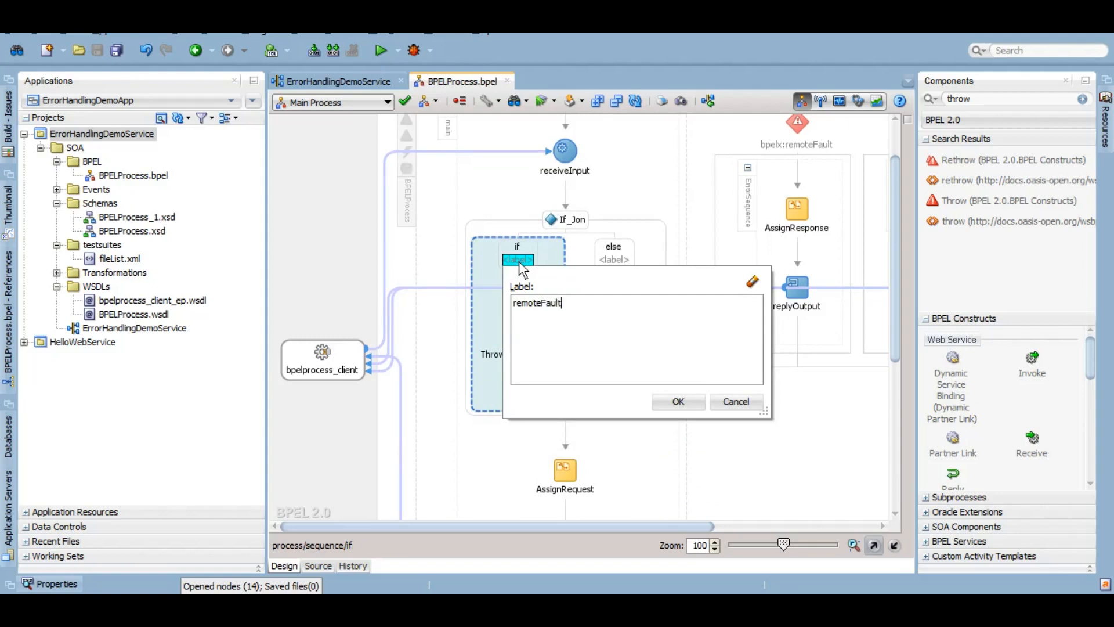
Label the else branch 'BindingFault', then select the ErrorHandlingDemoService project
left_click(675, 402)
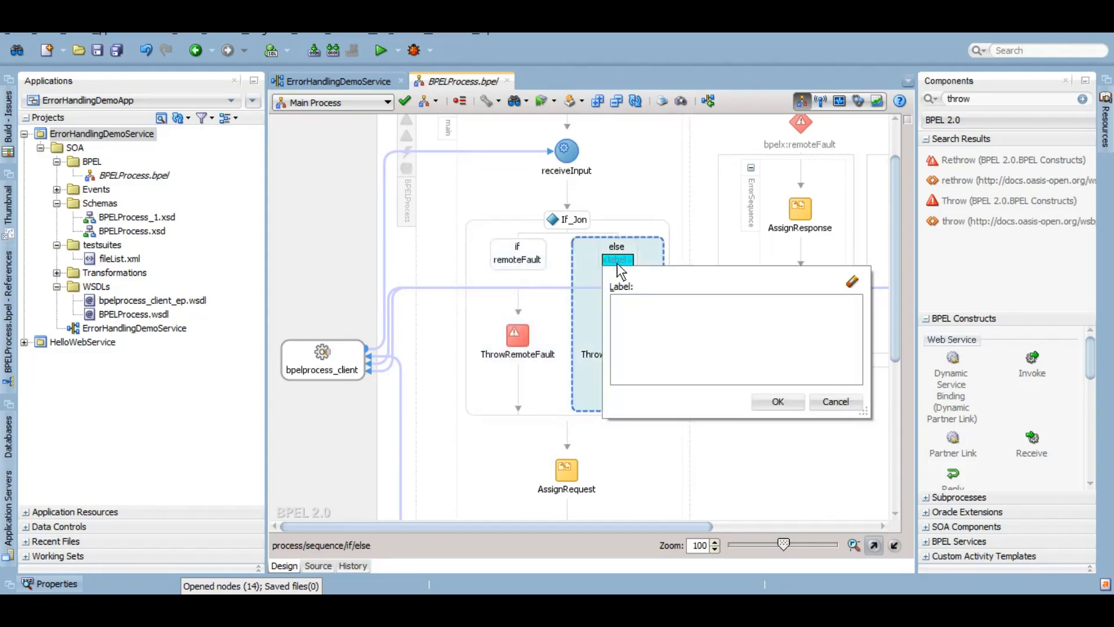
type("BindingF")
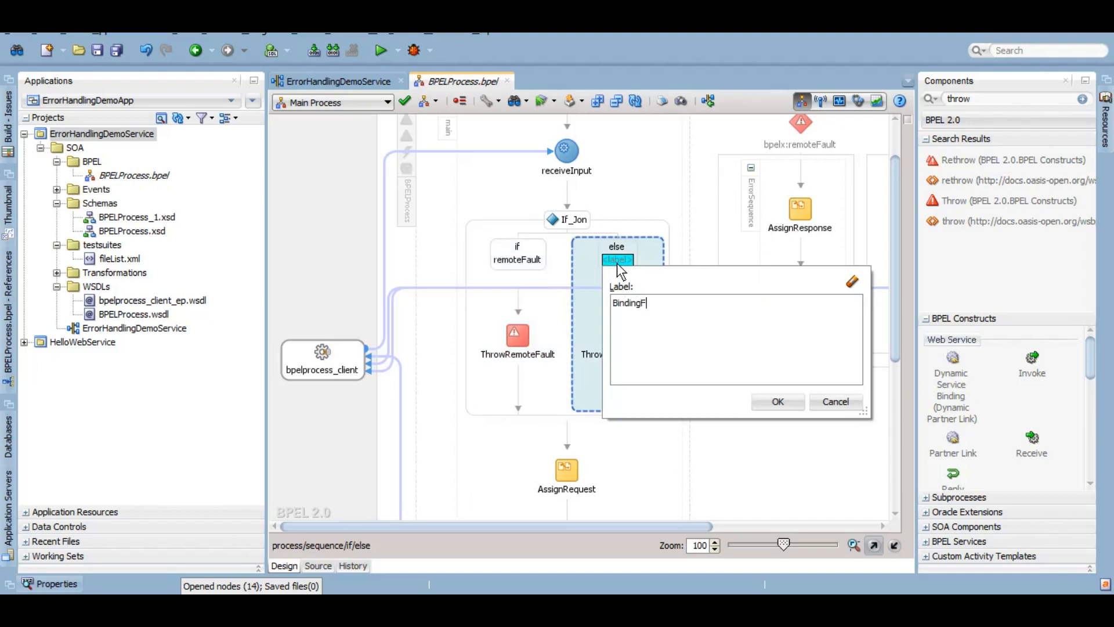
type("ault")
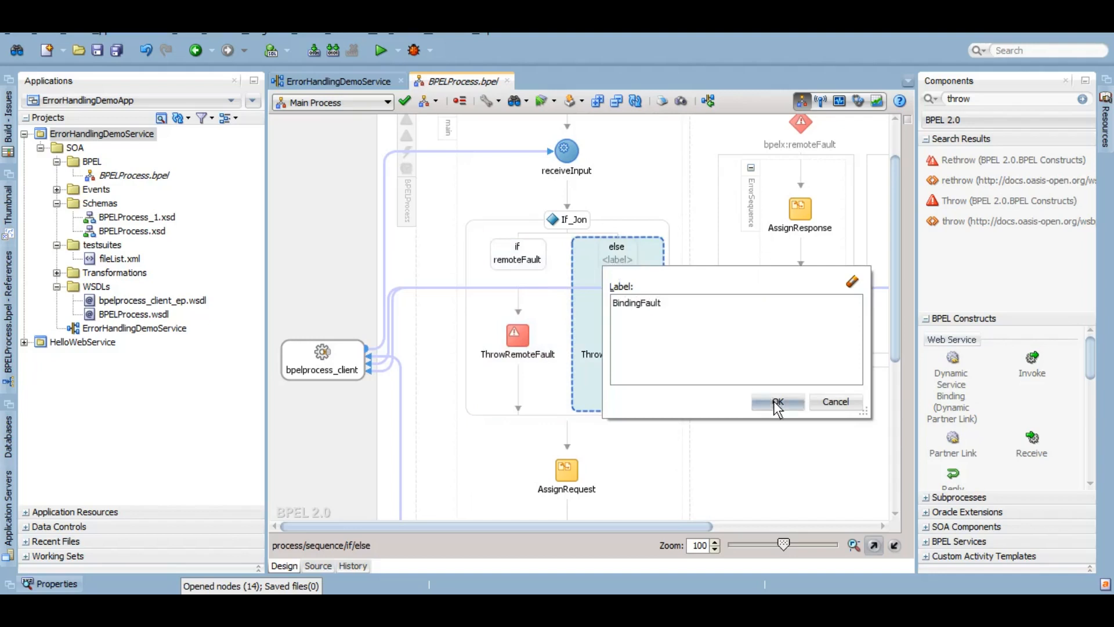
left_click(778, 401)
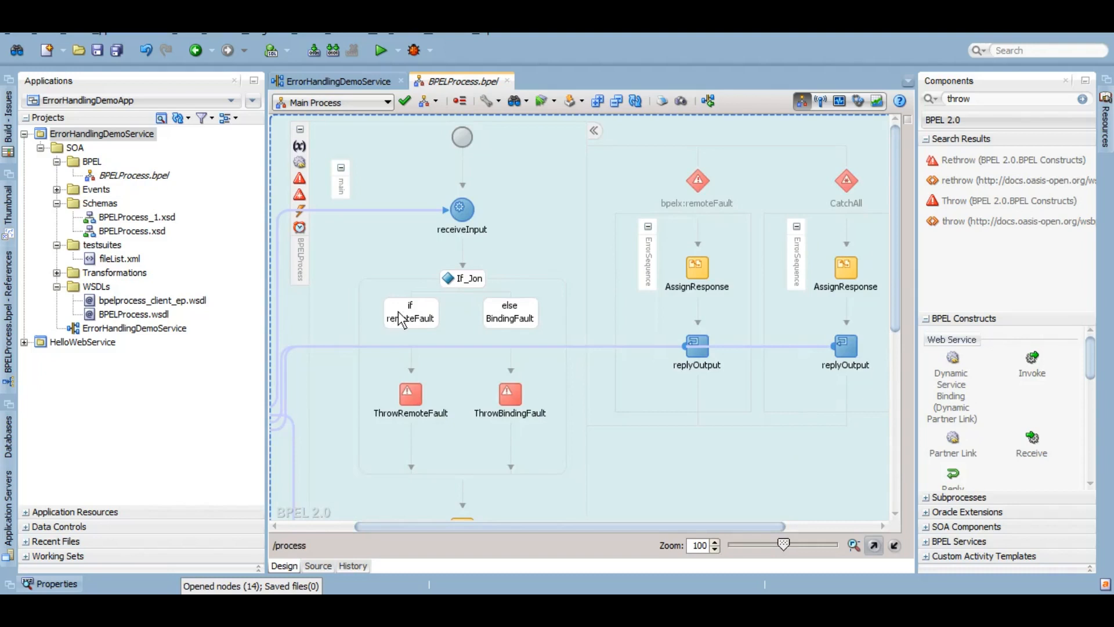
left_click(411, 318)
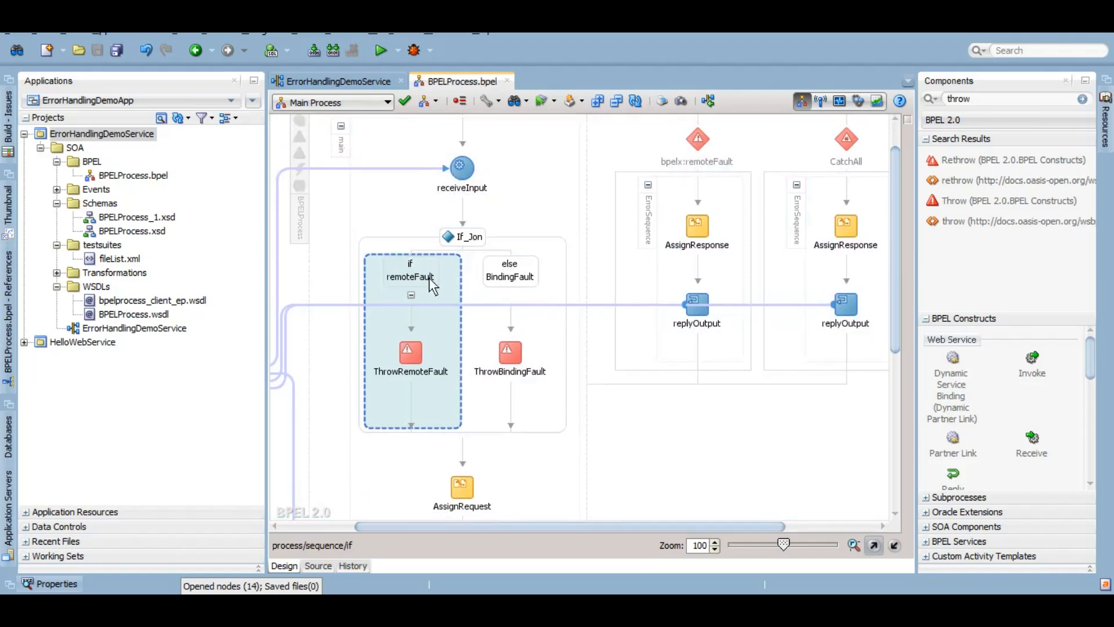
mouse_move(700, 183)
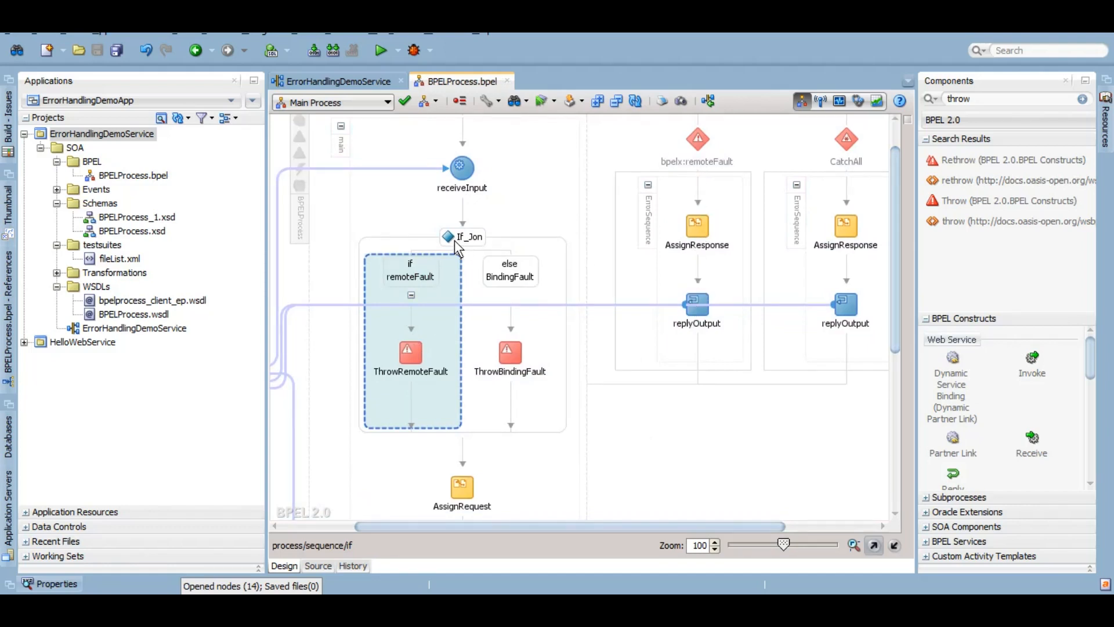
mouse_move(760, 98)
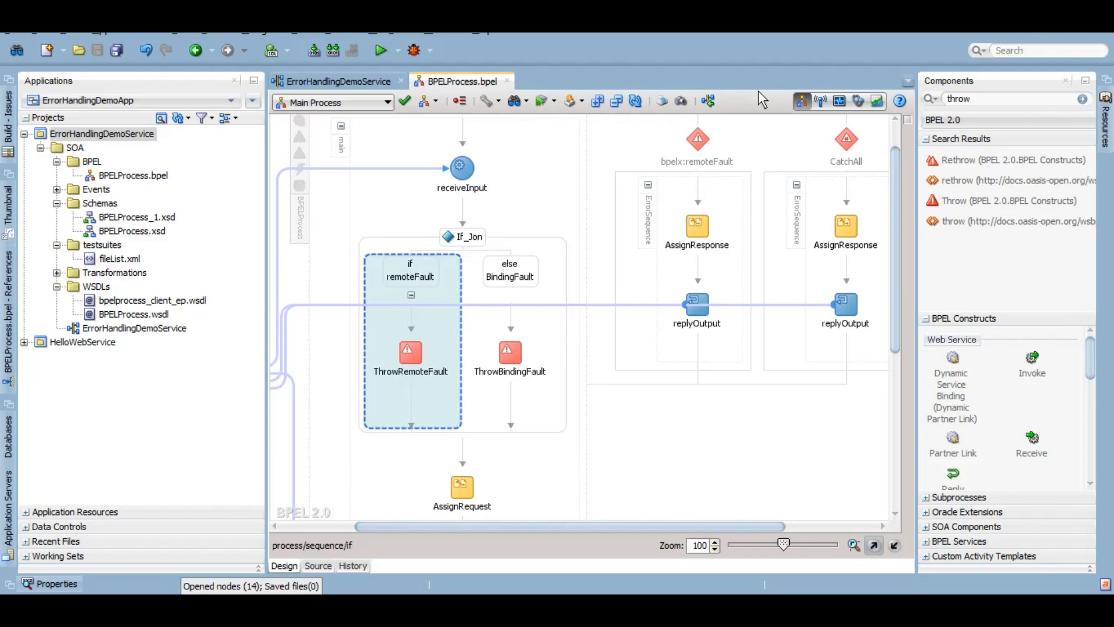
mouse_move(803, 354)
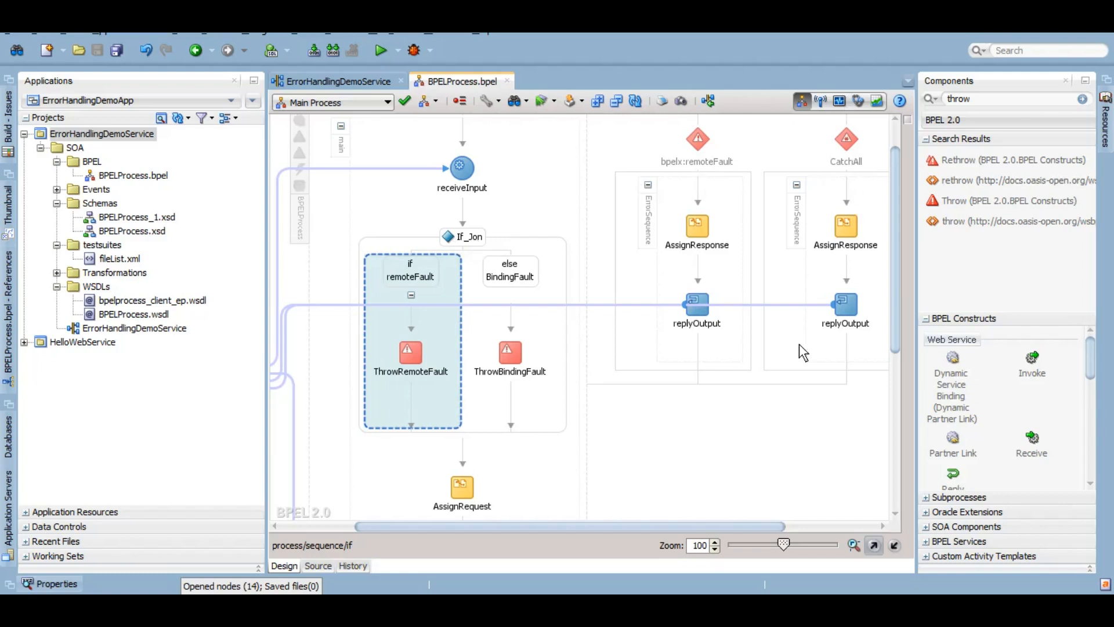
mouse_move(729, 446)
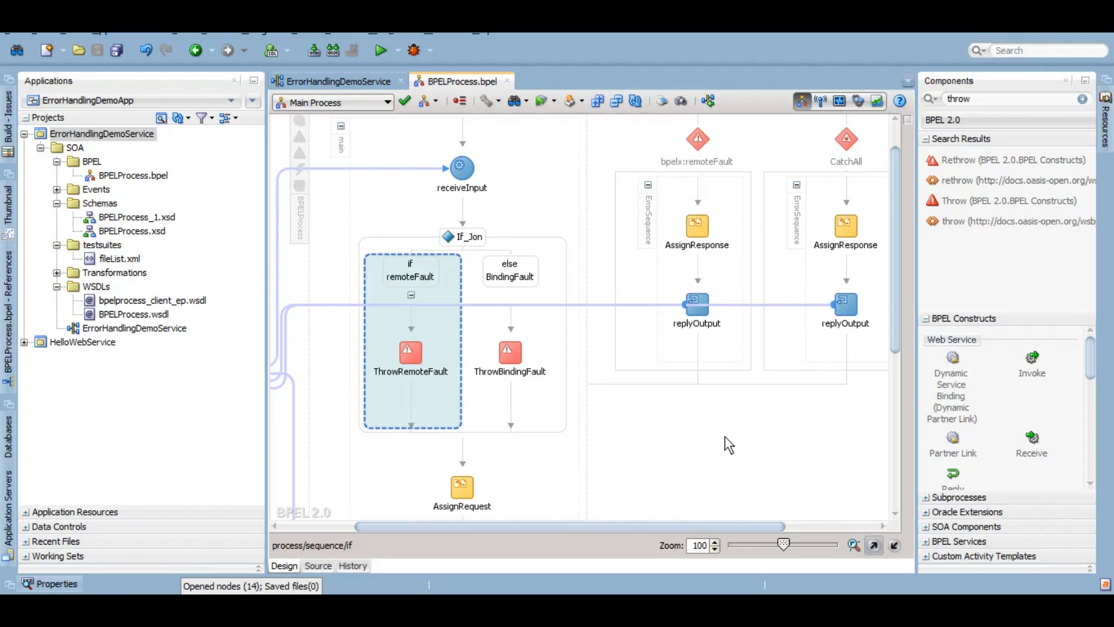
left_click(102, 134)
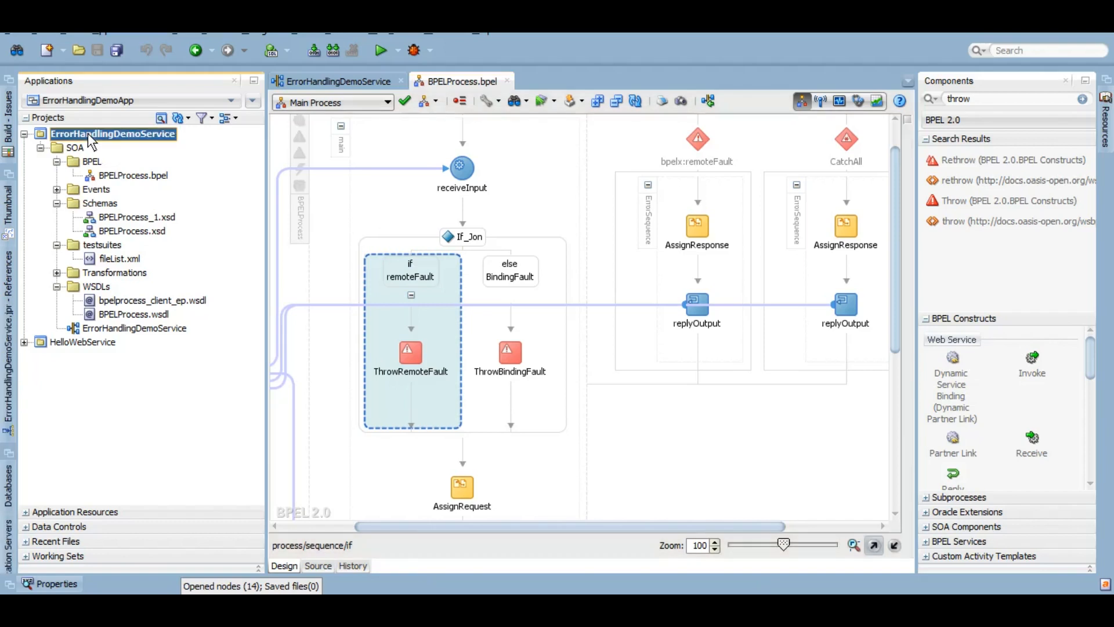
Deploy the ErrorHandlingDemoService project to soa_domain
right_click(113, 133)
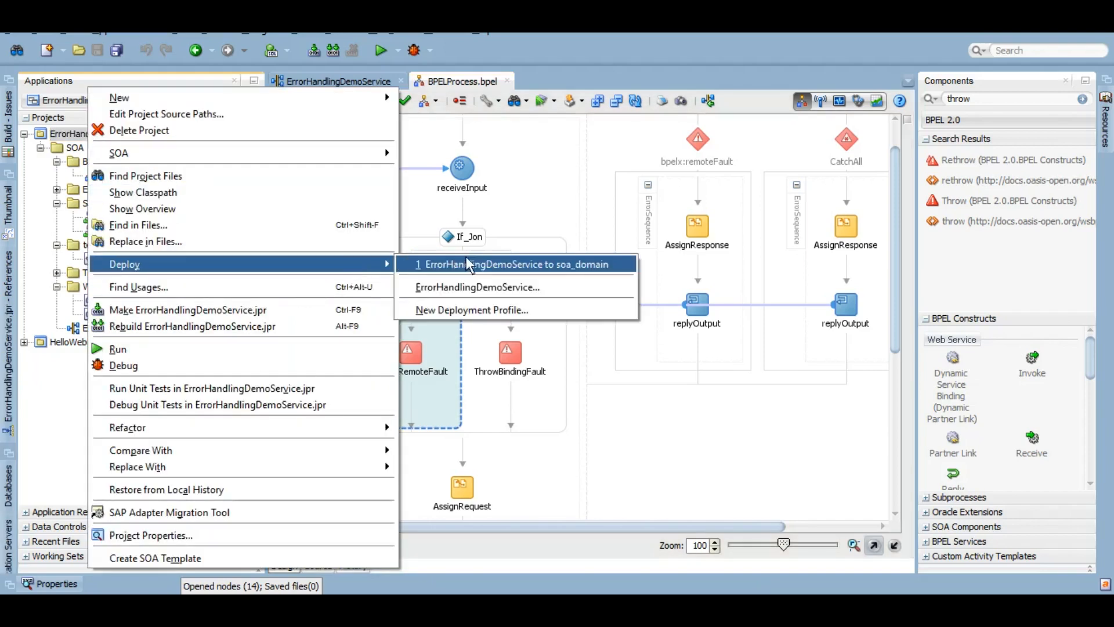
left_click(513, 263)
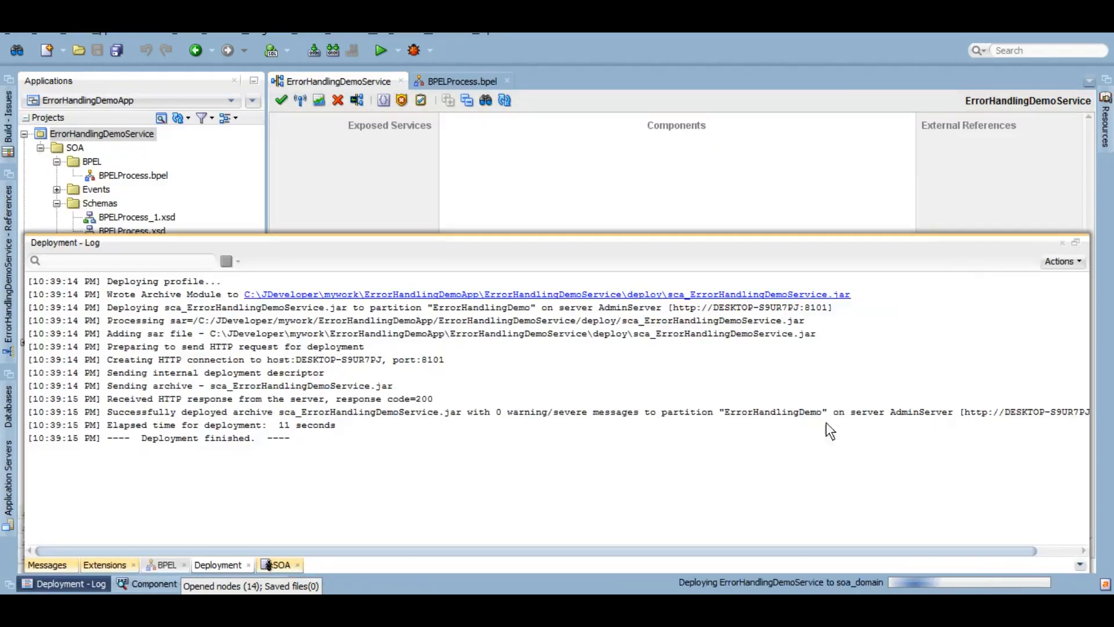
mouse_move(224, 453)
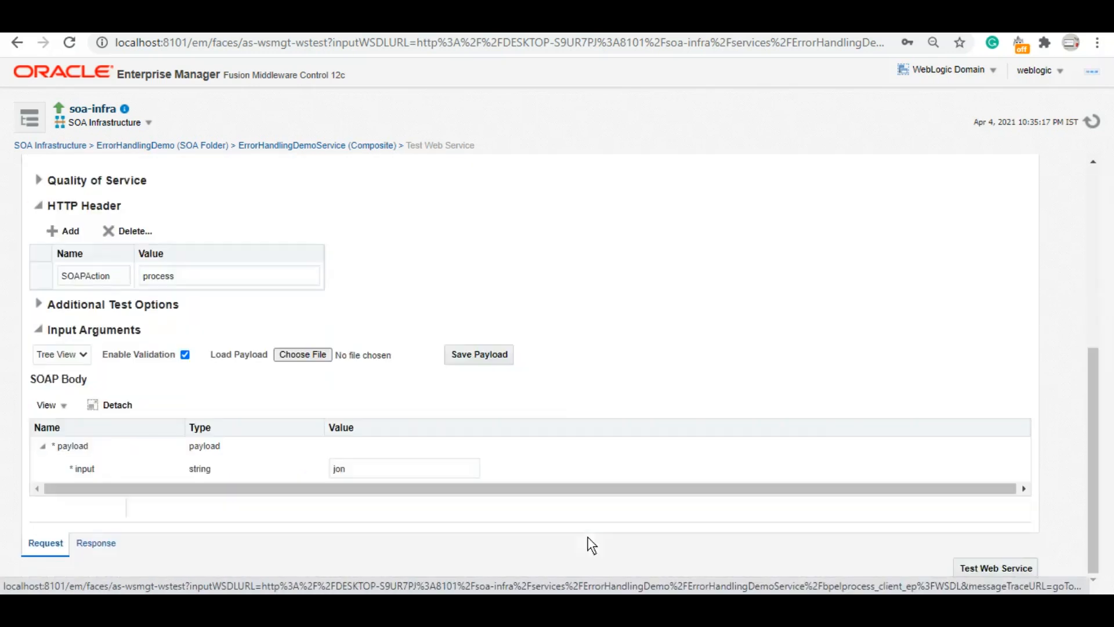
Test the service with input 'Jon' and check the remoteFault-handled-by-Catch response
left_click(404, 468)
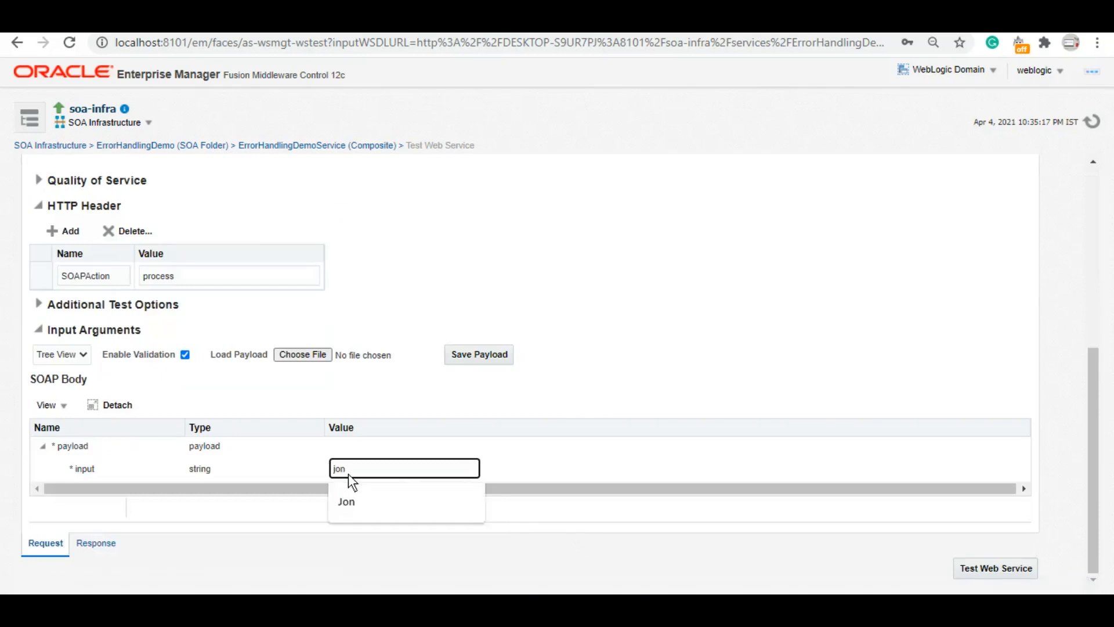
left_click(346, 501)
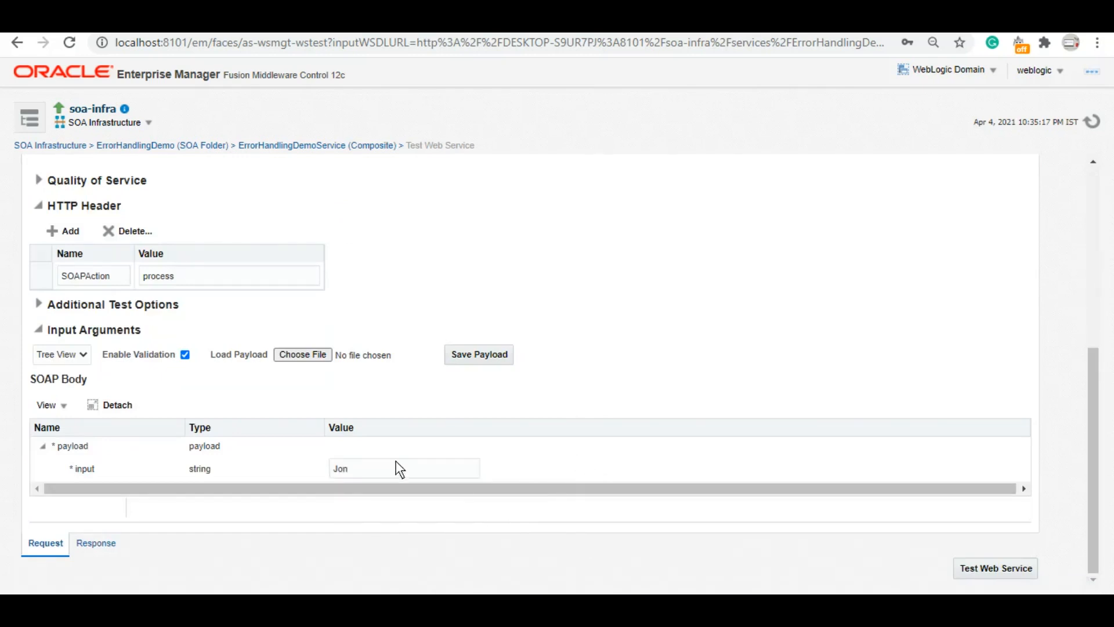
mouse_move(682, 462)
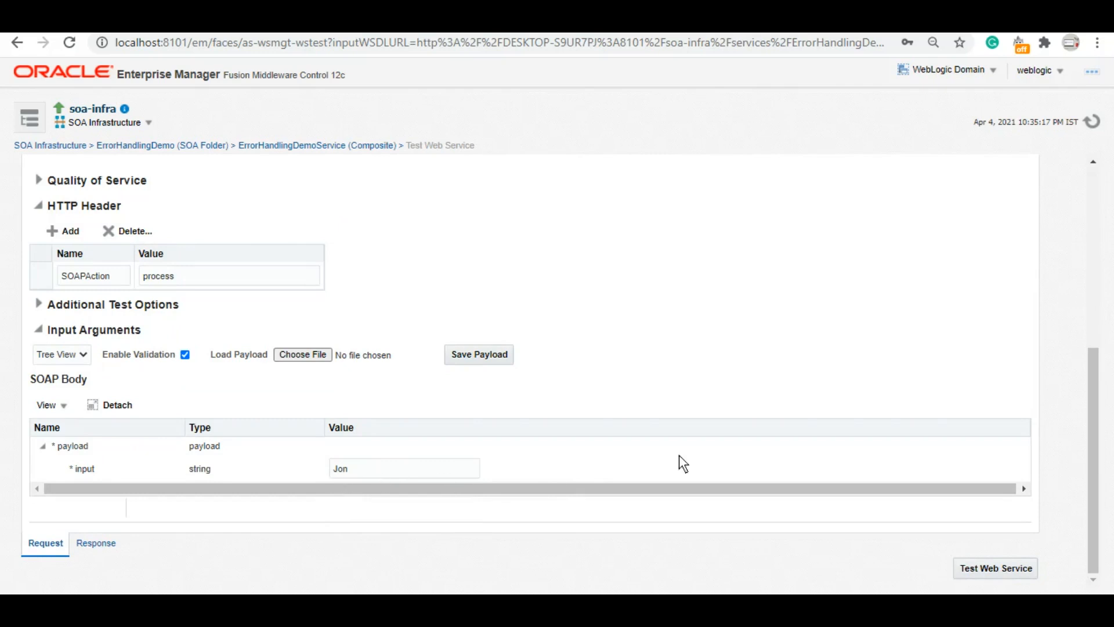
mouse_move(397, 482)
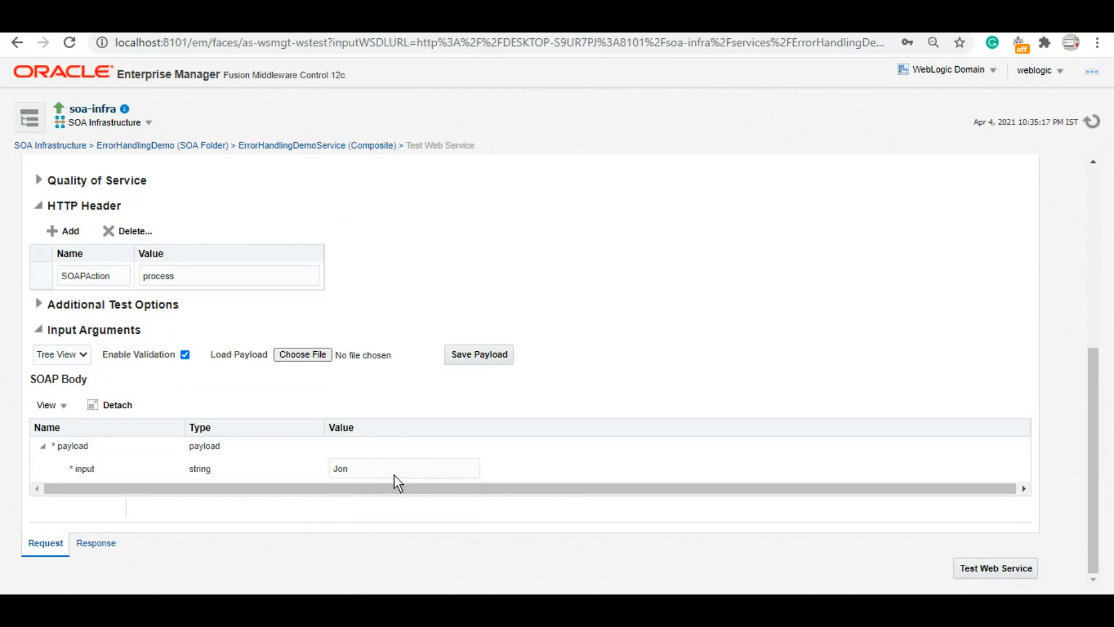
mouse_move(944, 566)
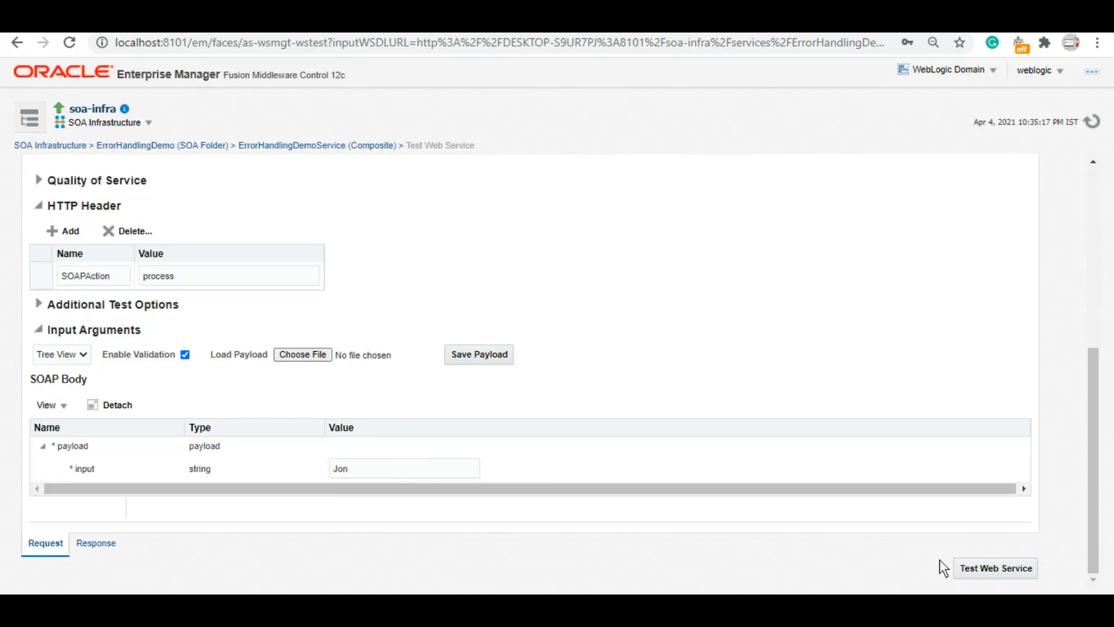
left_click(994, 567)
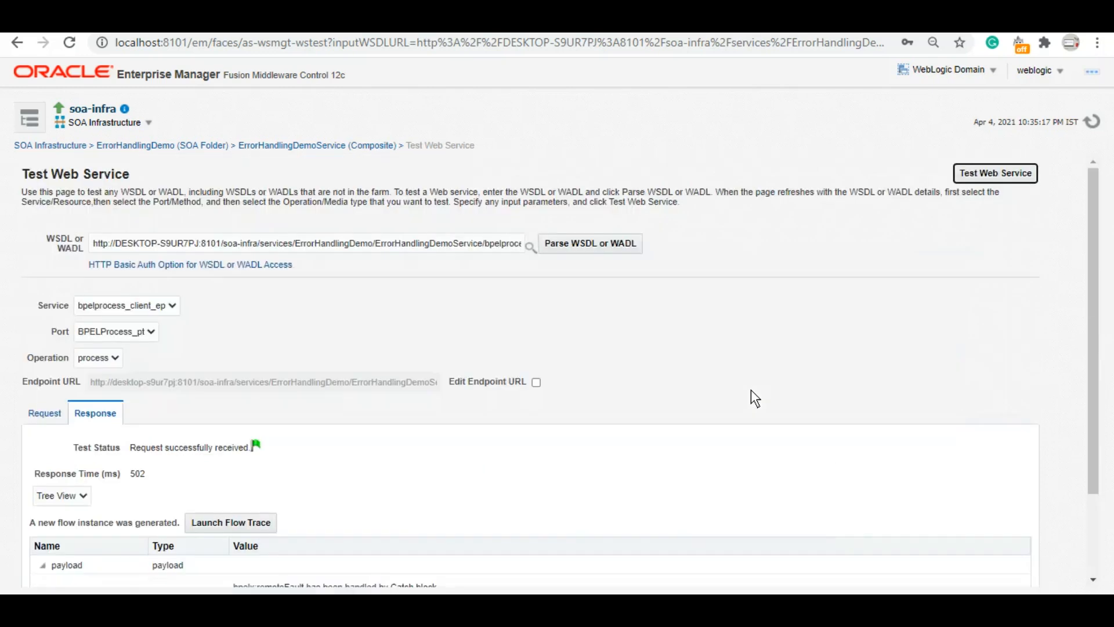
scroll("down", 3)
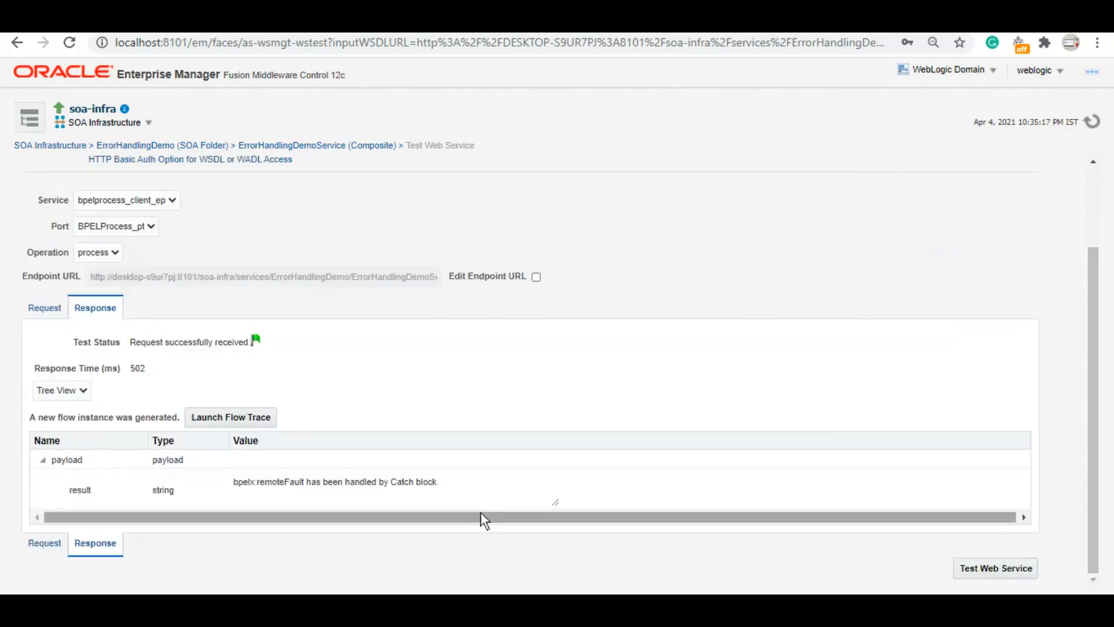
double_click(406, 482)
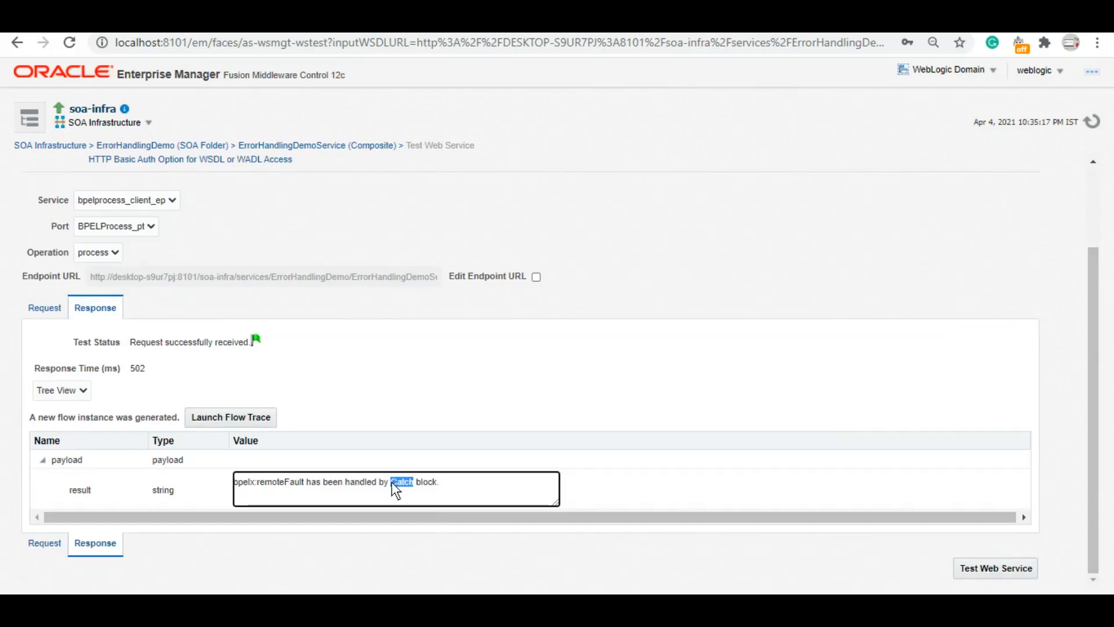
double_click(269, 482)
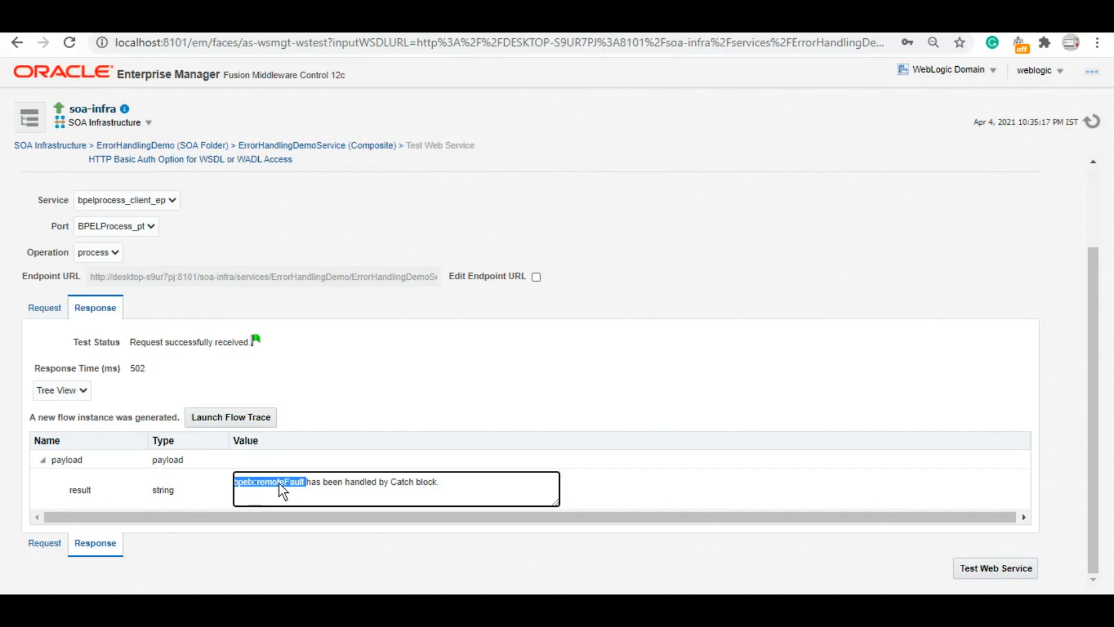
mouse_move(47, 554)
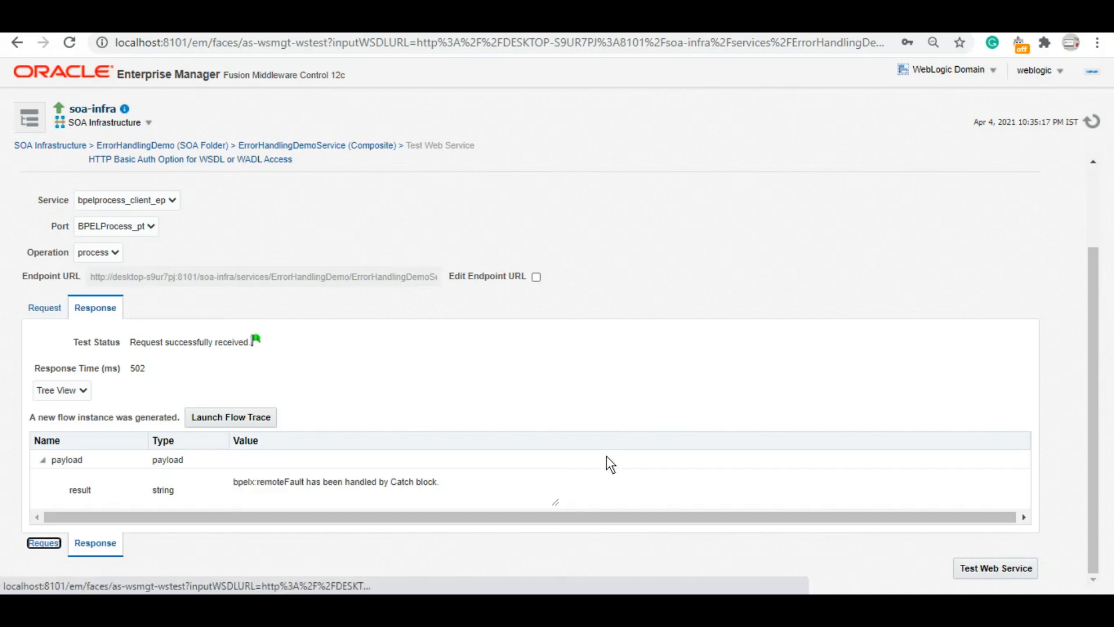
left_click(44, 542)
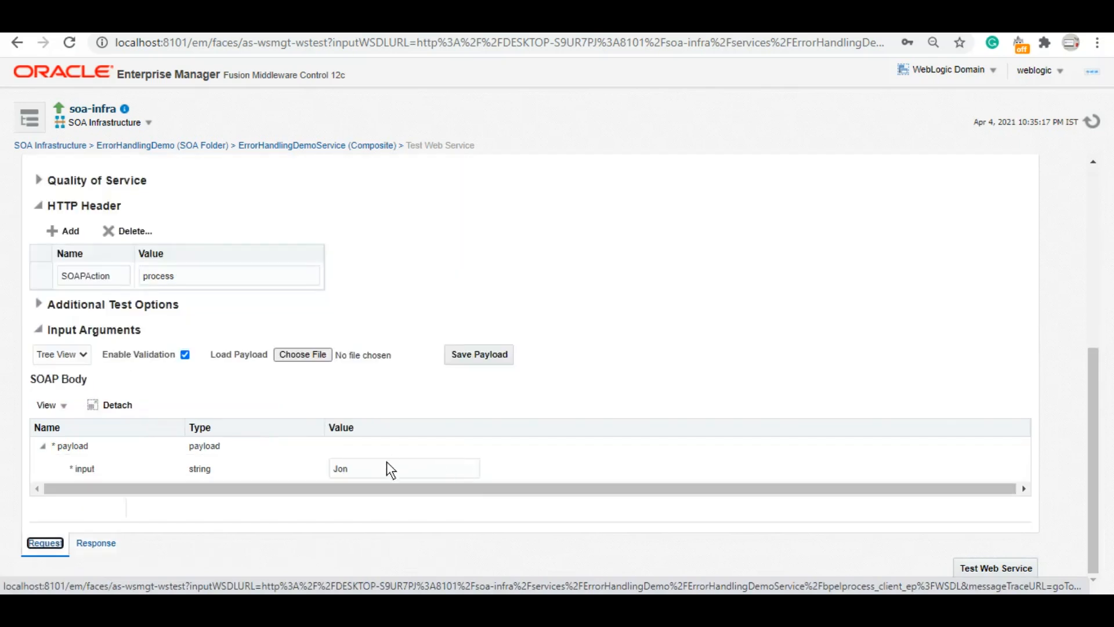
Rerun the test with input 'James' and check the bindingFault-handled-by-Catch-All result
type("James")
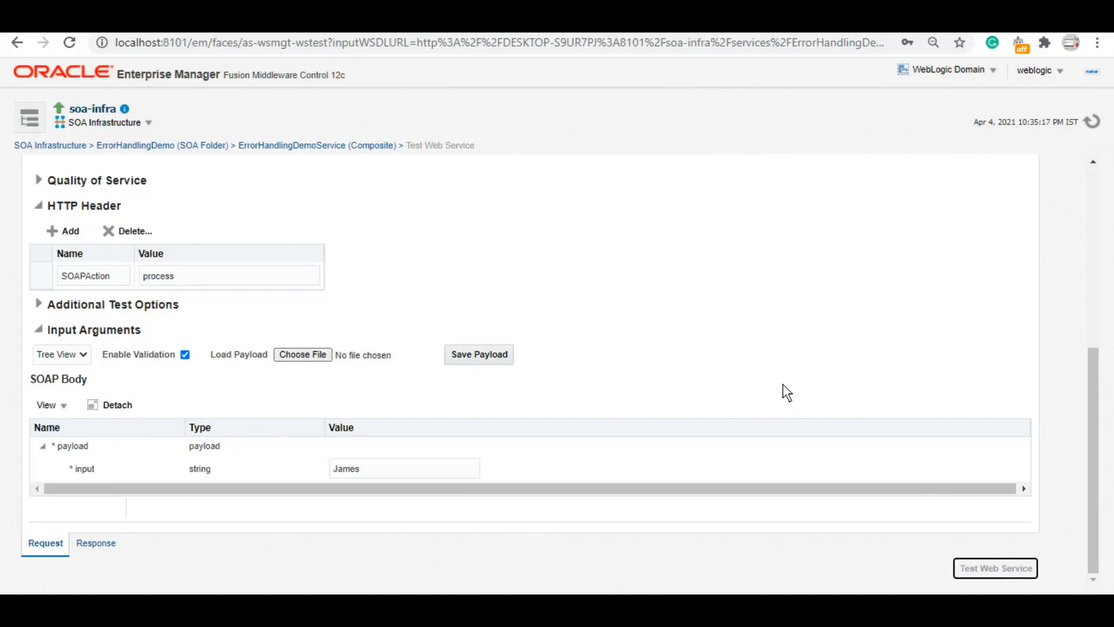
left_click(995, 568)
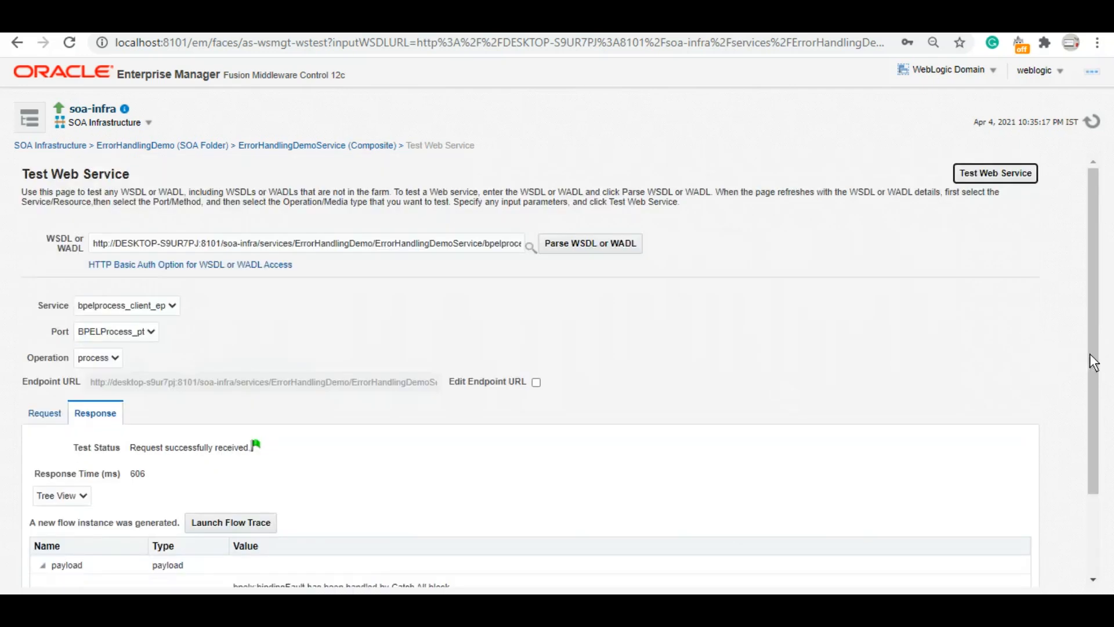
scroll("down", 3)
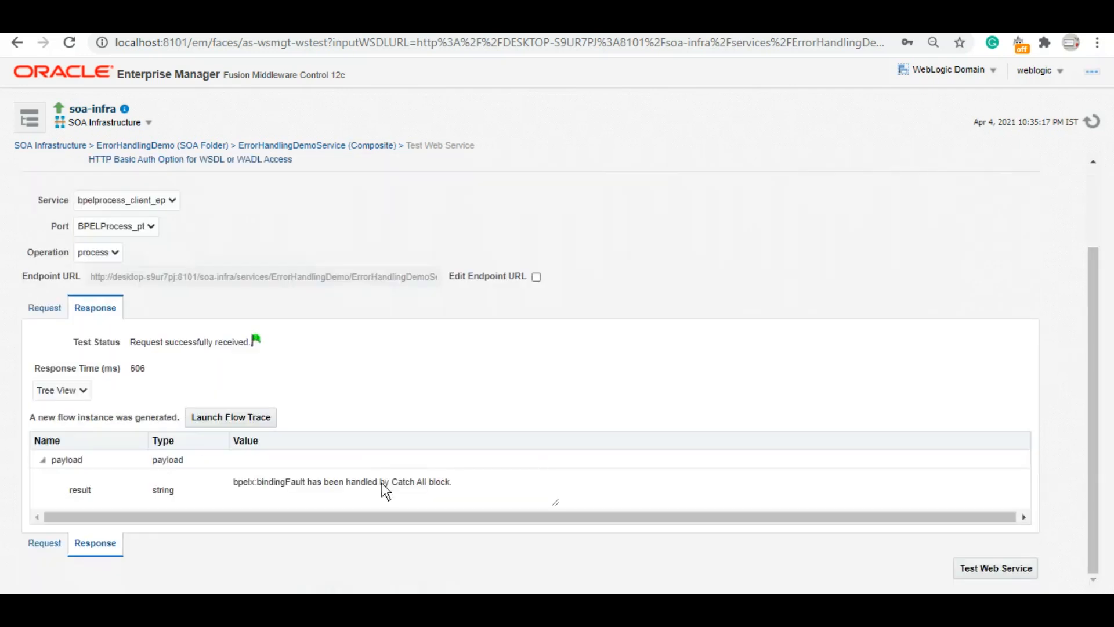
double_click(408, 481)
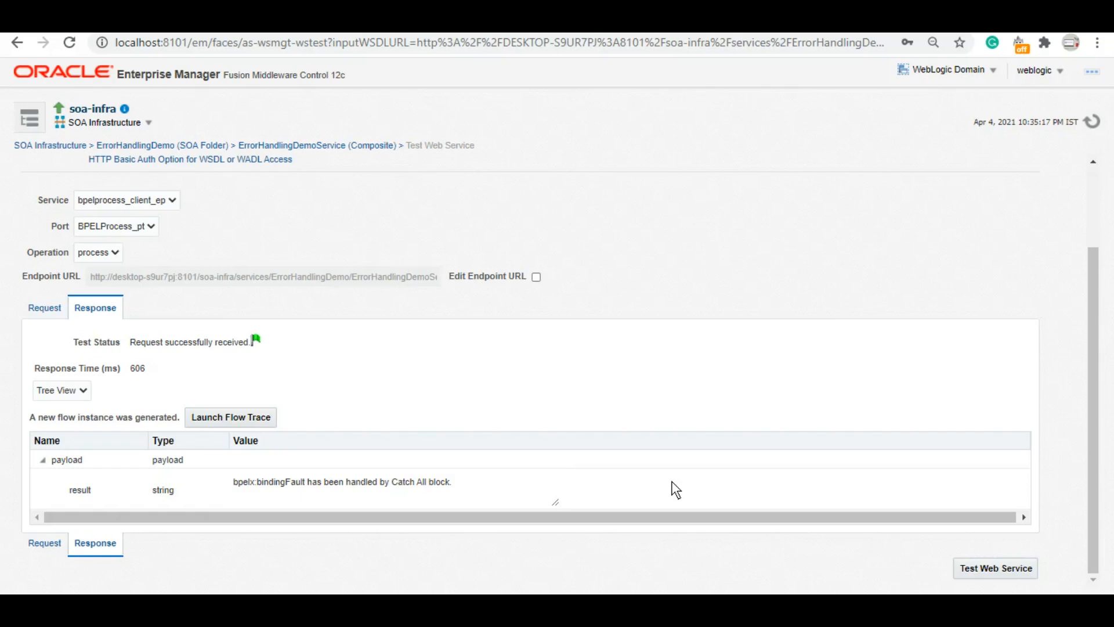
mouse_move(768, 517)
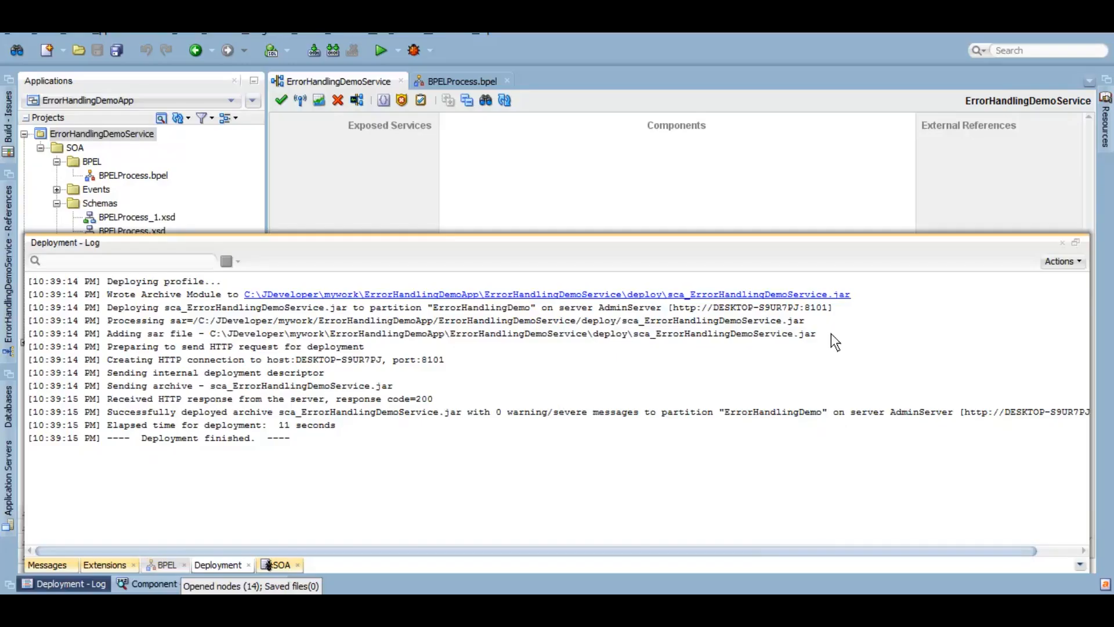
Close the deployment log and select If_Jon in the BPELProcess diagram
right_click(835, 341)
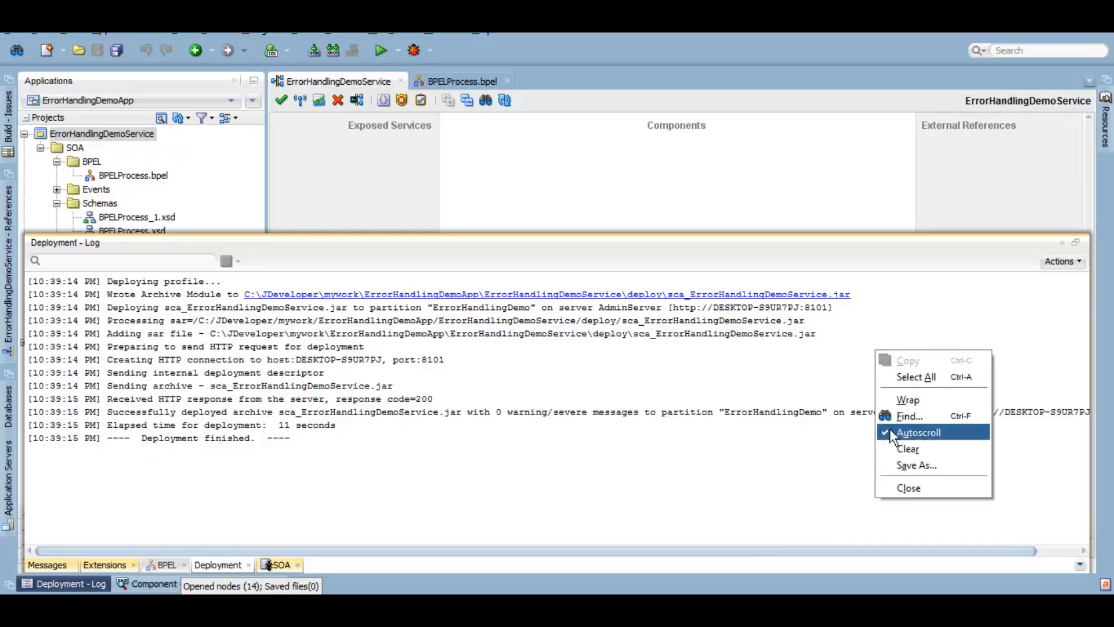
left_click(908, 488)
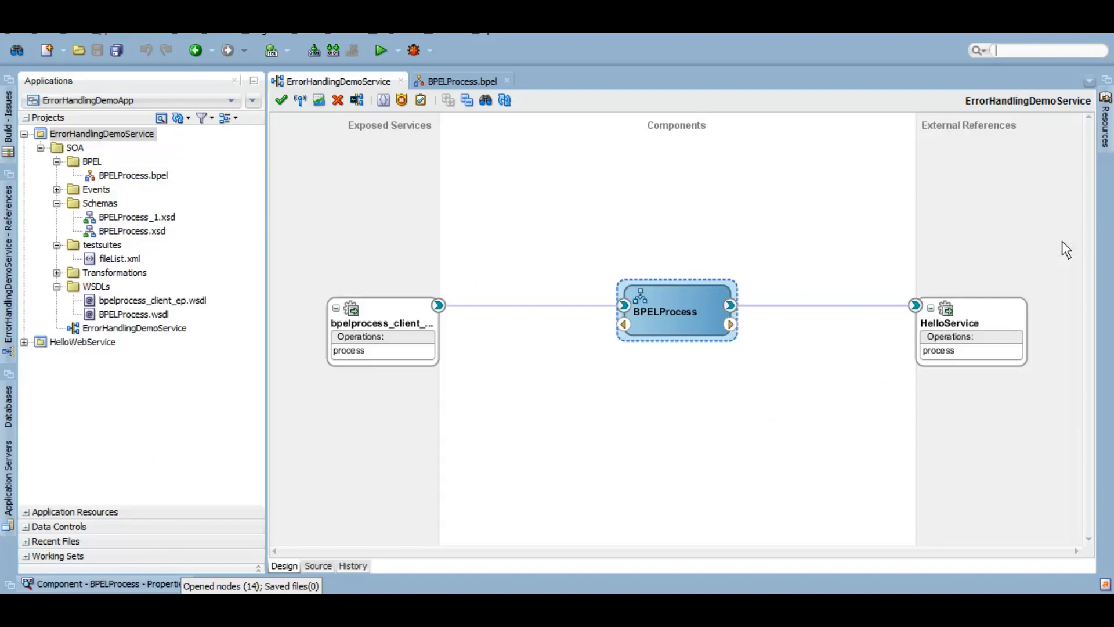
mouse_move(668, 359)
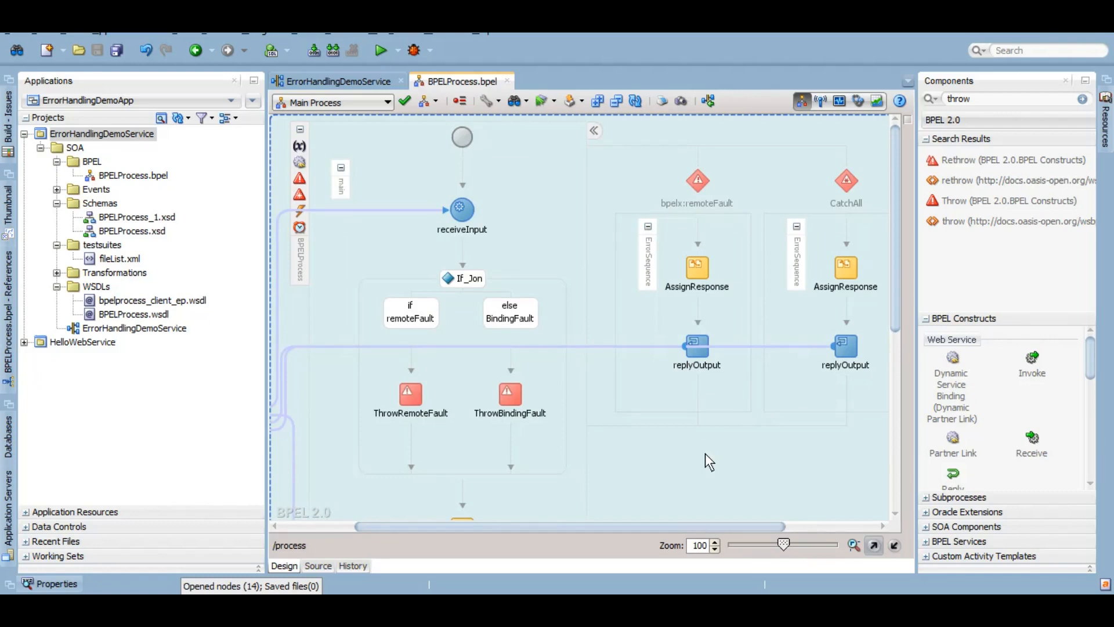
left_click(469, 278)
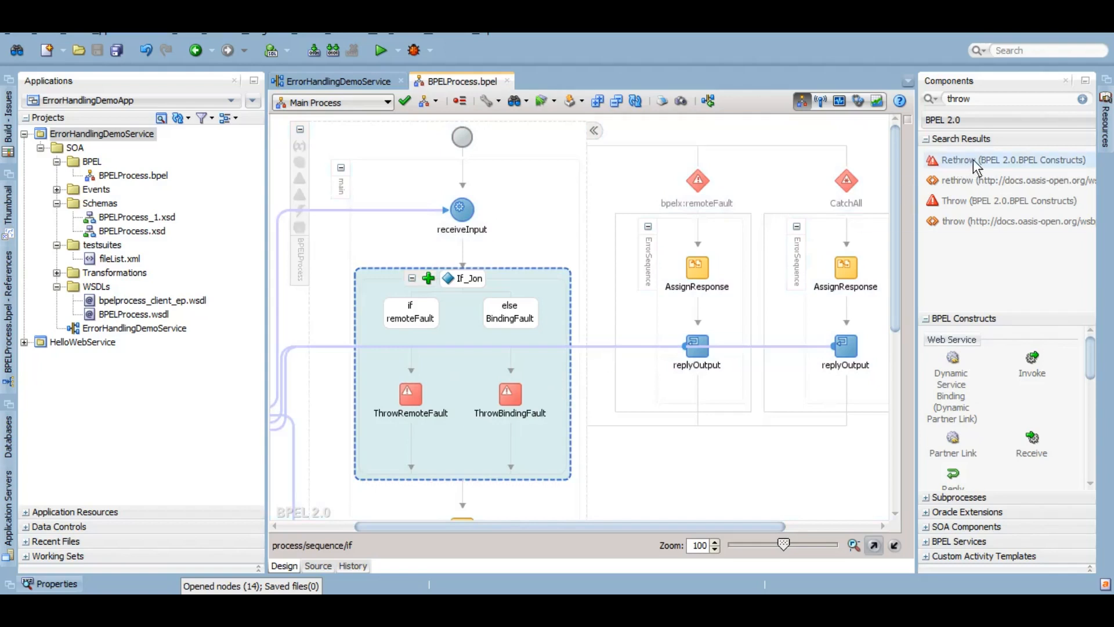
mouse_move(979, 160)
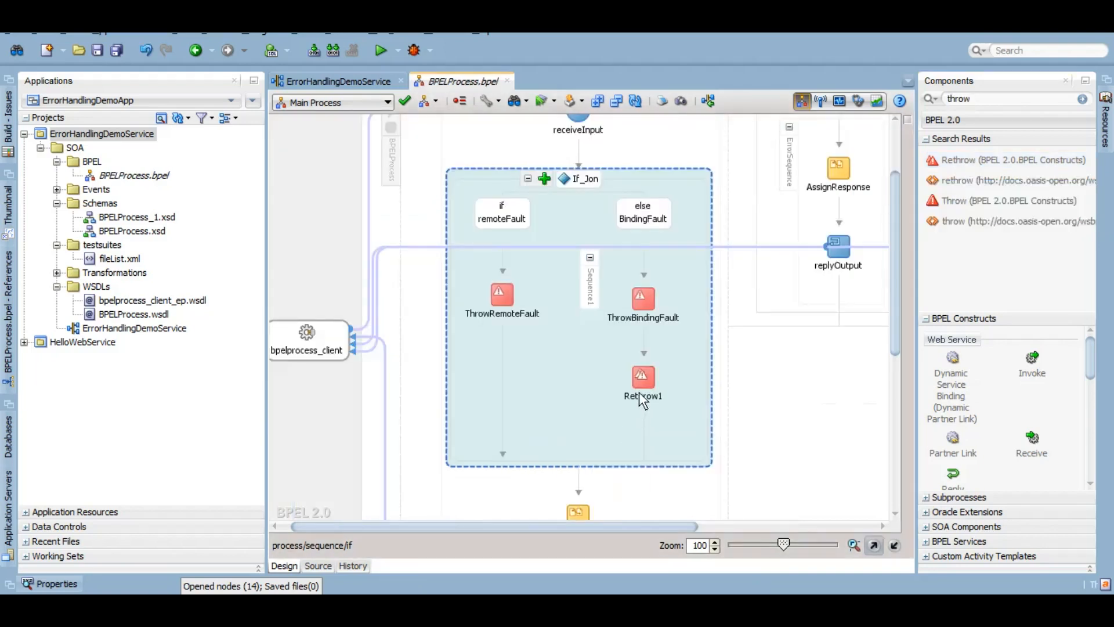
Review the properties of Rethrow1 under ThrowBindingFault and dismiss them
double_click(643, 376)
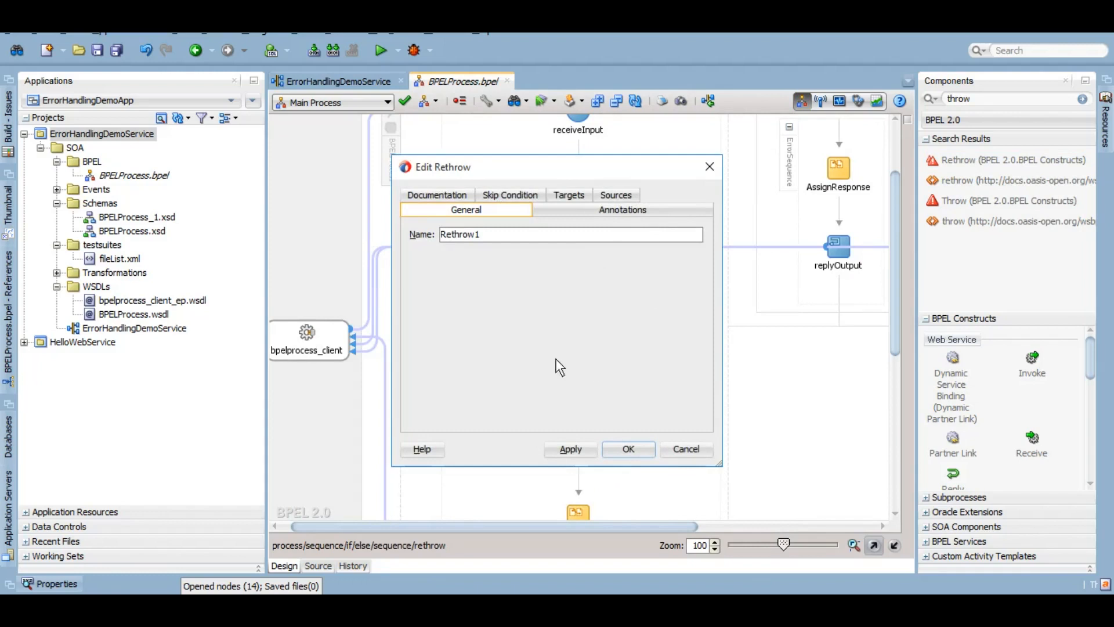
mouse_move(522, 315)
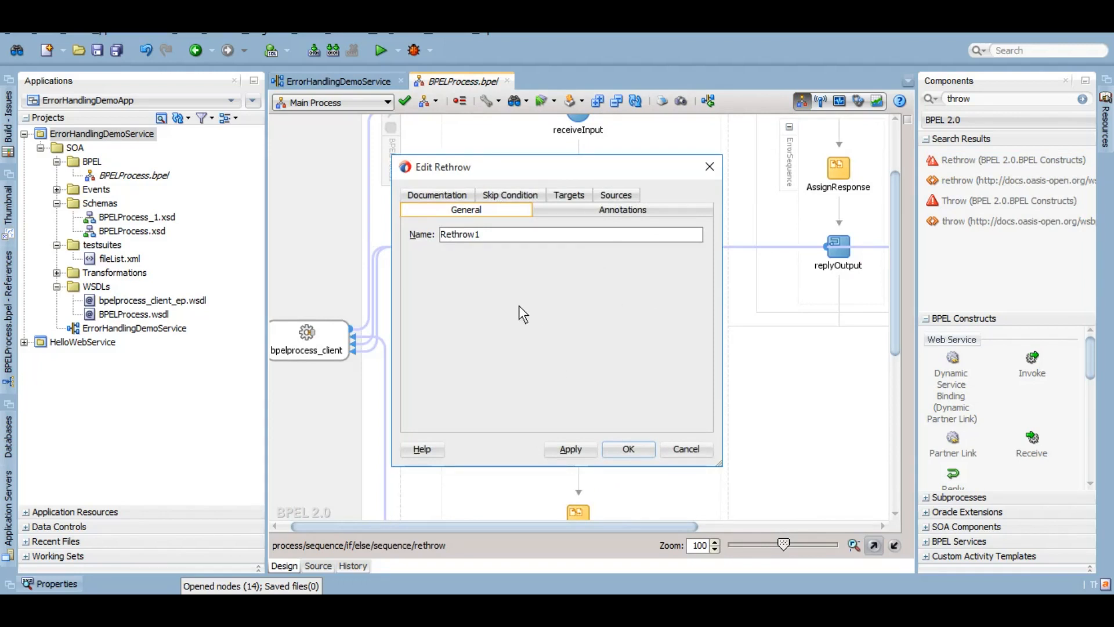
mouse_move(594, 351)
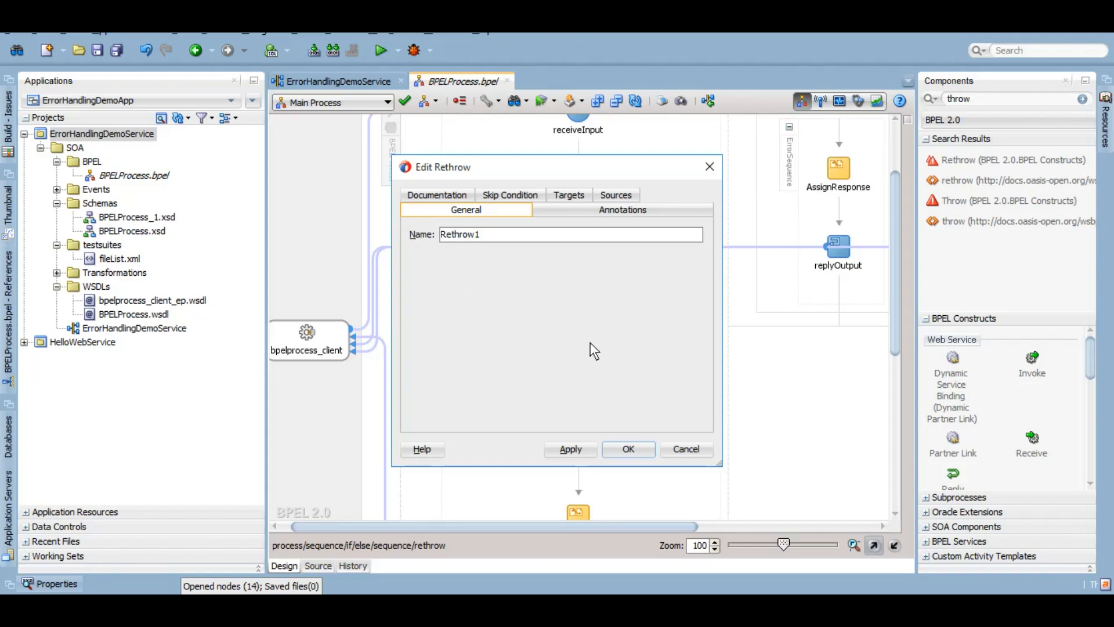
left_click(627, 448)
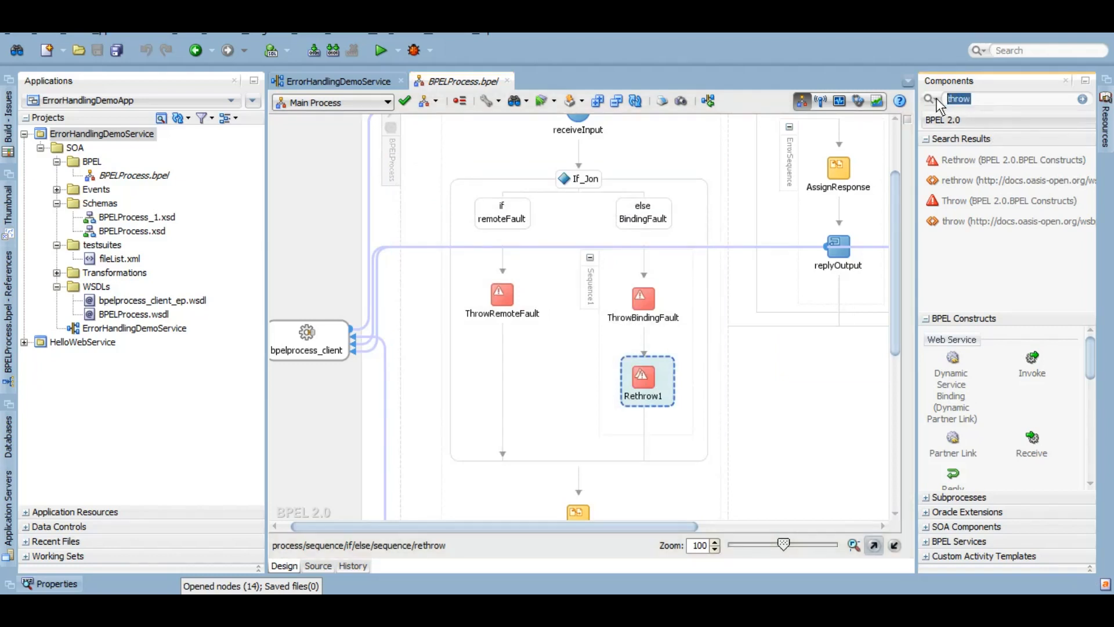
mouse_move(668, 325)
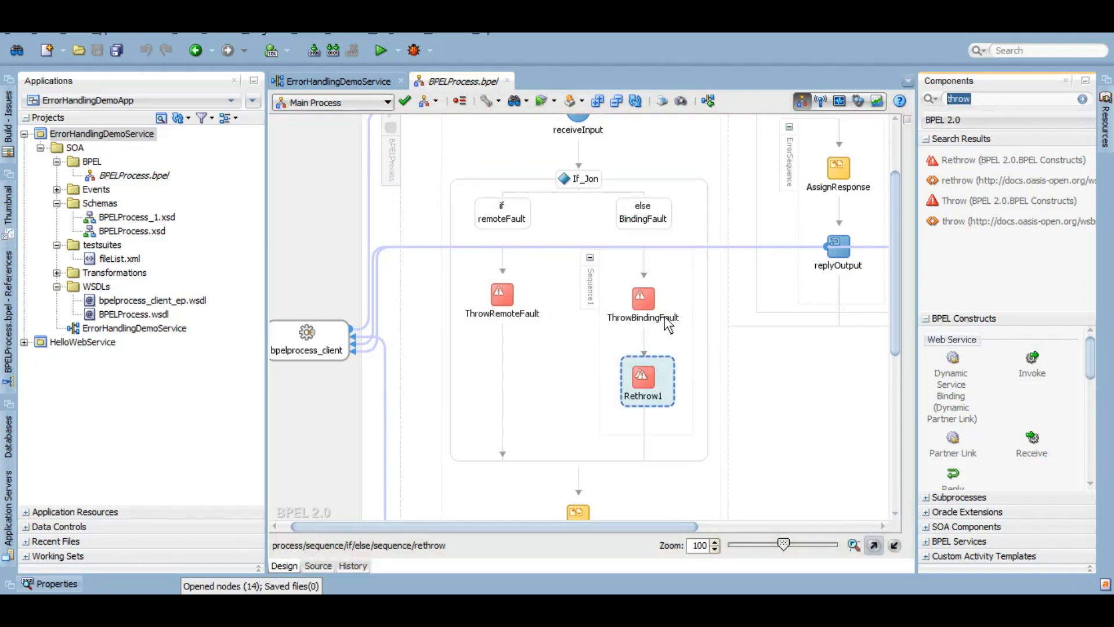
Move Rethrow1 above ThrowBindingFault in the BindingFault branch
left_click(642, 299)
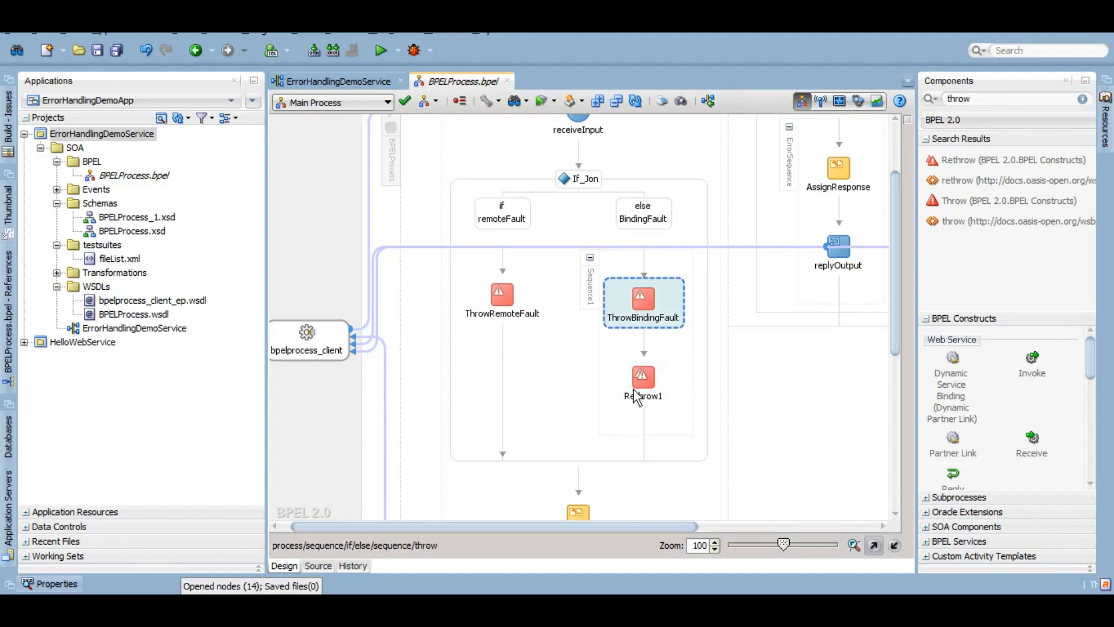
mouse_move(643, 313)
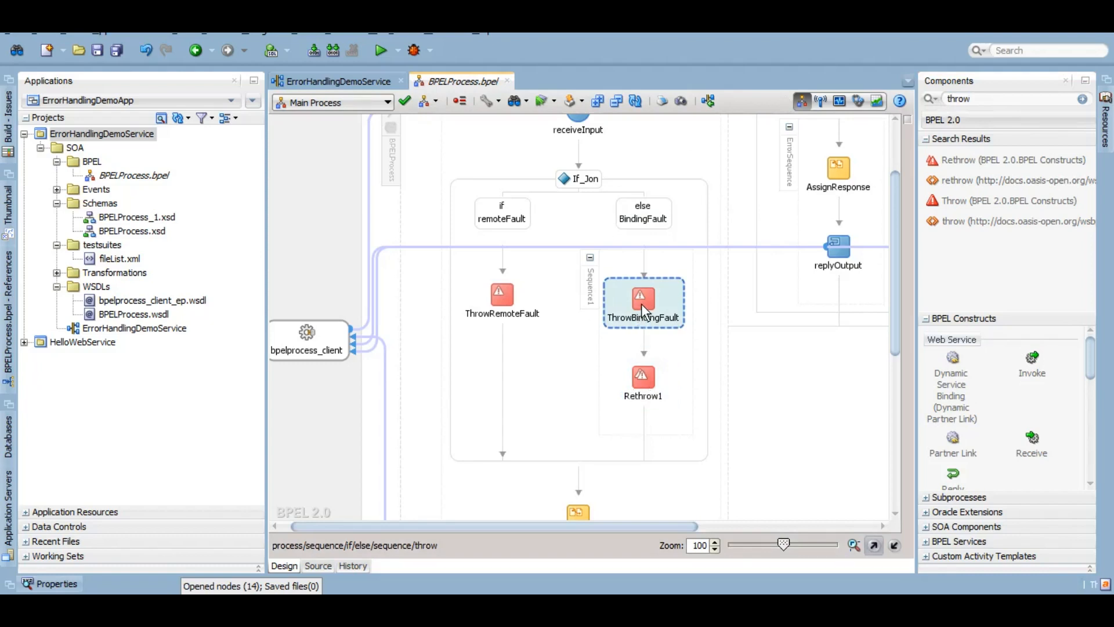
left_click(643, 380)
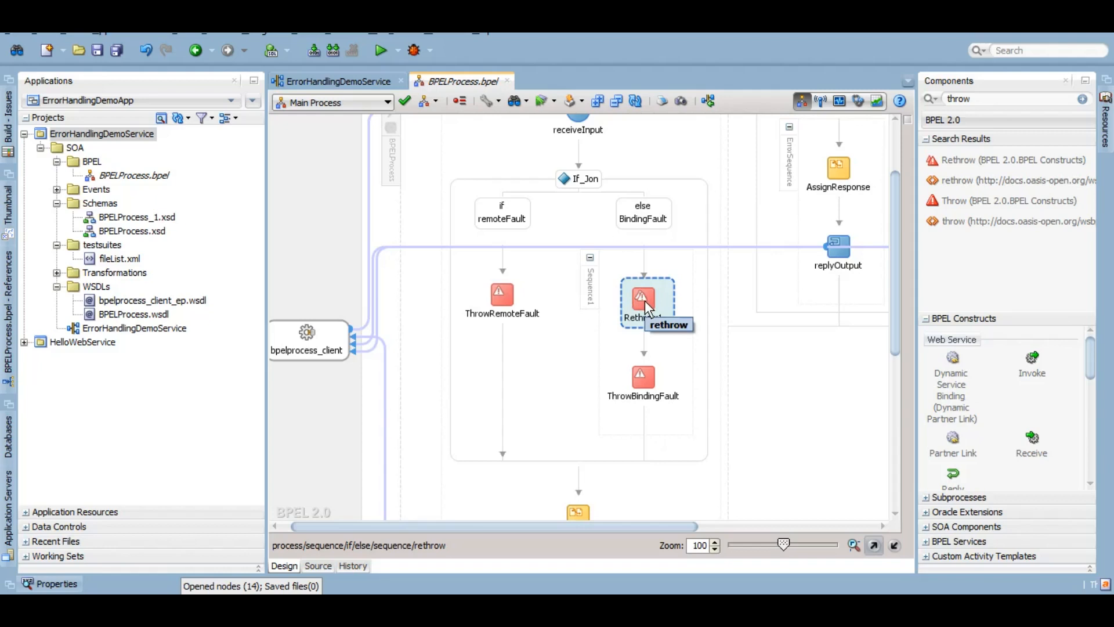
mouse_move(661, 316)
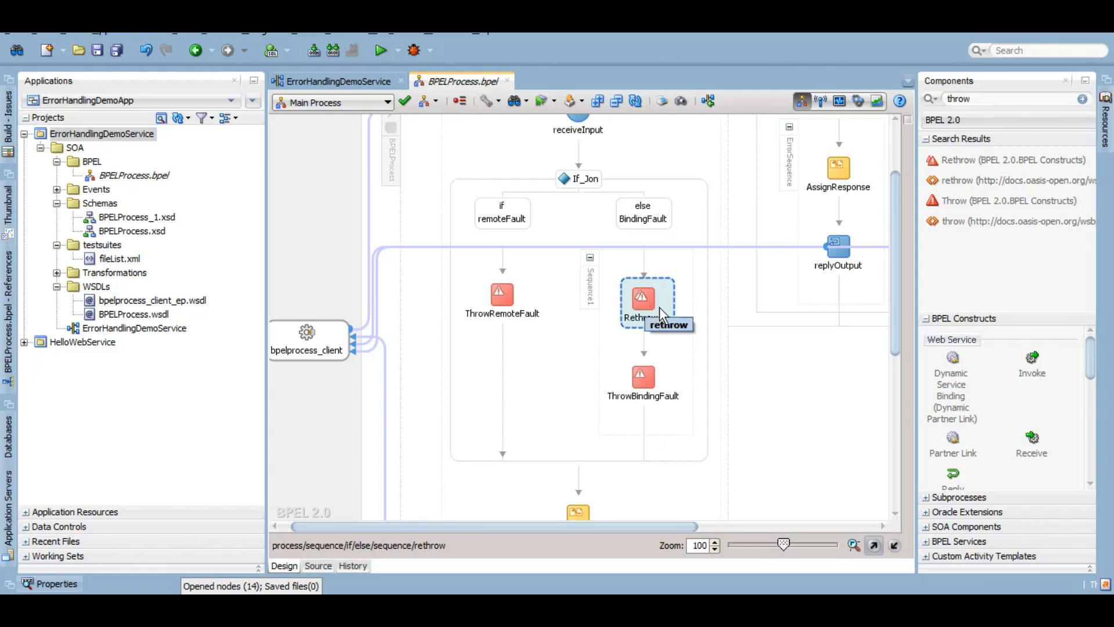
mouse_move(914, 297)
type("scope")
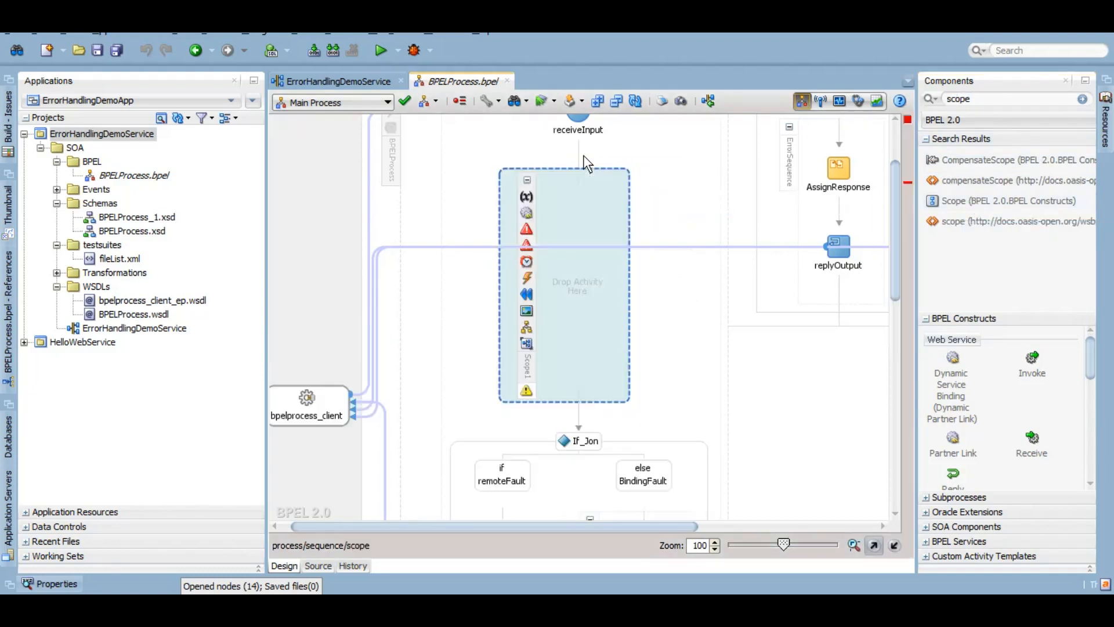
mouse_move(853, 329)
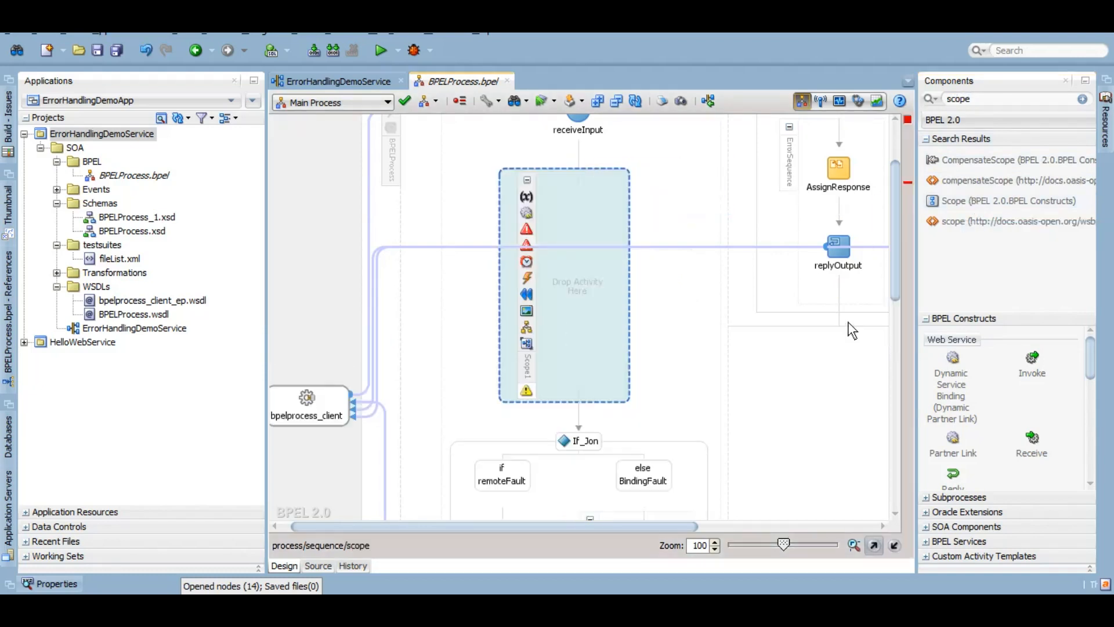
Add a Catch fault handler to Scope1 placed above If_Jon
scroll("down", 3)
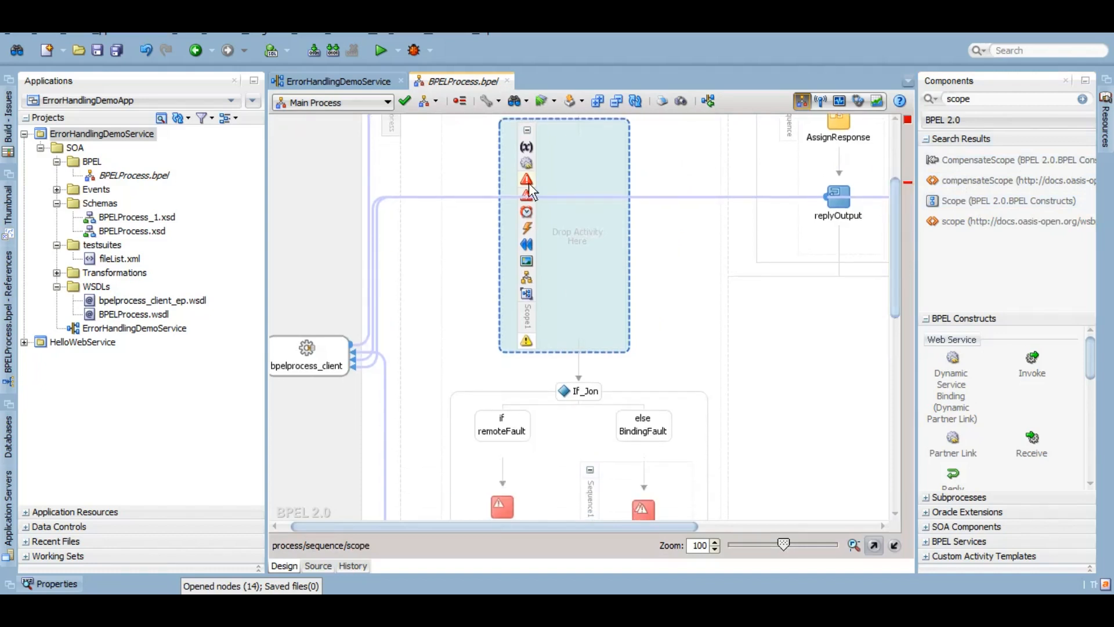
mouse_move(526, 179)
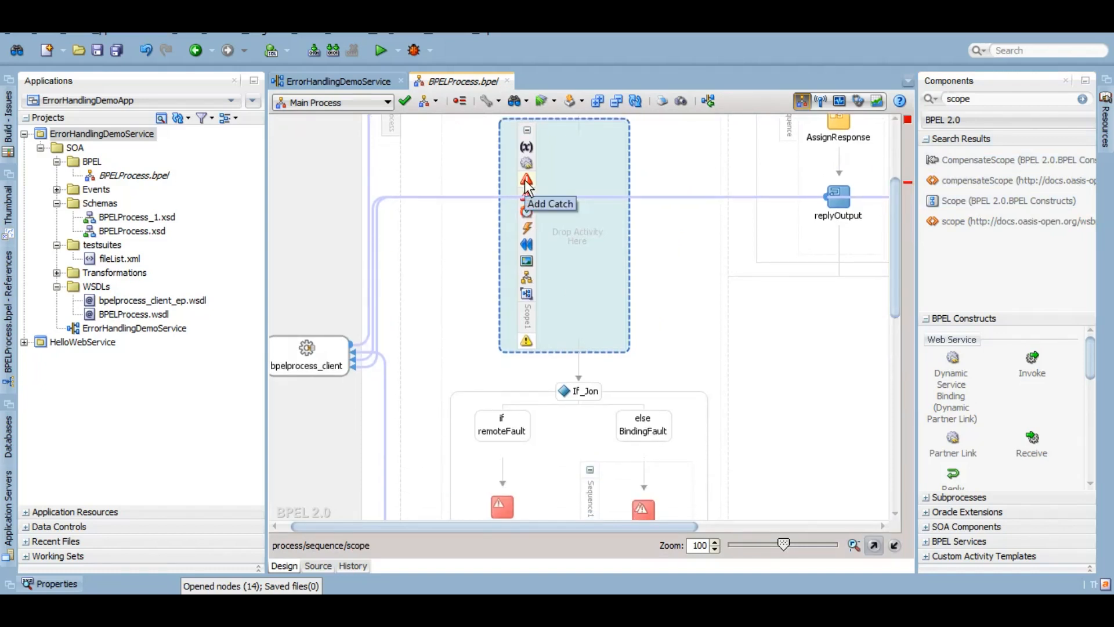
left_click(528, 179)
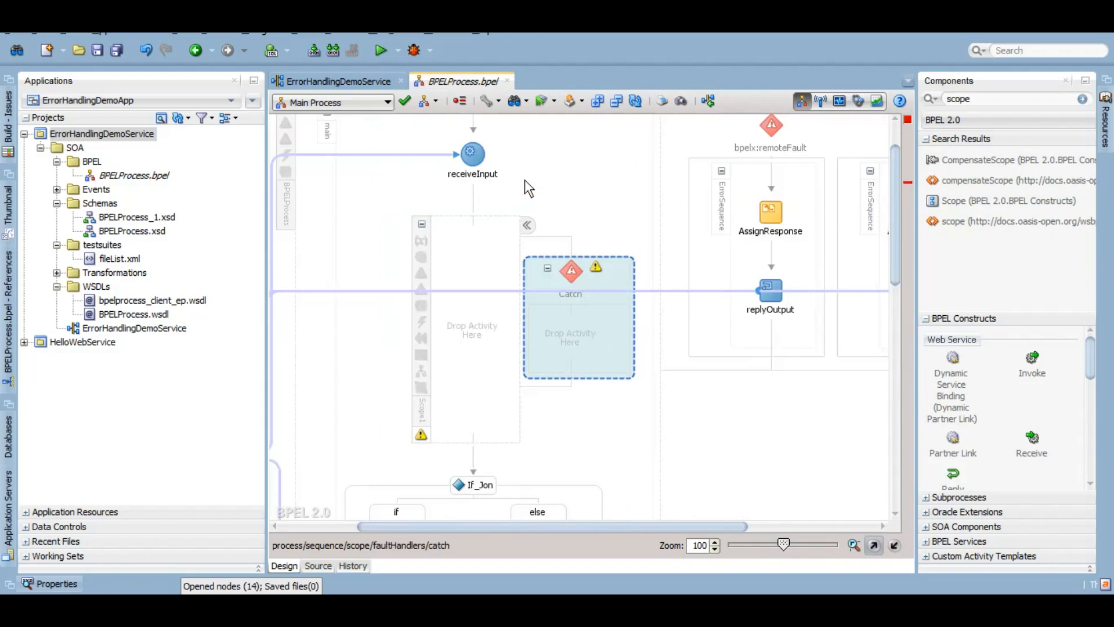
mouse_move(895, 242)
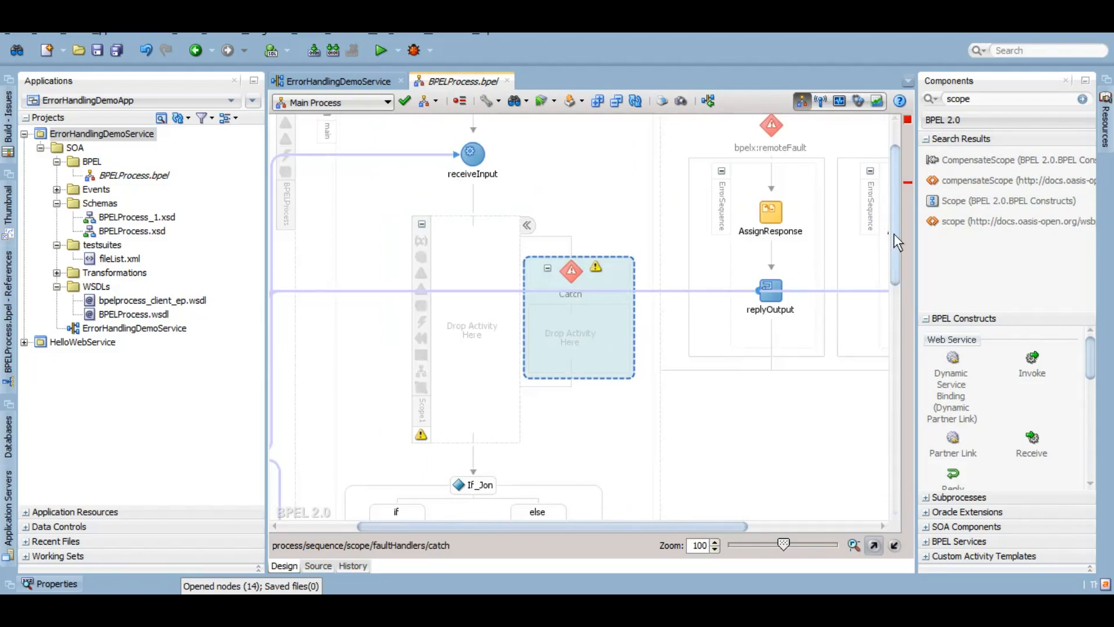
scroll("down", 3)
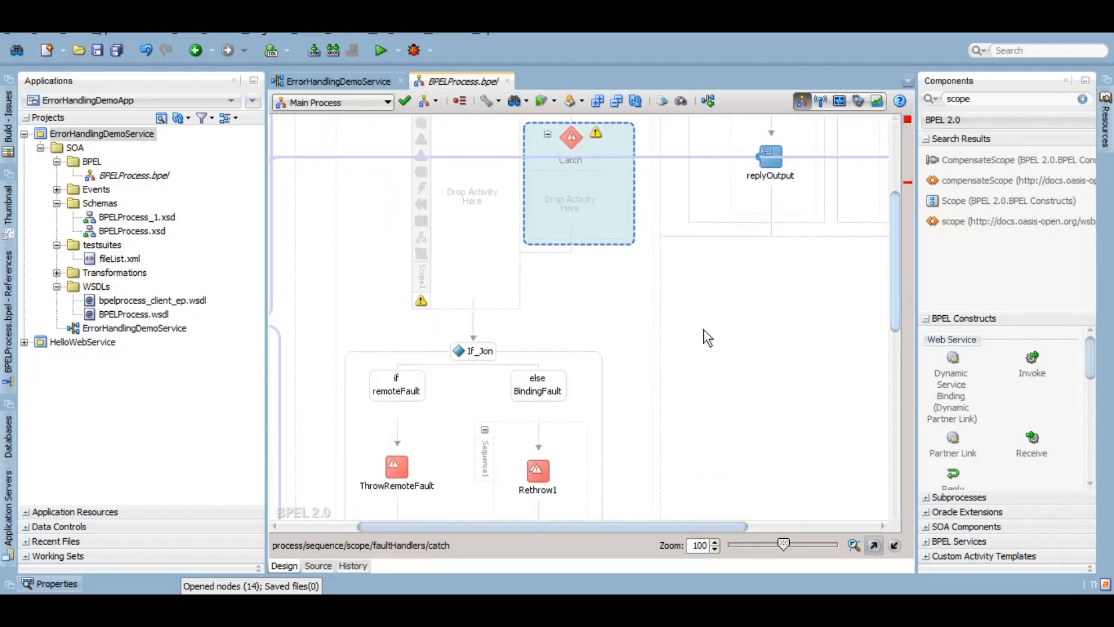
right_click(395, 469)
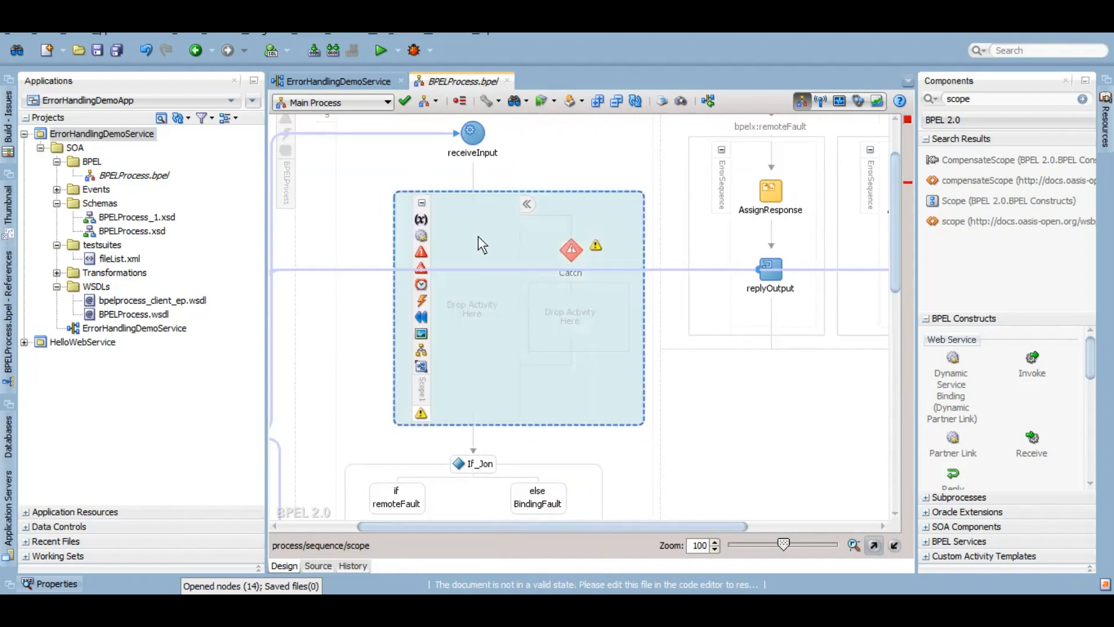
Move the rethrow activity into Scope1's Catch handler as RethrowSamefault
right_click(482, 243)
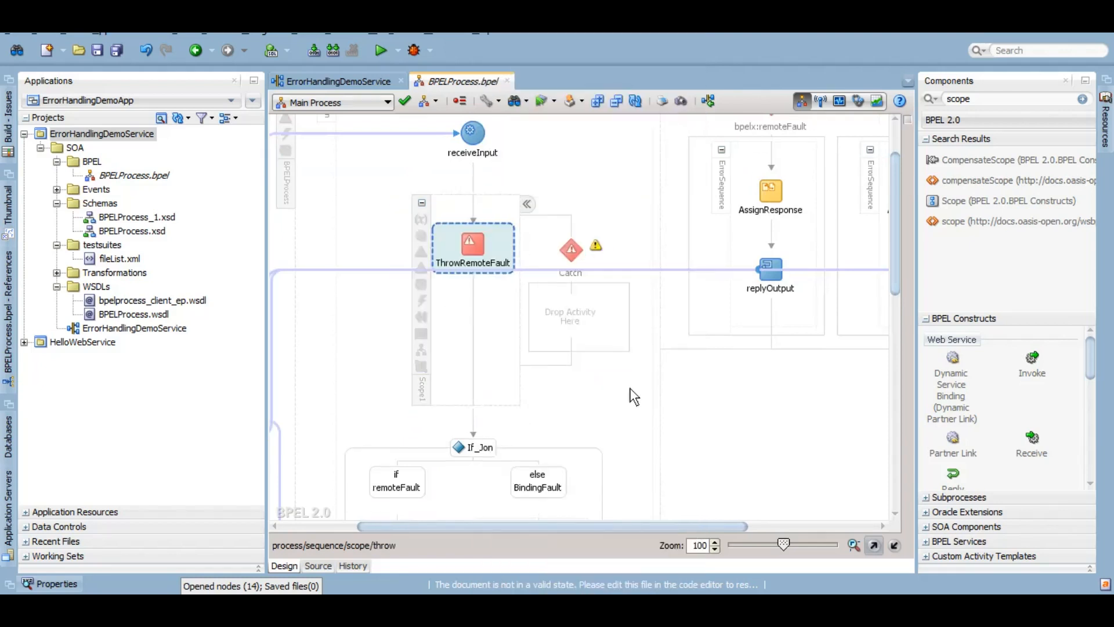
mouse_move(483, 153)
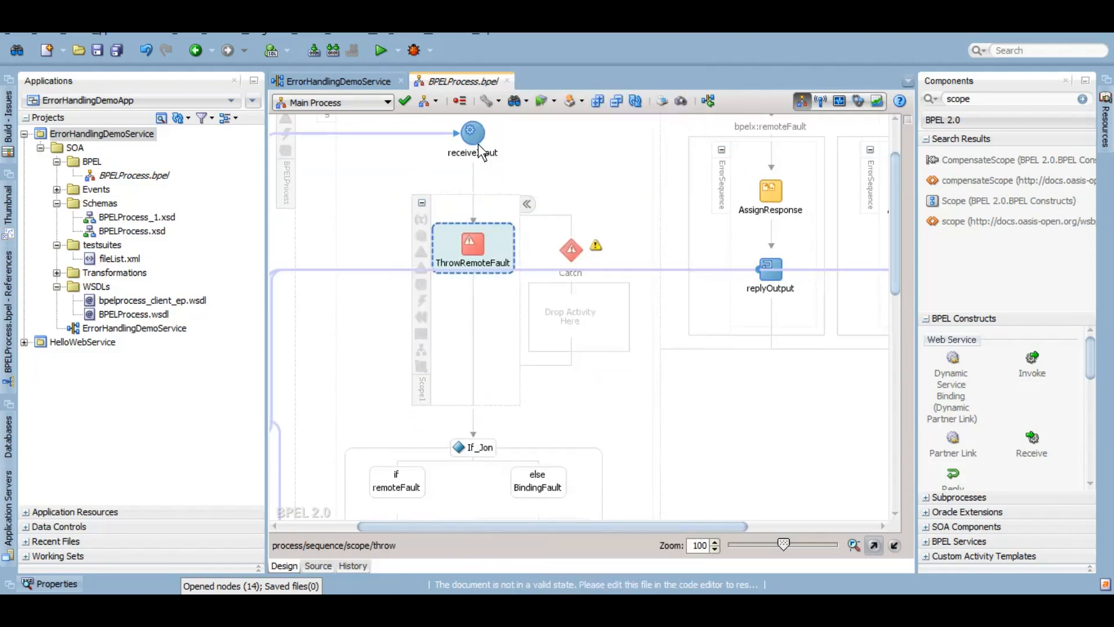
mouse_move(474, 253)
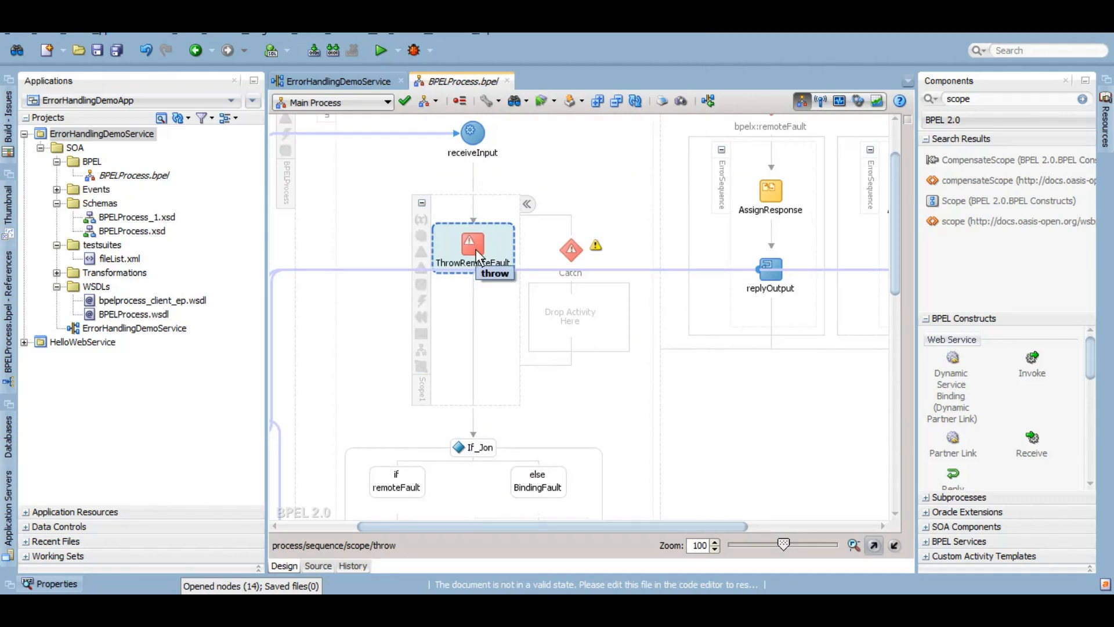
mouse_move(574, 321)
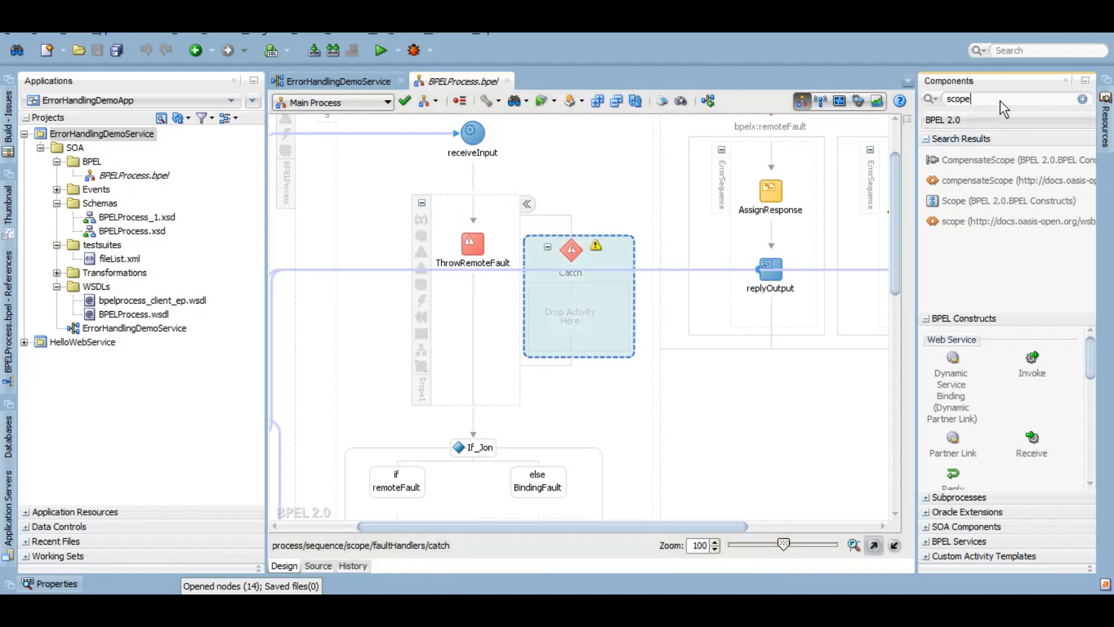
scroll("down", 3)
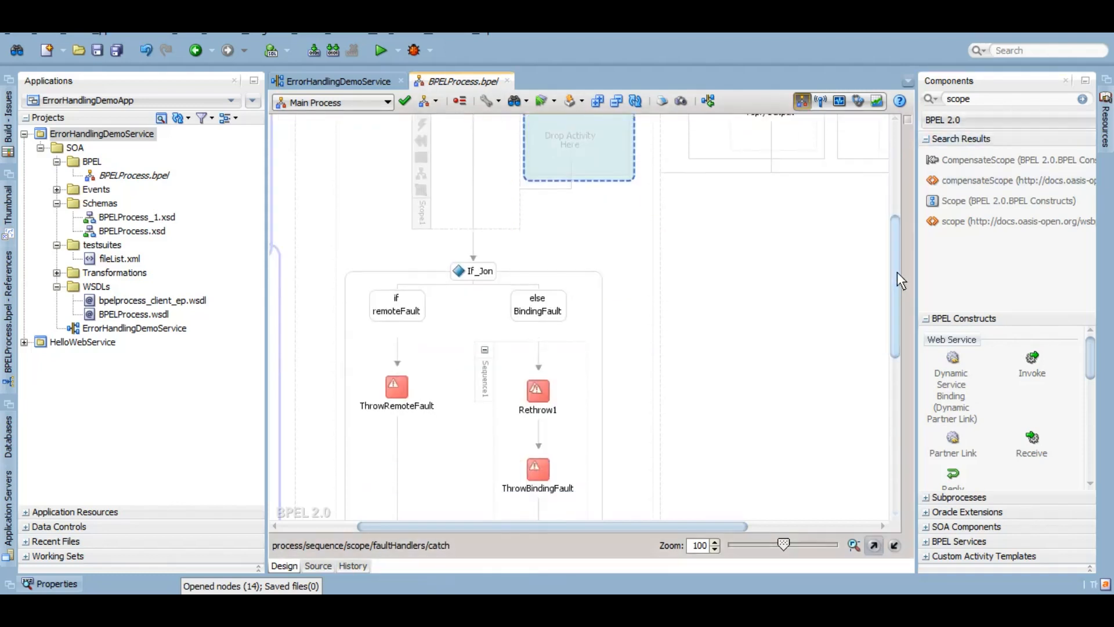
left_click(537, 392)
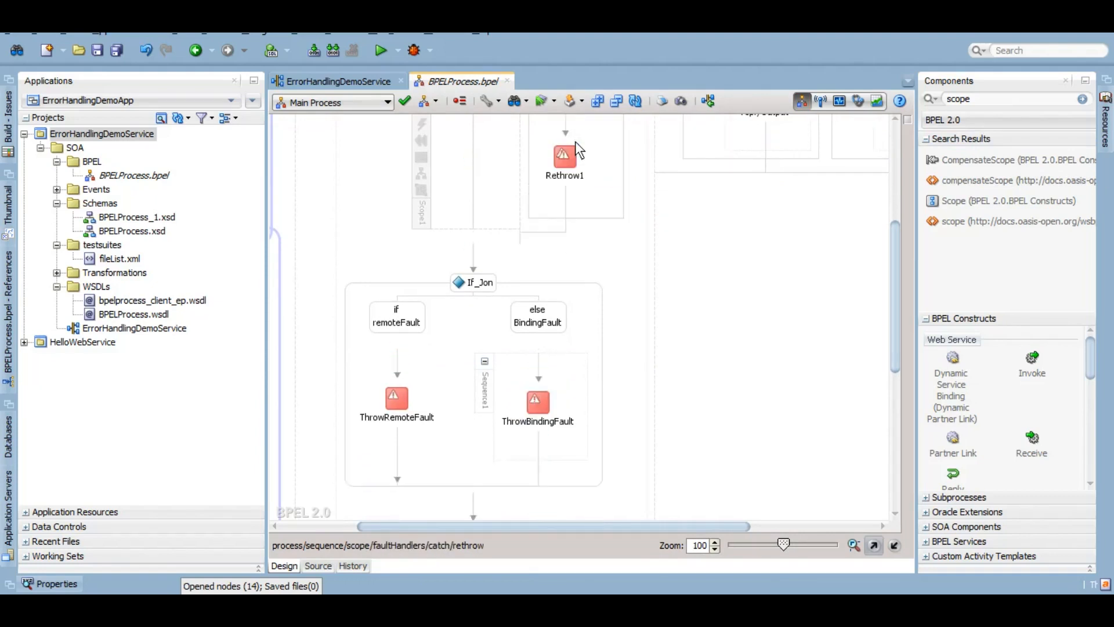
scroll("up", 3)
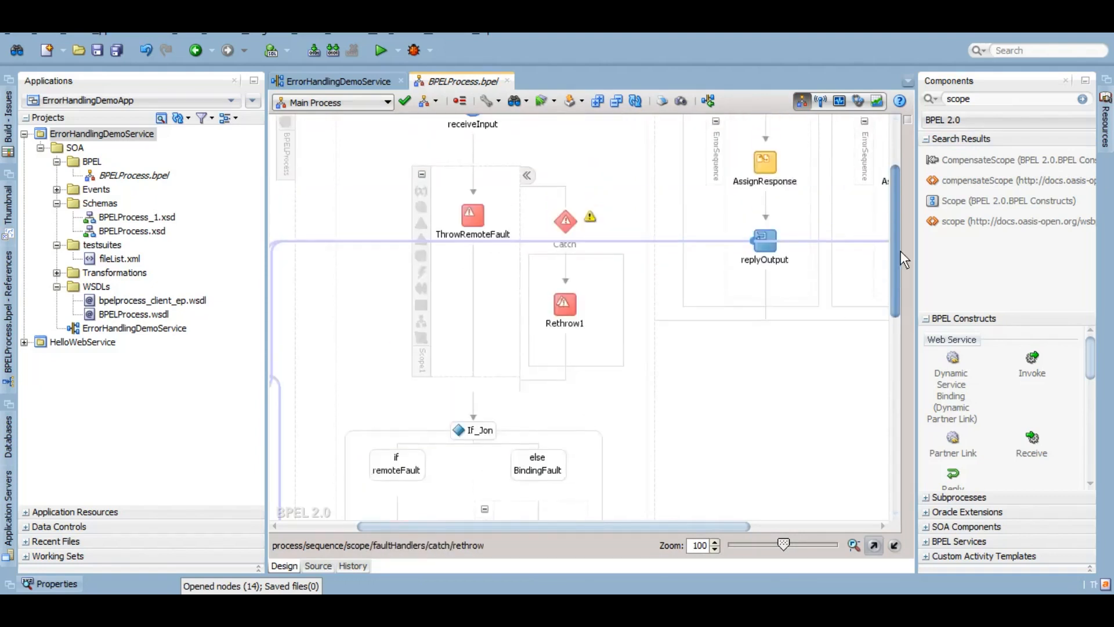
scroll("up", 3)
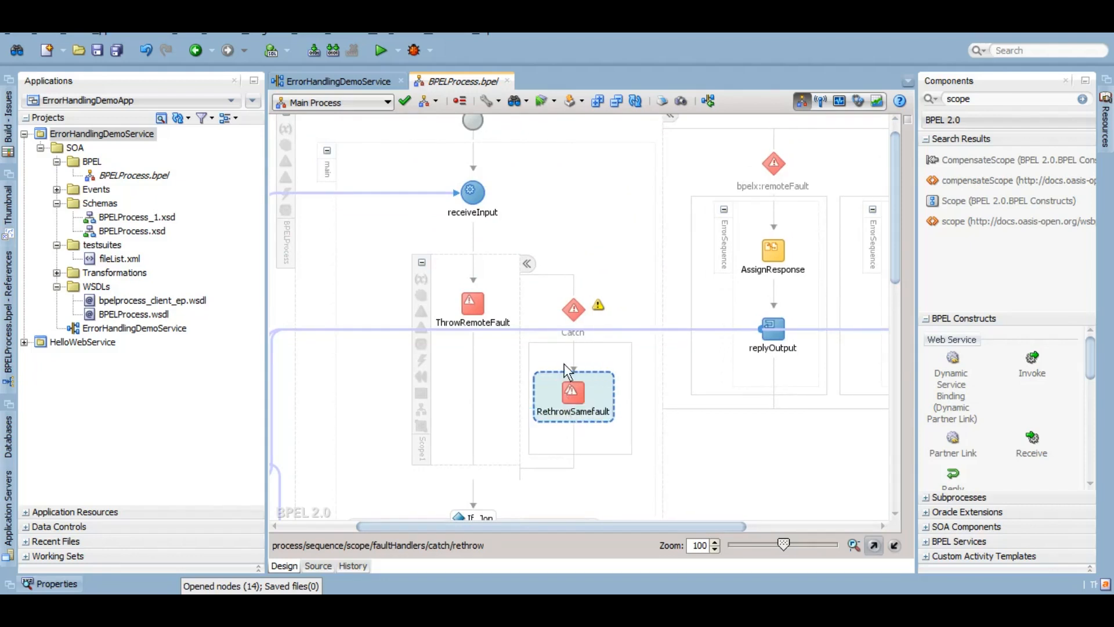
Open Scope1's Catch settings and browse System Faults for bpelx:remoteFault
double_click(572, 312)
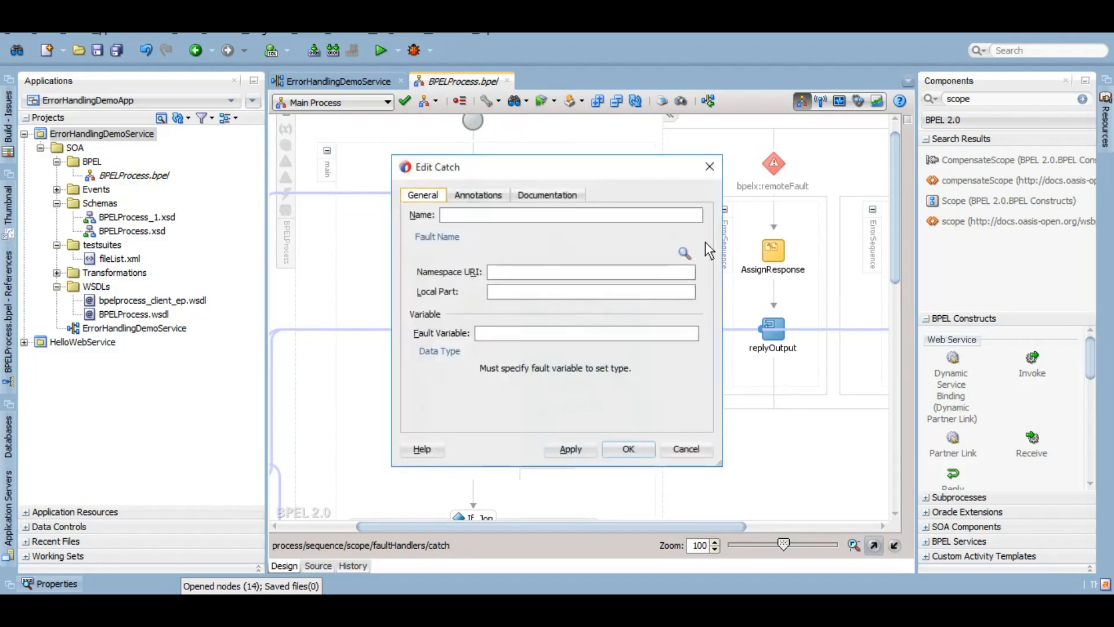
left_click(684, 253)
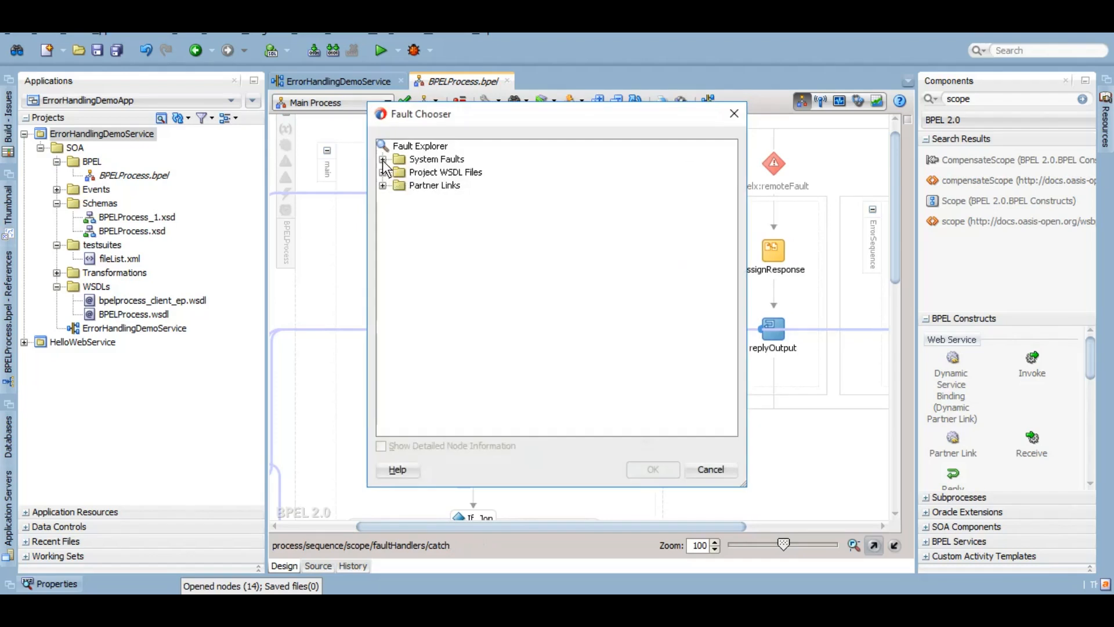
left_click(383, 159)
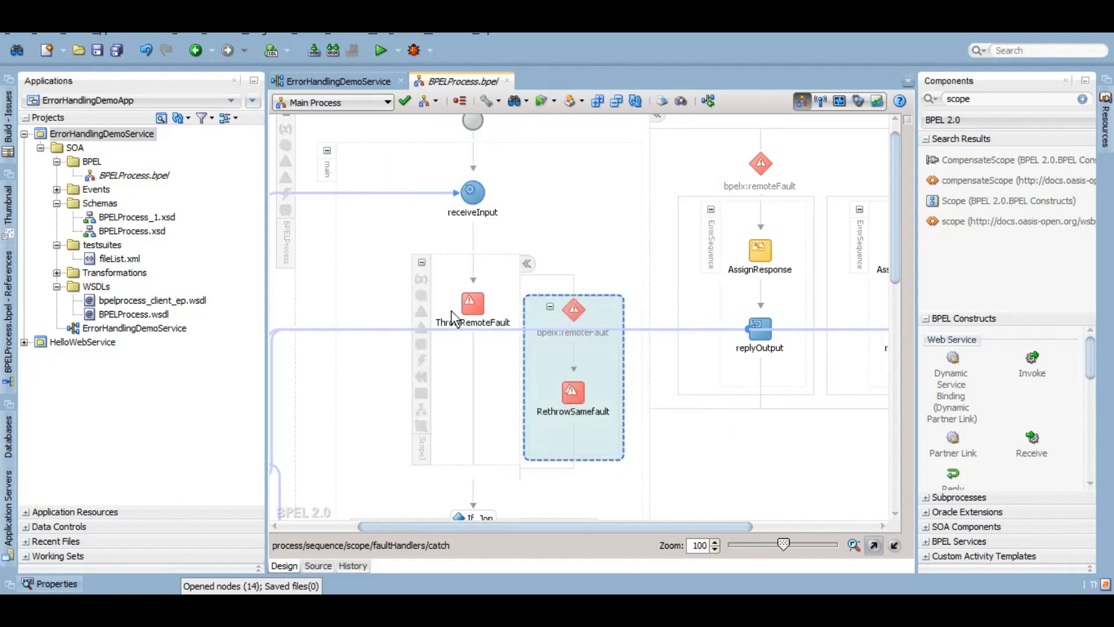
mouse_move(569, 313)
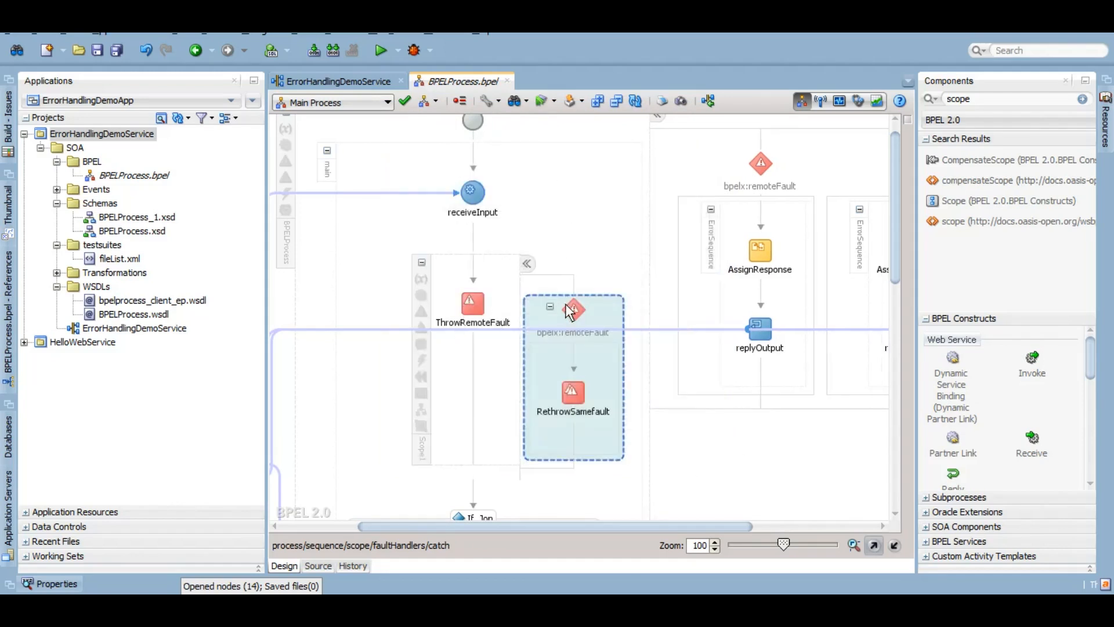
mouse_move(561, 415)
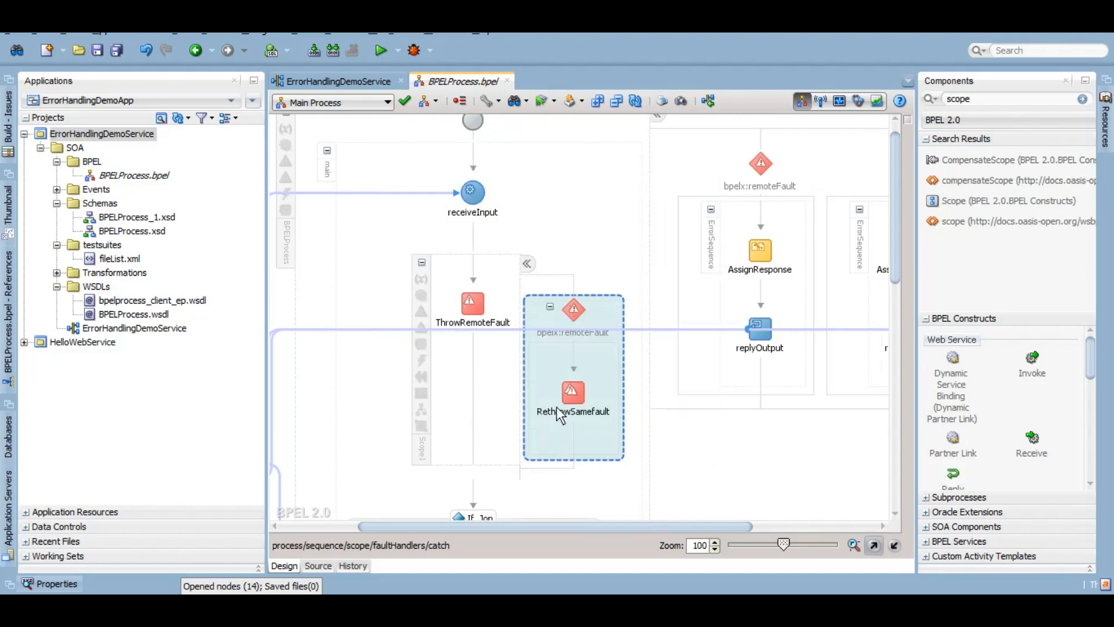
Review the RethrowSamefault activity inside Scope1 and the outer remoteFault catch handler
left_click(573, 393)
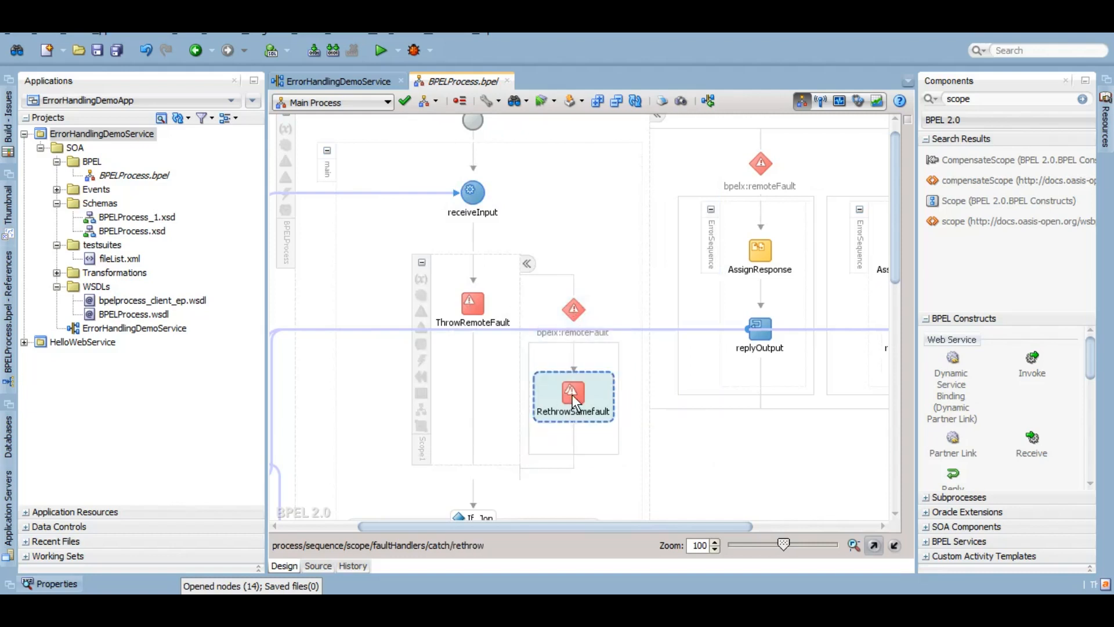
mouse_move(763, 170)
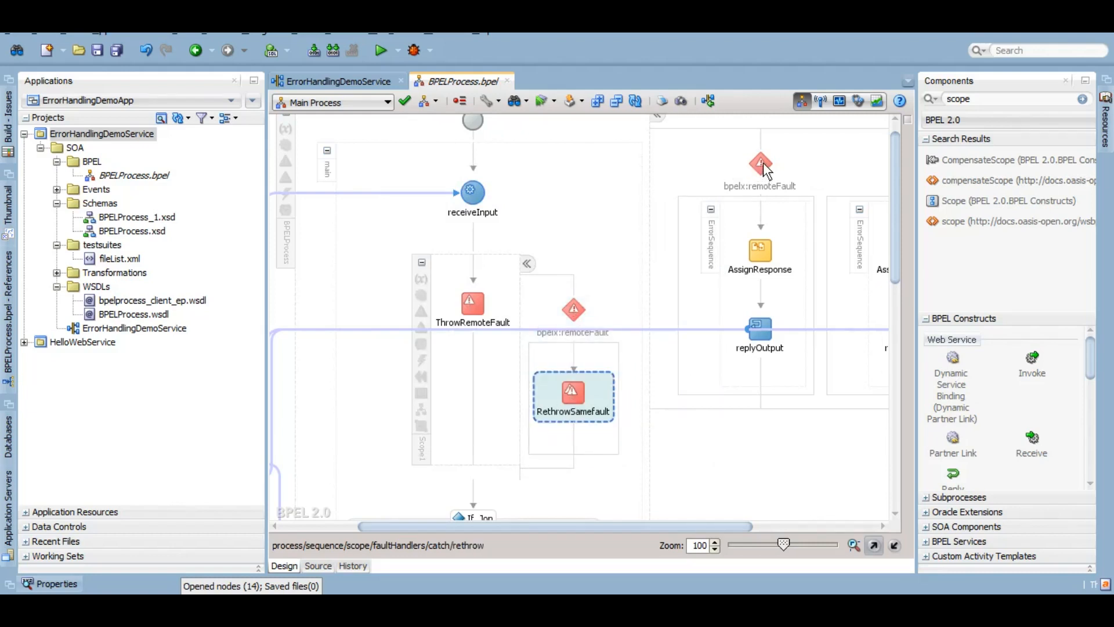
left_click(760, 170)
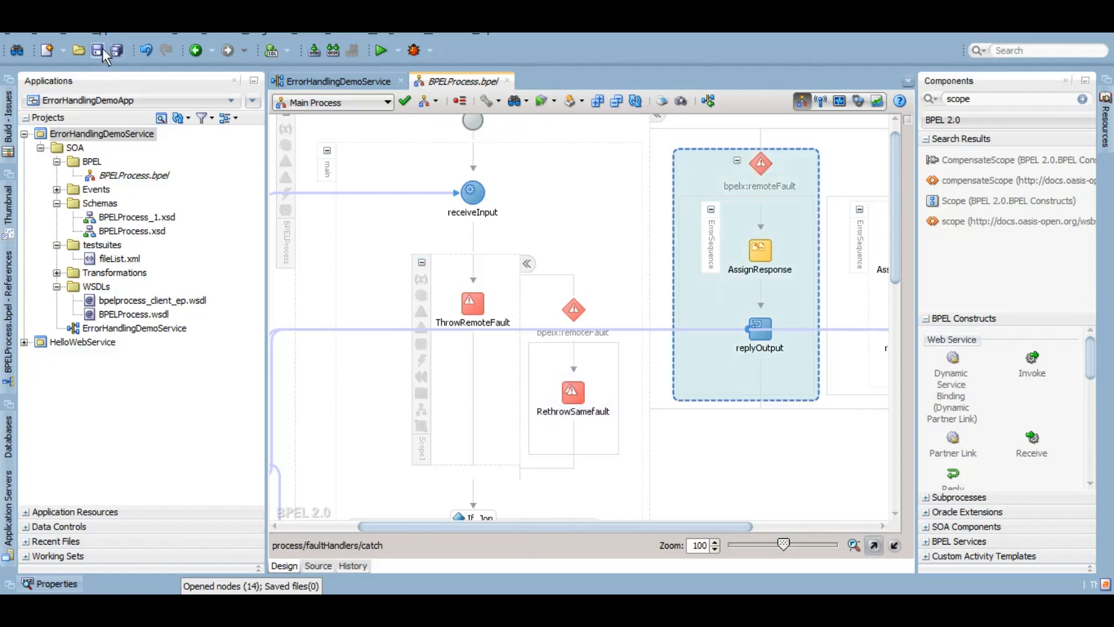
mouse_move(574, 310)
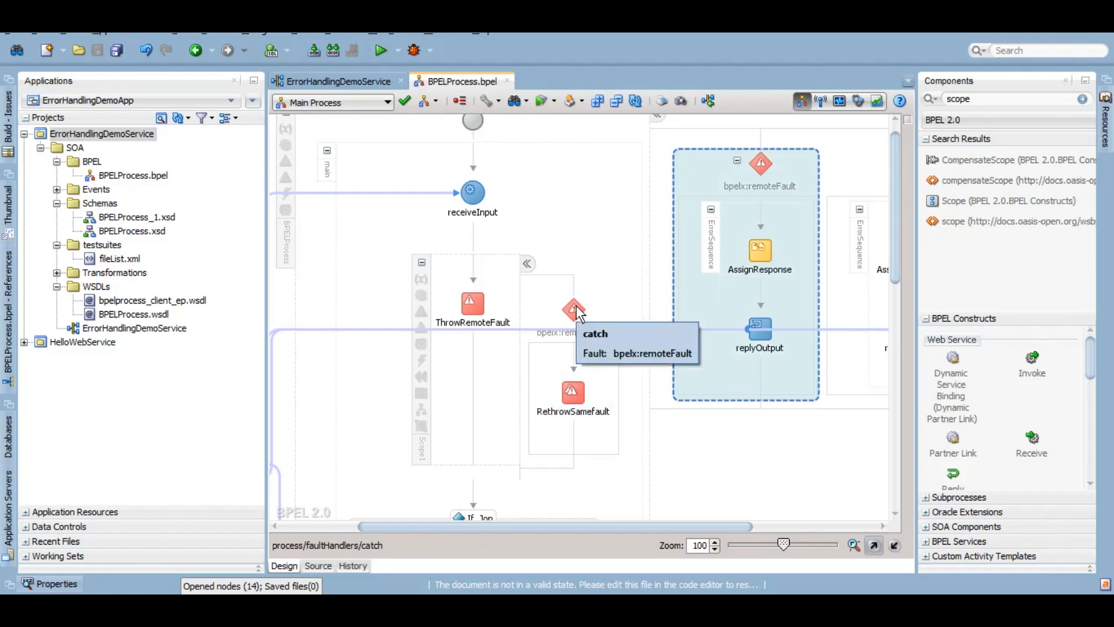
mouse_move(633, 355)
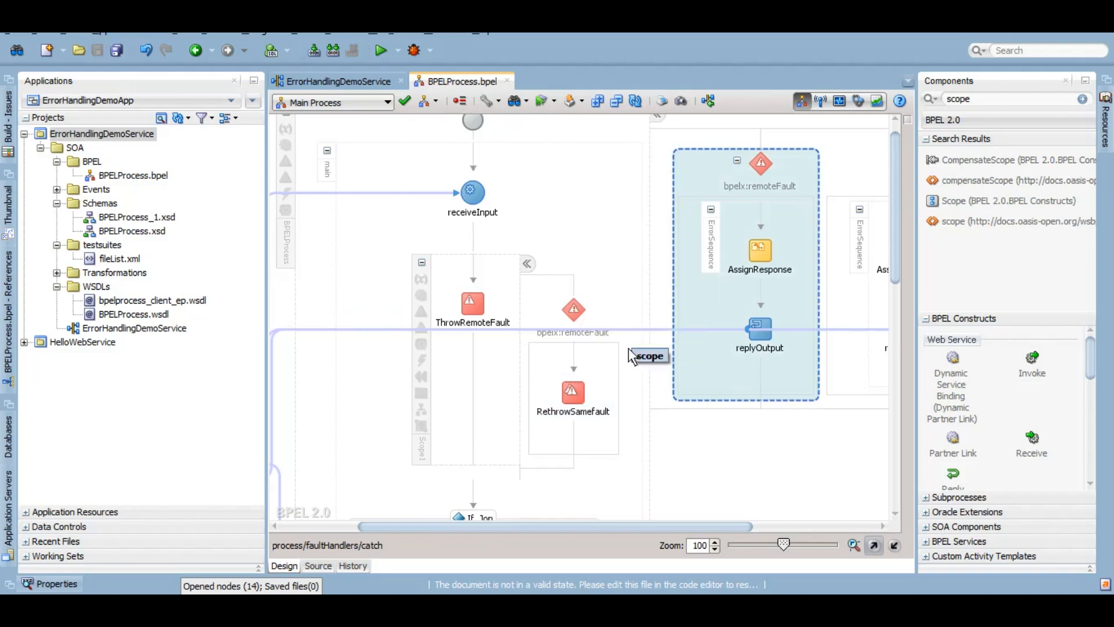
mouse_move(573, 393)
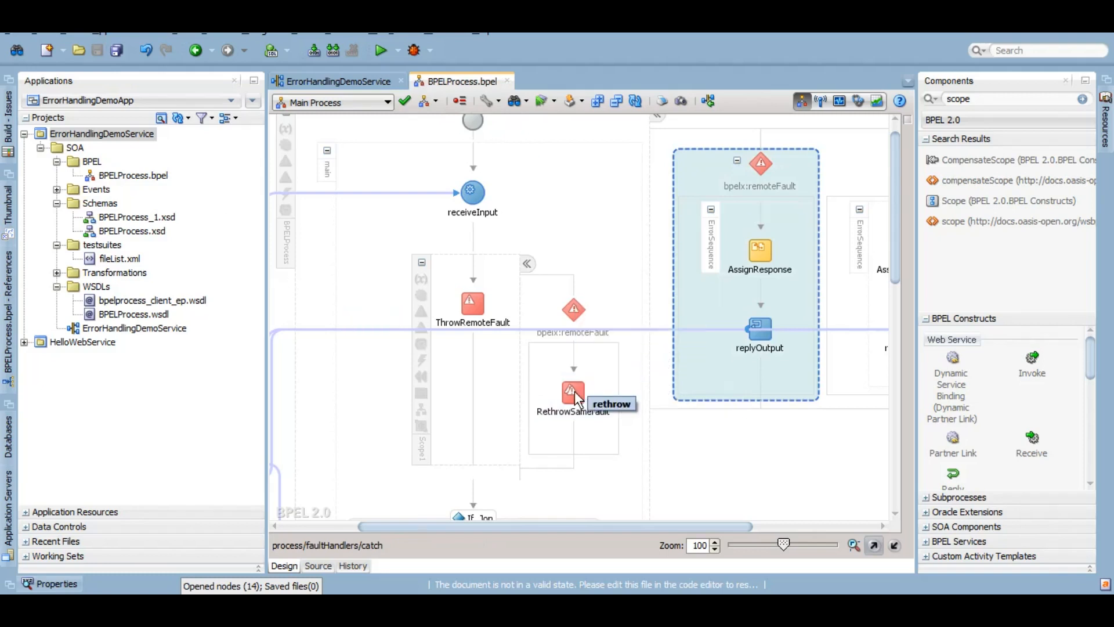
mouse_move(575, 395)
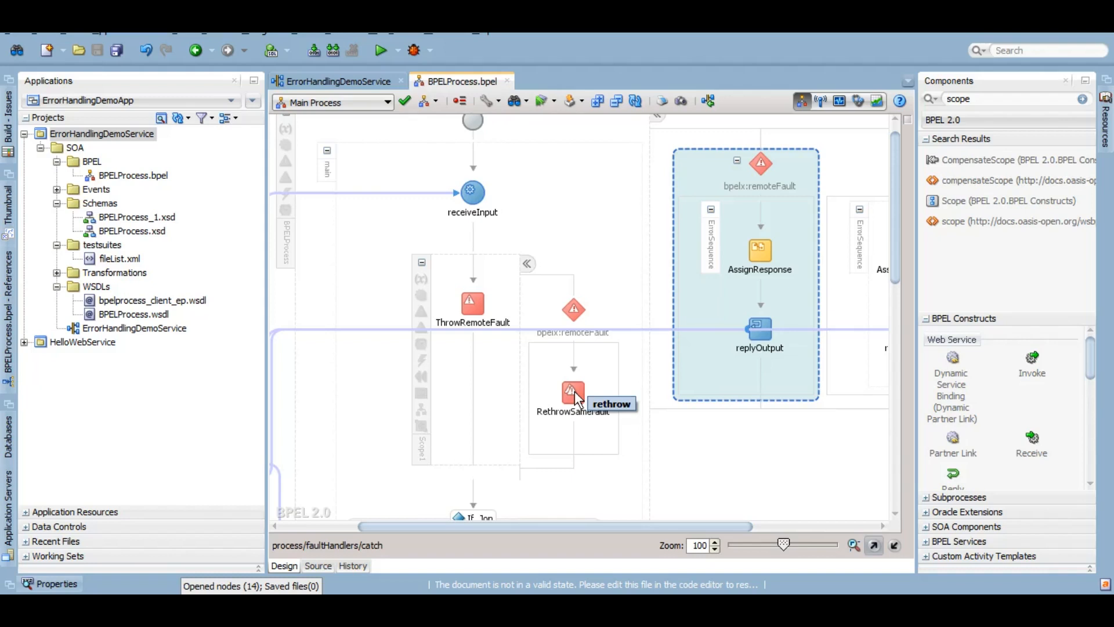
mouse_move(572, 395)
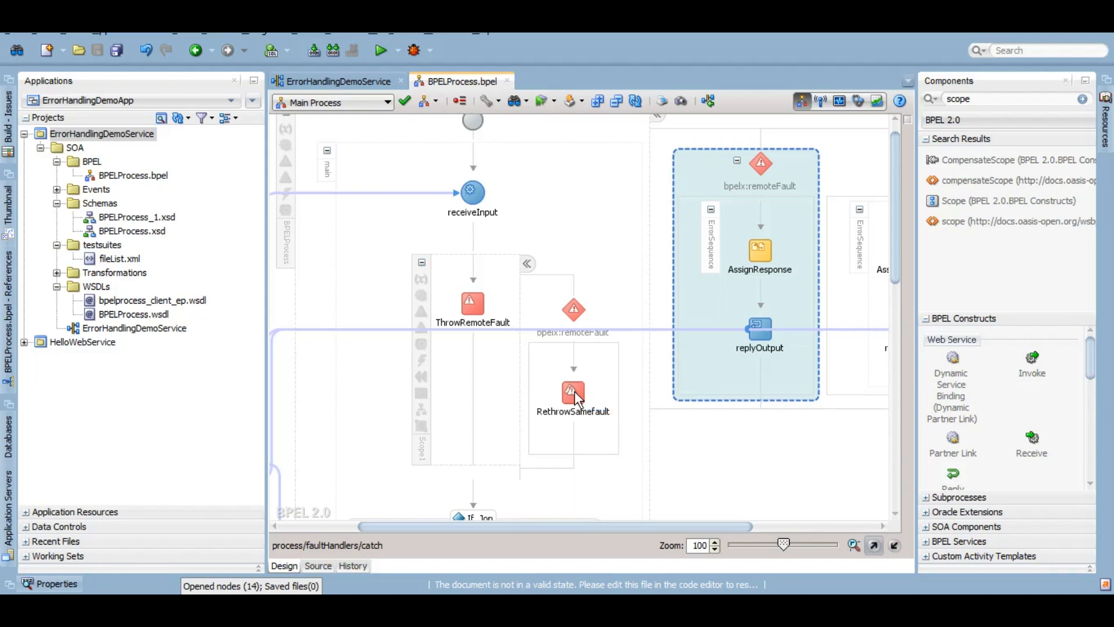
mouse_move(903, 238)
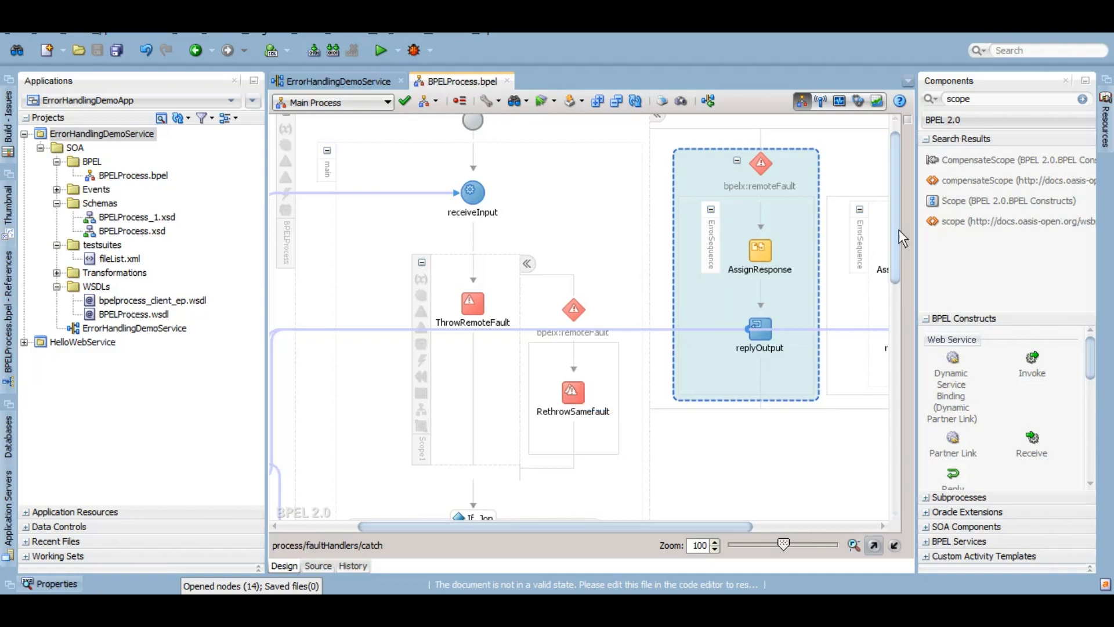
scroll("down", 3)
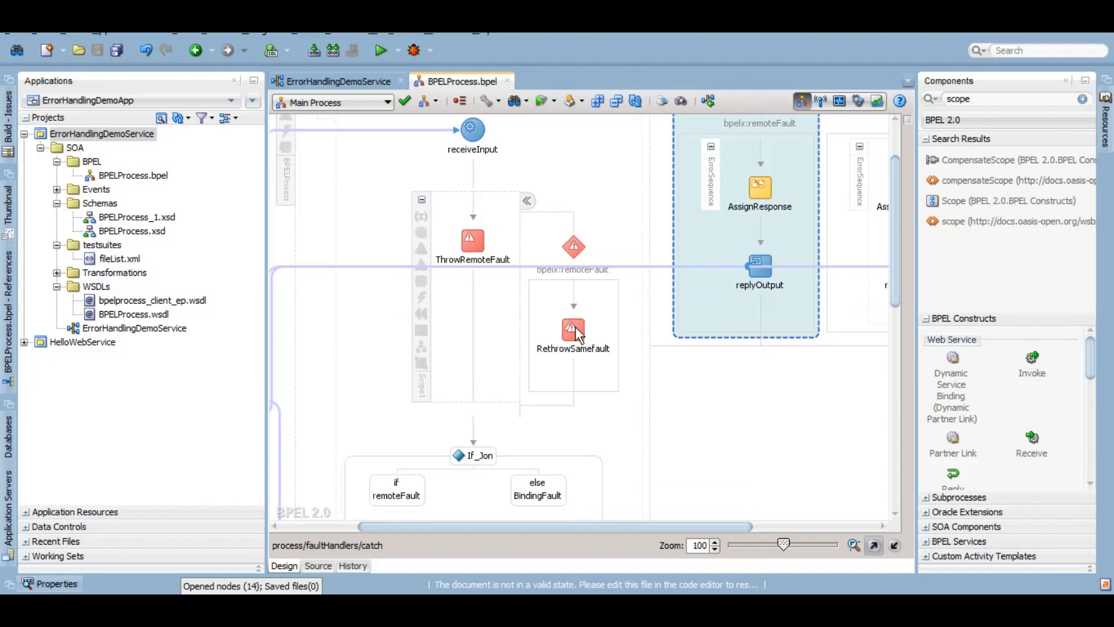
left_click(573, 329)
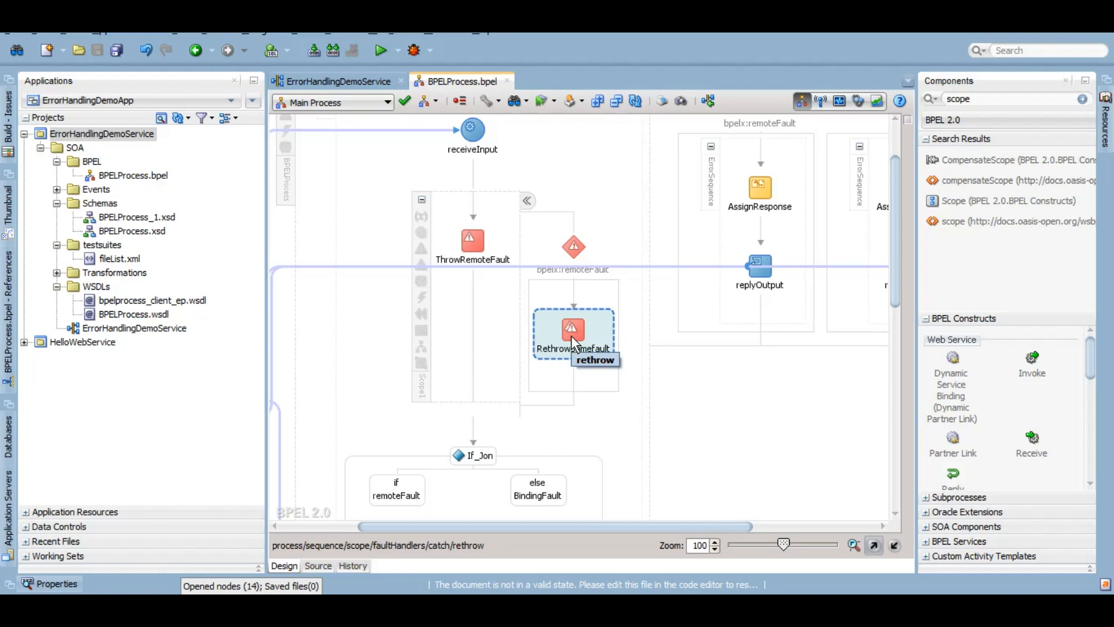
mouse_move(702, 140)
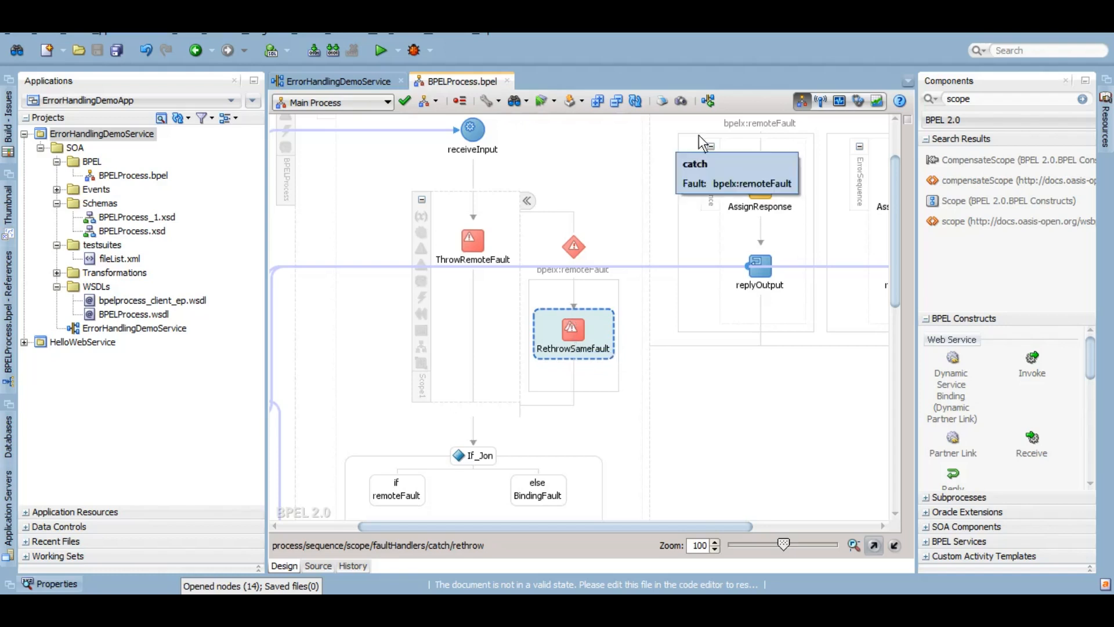
Deploy ErrorHandlingDemoService to soa_domain from the project's context menu
right_click(101, 133)
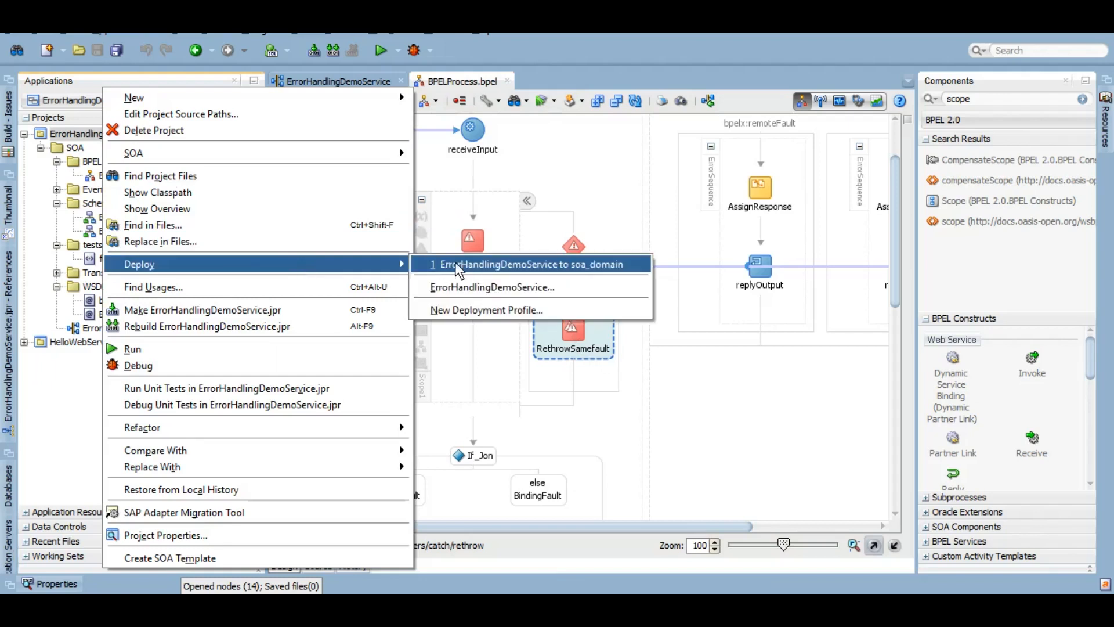
left_click(531, 263)
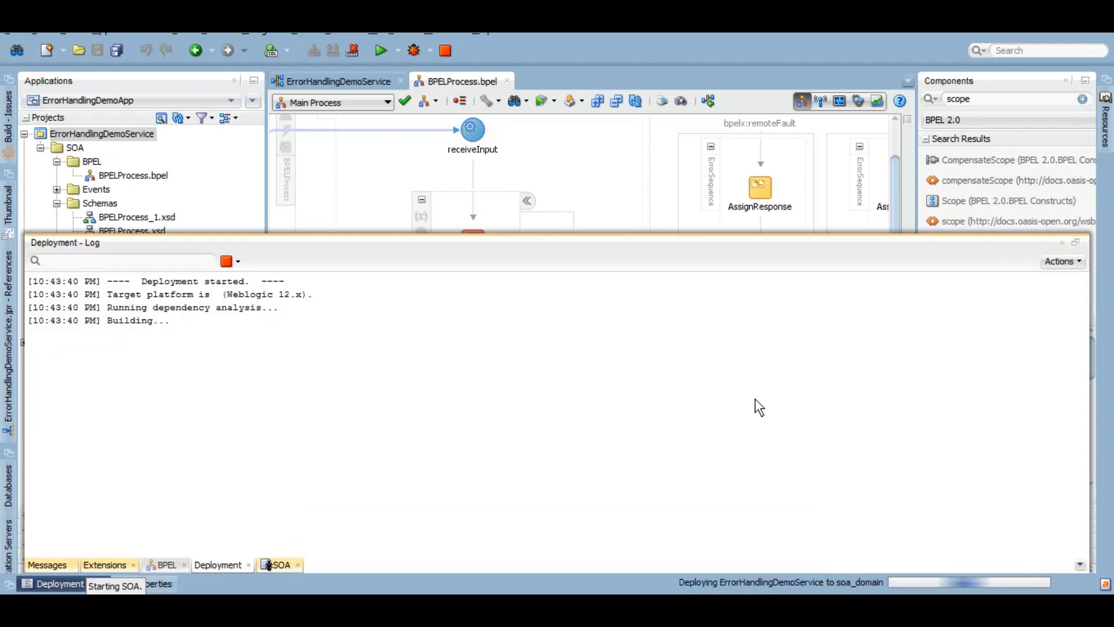
left_click(336, 81)
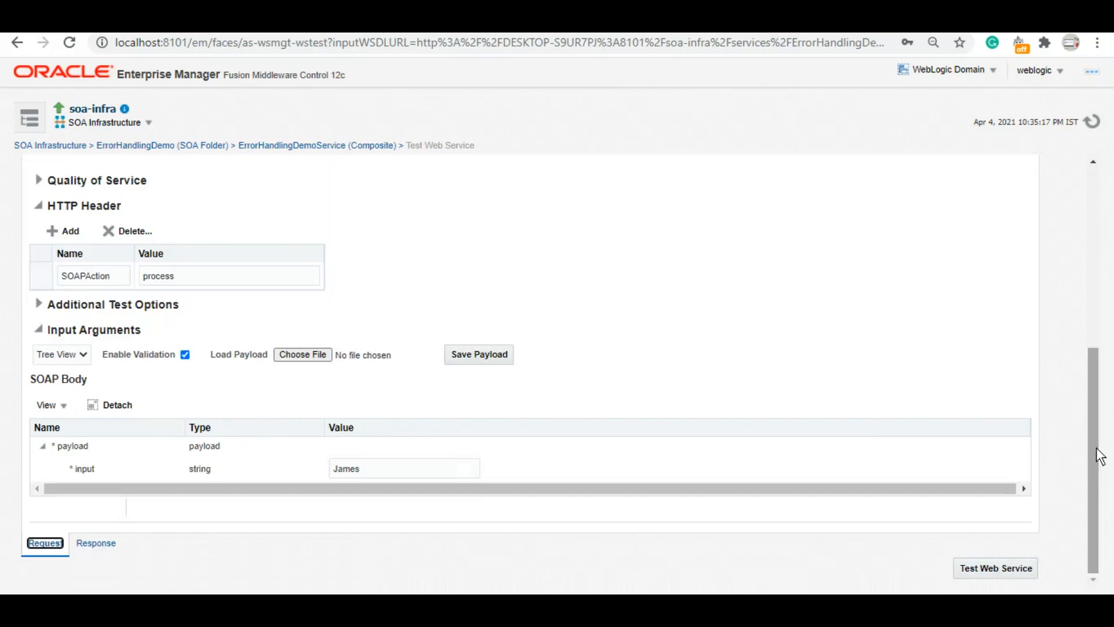
Test the service with input 'James parker' and check the remoteFault-handled response
left_click(404, 468)
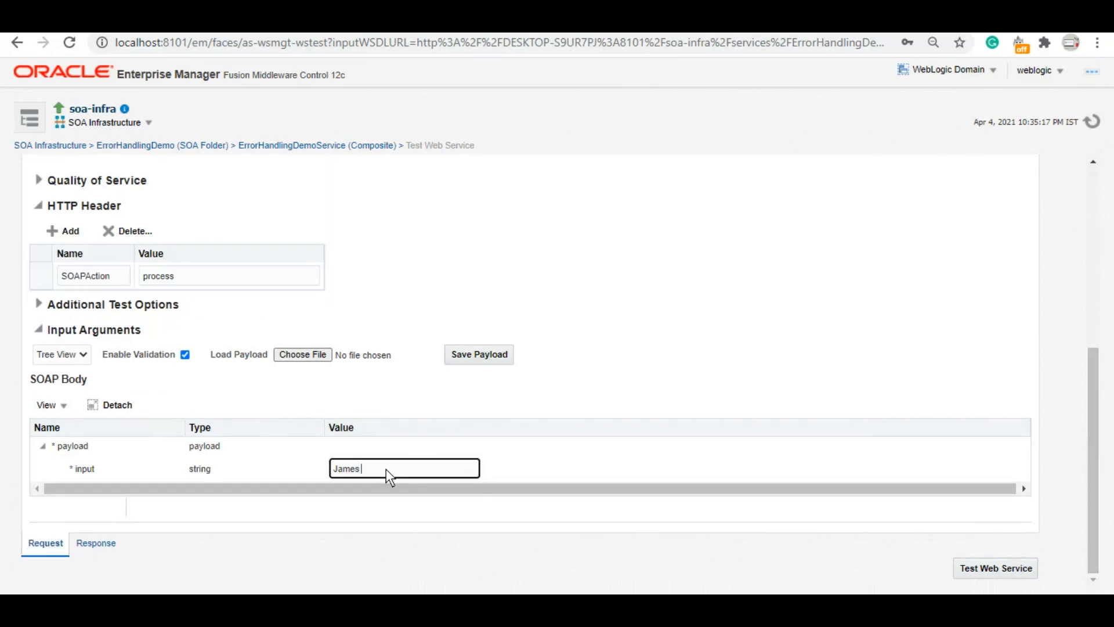
type("parker")
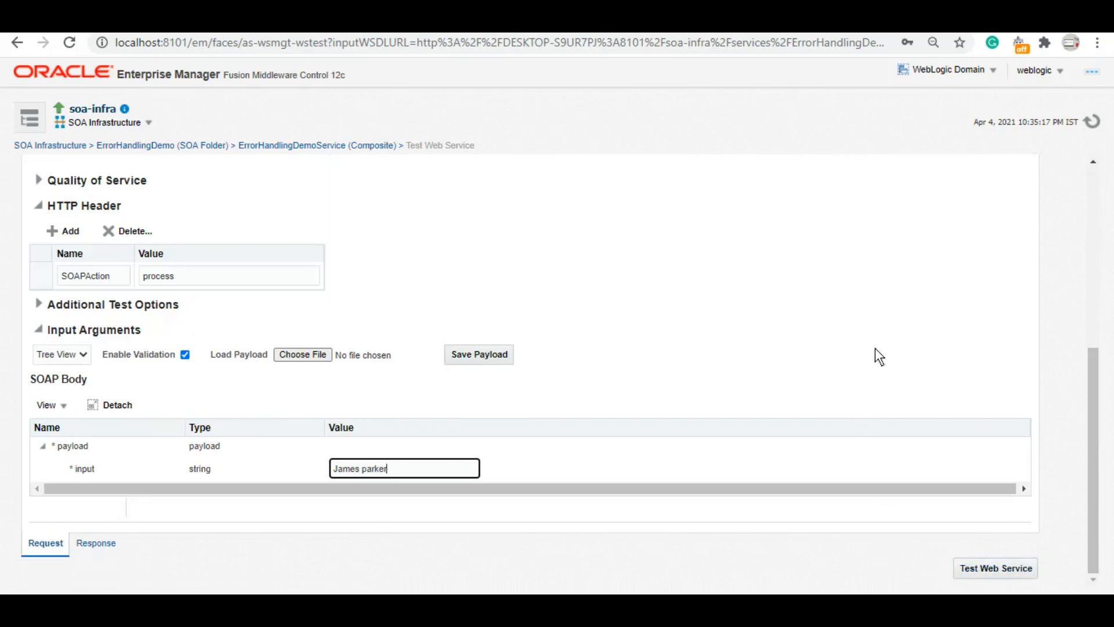
mouse_move(958, 510)
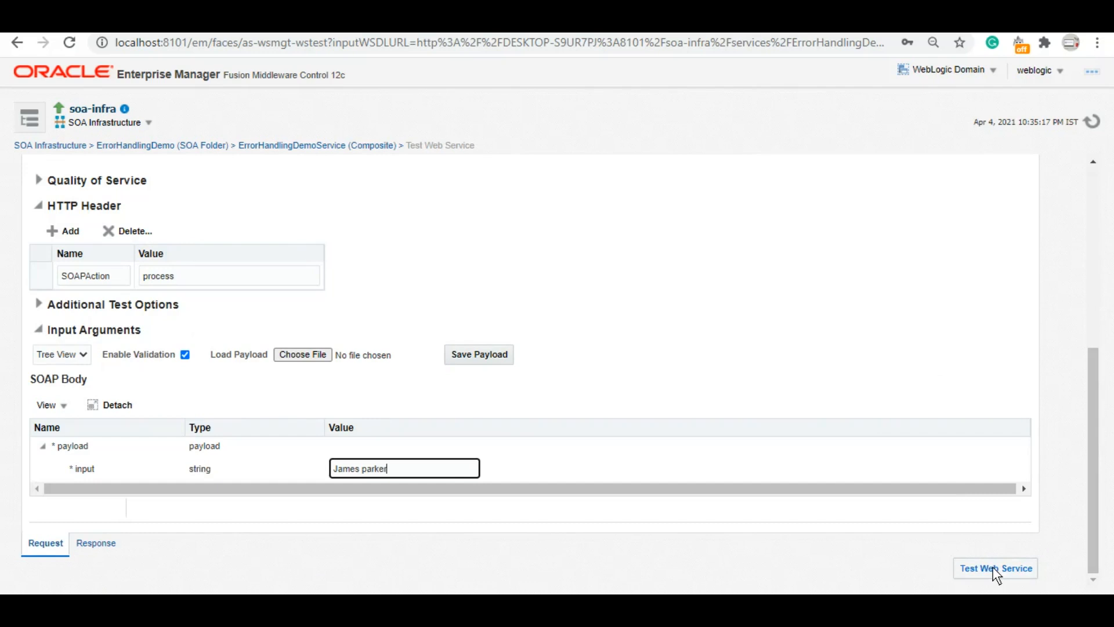
left_click(994, 567)
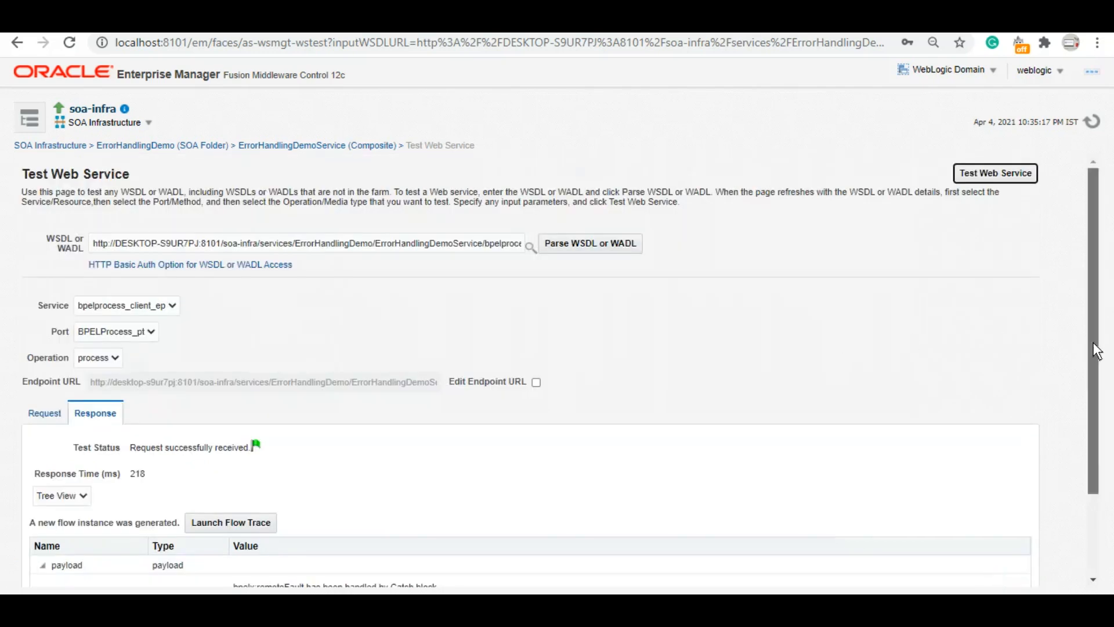
scroll("down", 3)
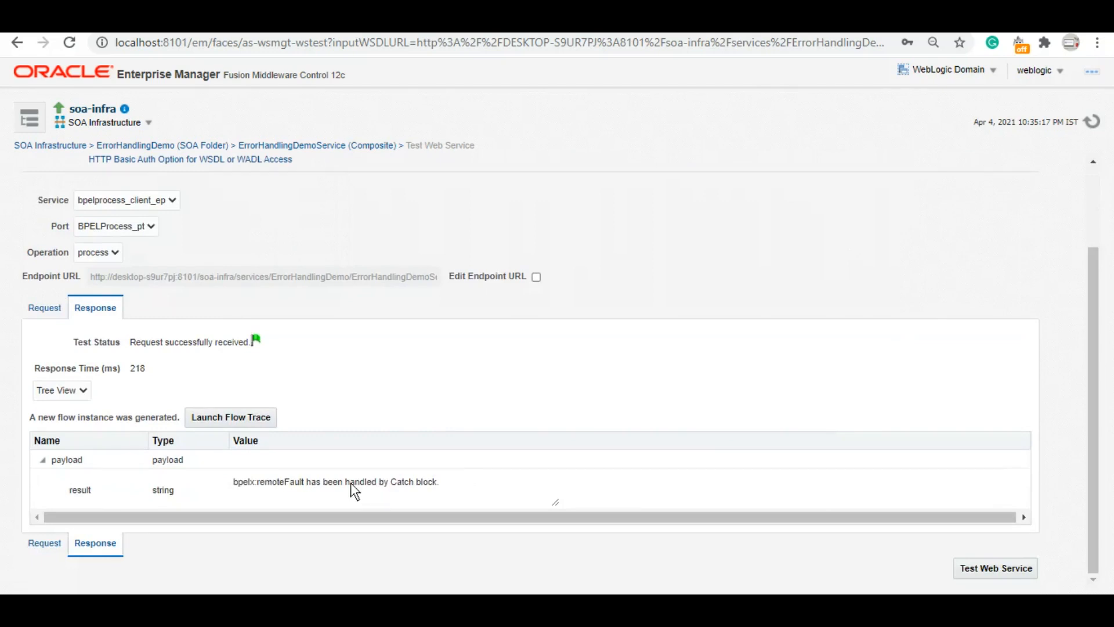
double_click(402, 481)
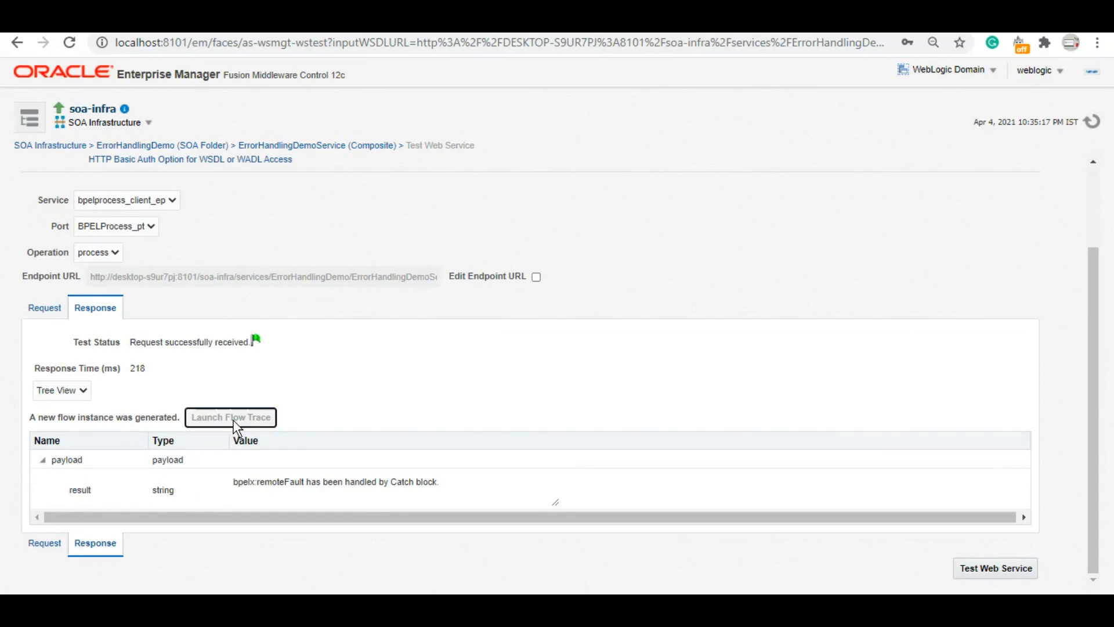
Open the new instance's flow trace and scroll through the BPELProcess execution flow
left_click(231, 417)
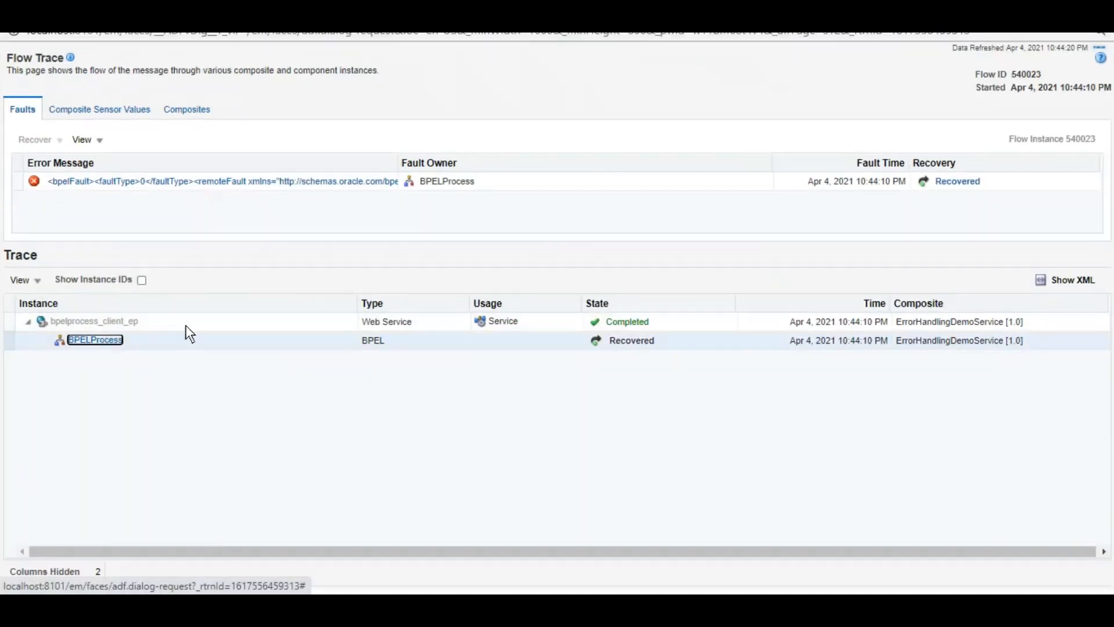
left_click(95, 340)
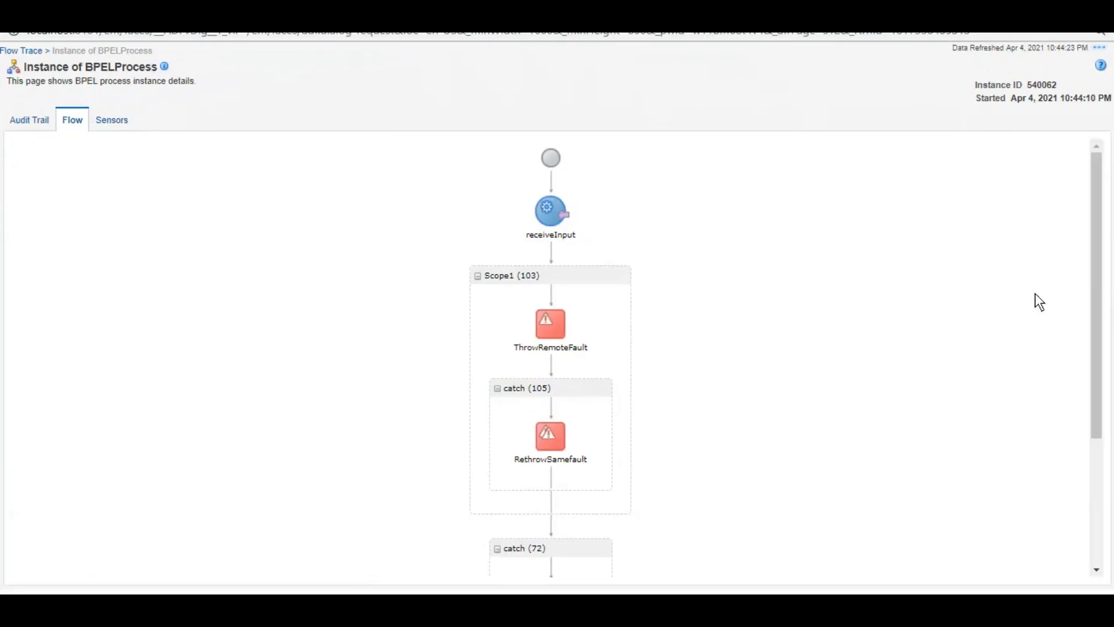
scroll("down", 3)
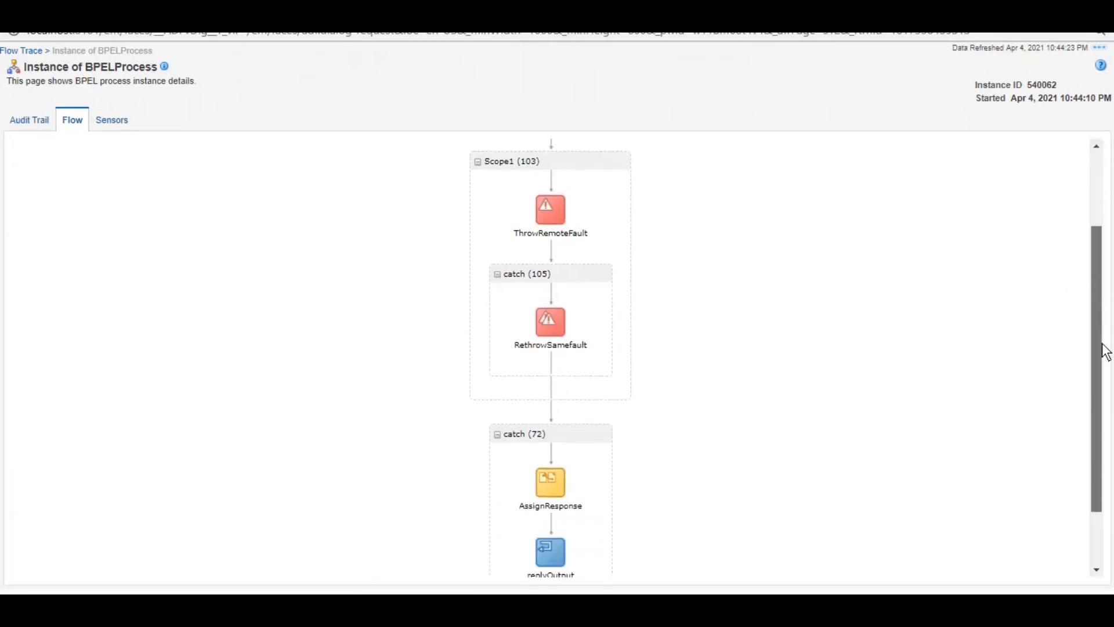
scroll("up", 3)
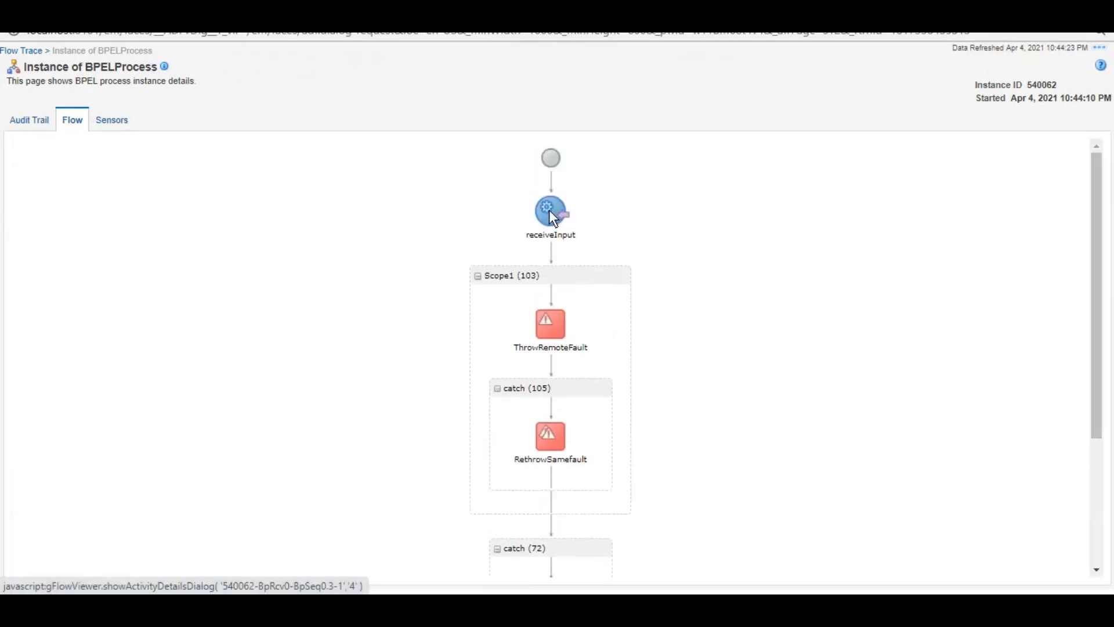
mouse_move(502, 337)
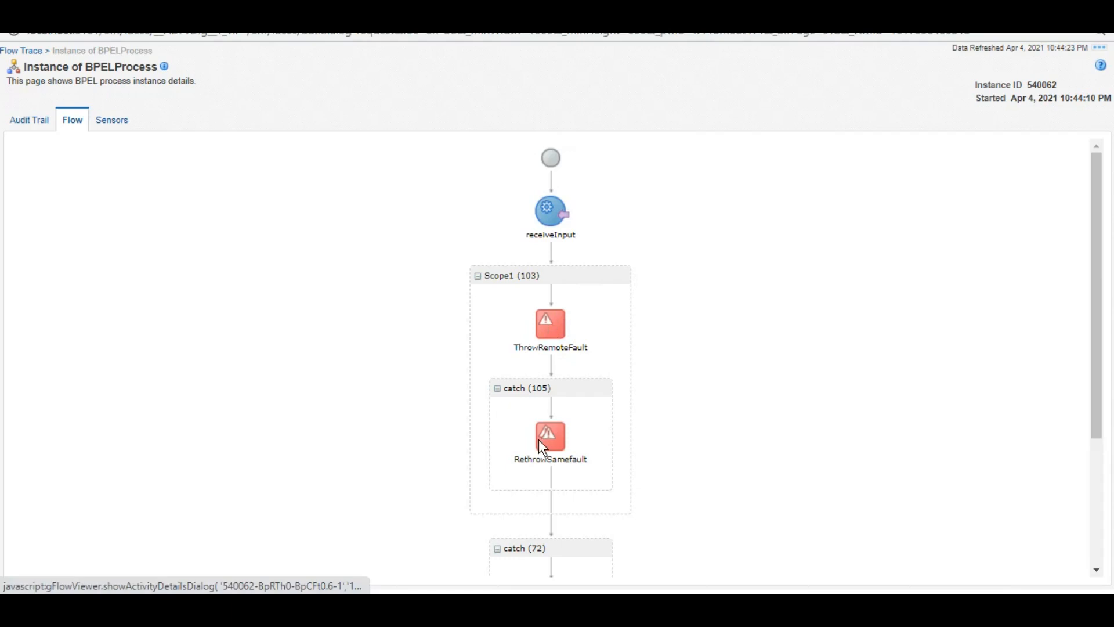
mouse_move(728, 365)
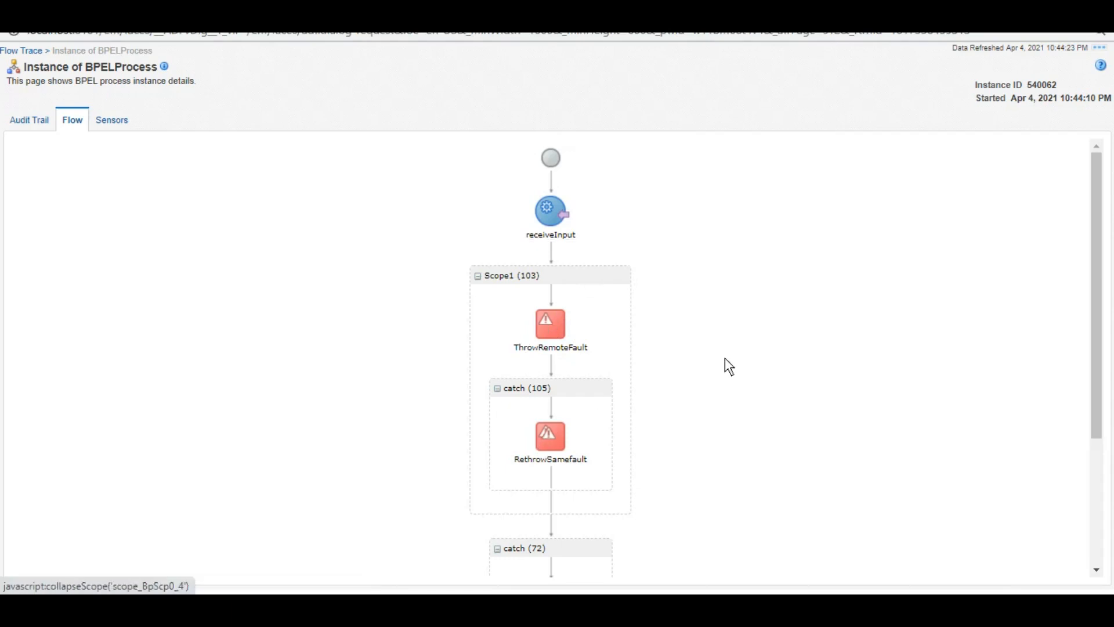
scroll("down", 3)
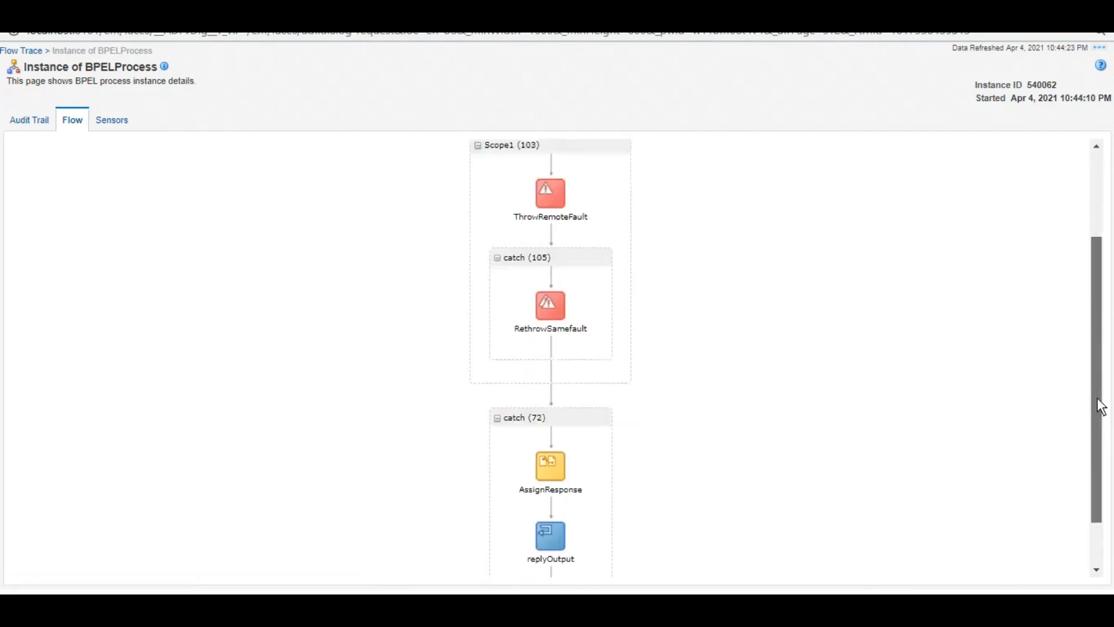
scroll("down", 3)
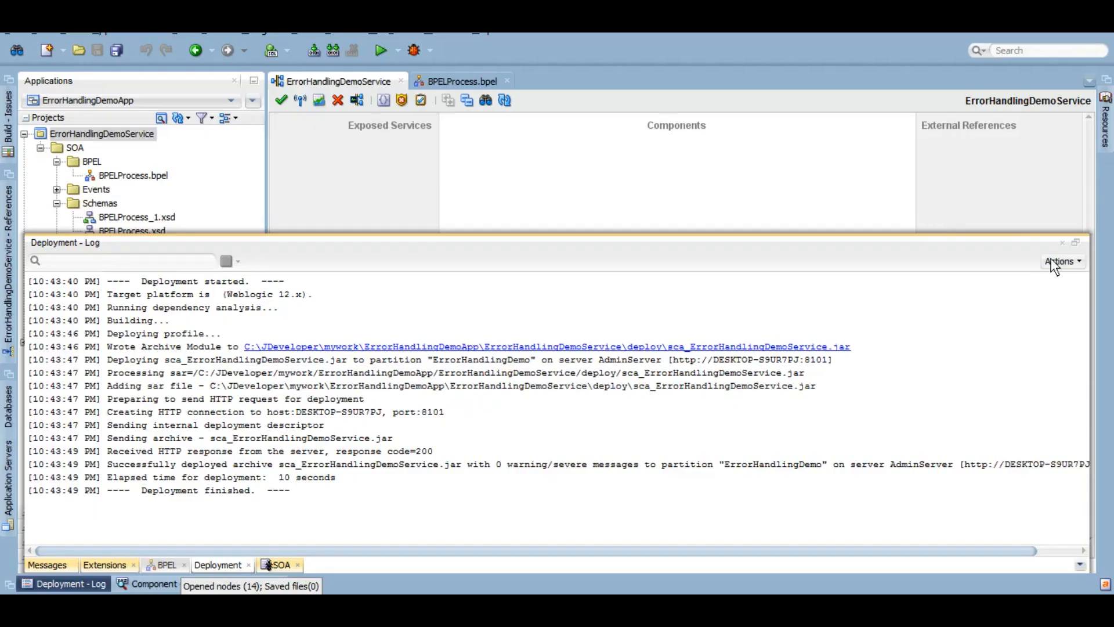
Return to BPELProcess.bpel and view RethrowSamefault's properties, cancelling without changes
left_click(461, 81)
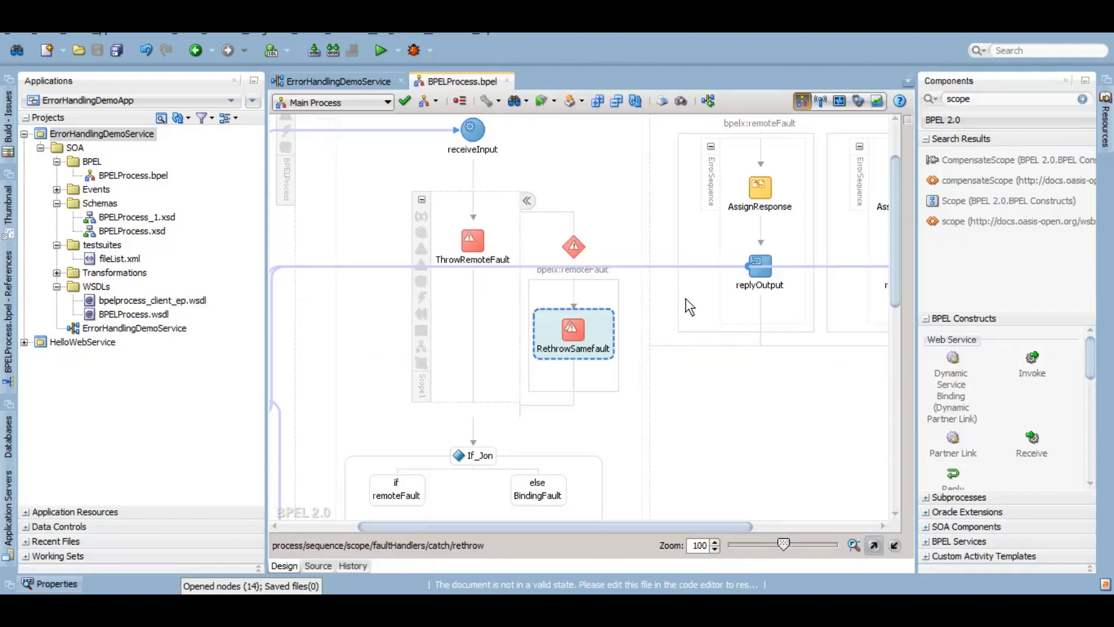
double_click(573, 331)
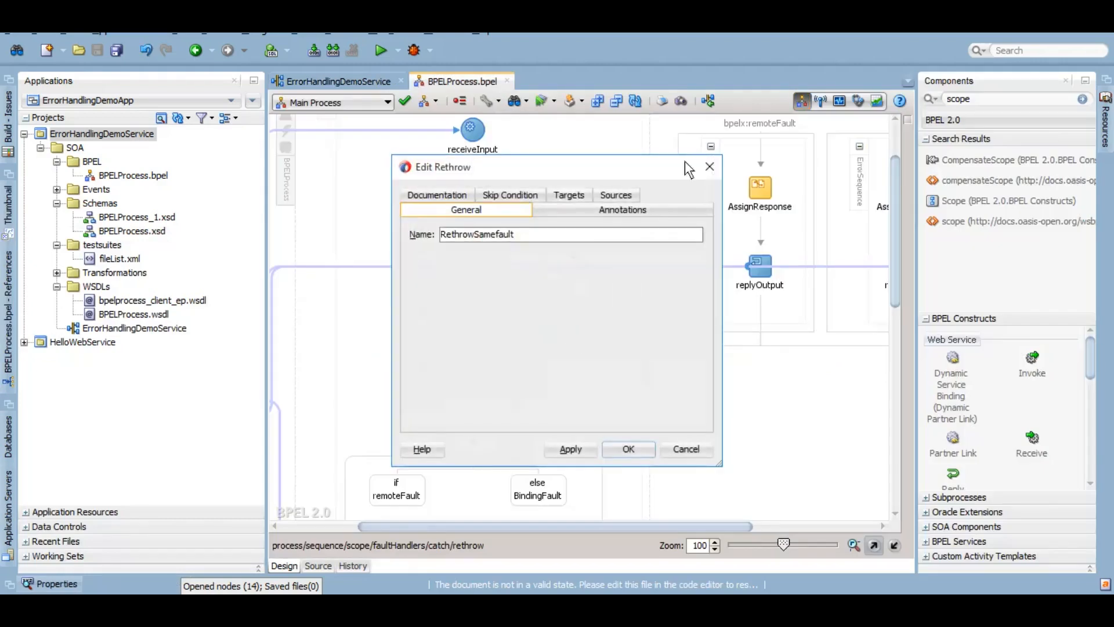
left_click(627, 448)
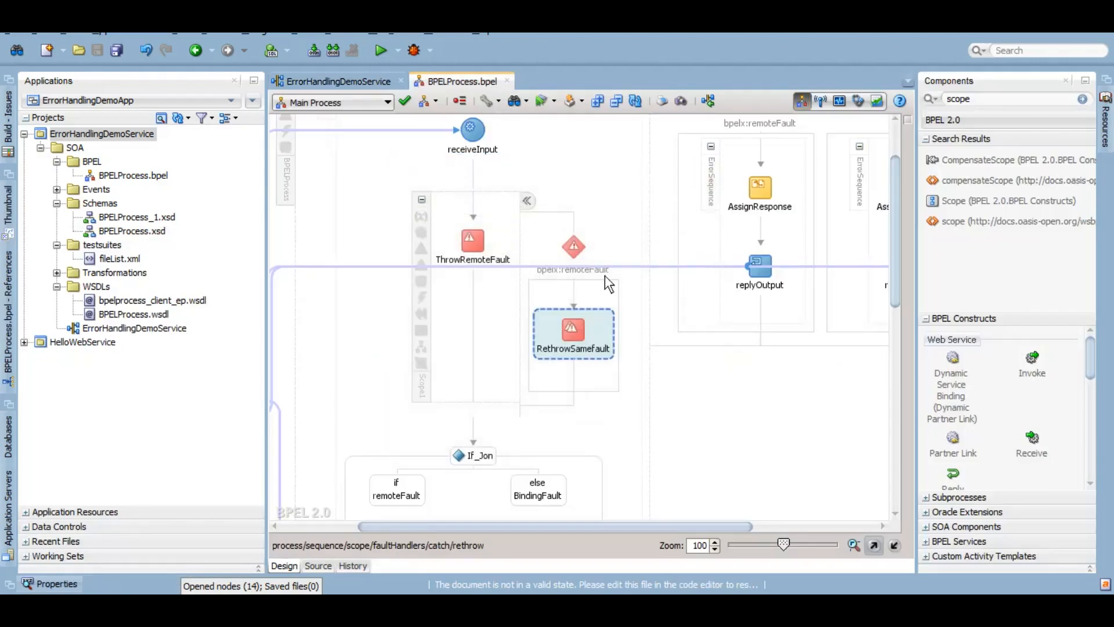
mouse_move(732, 146)
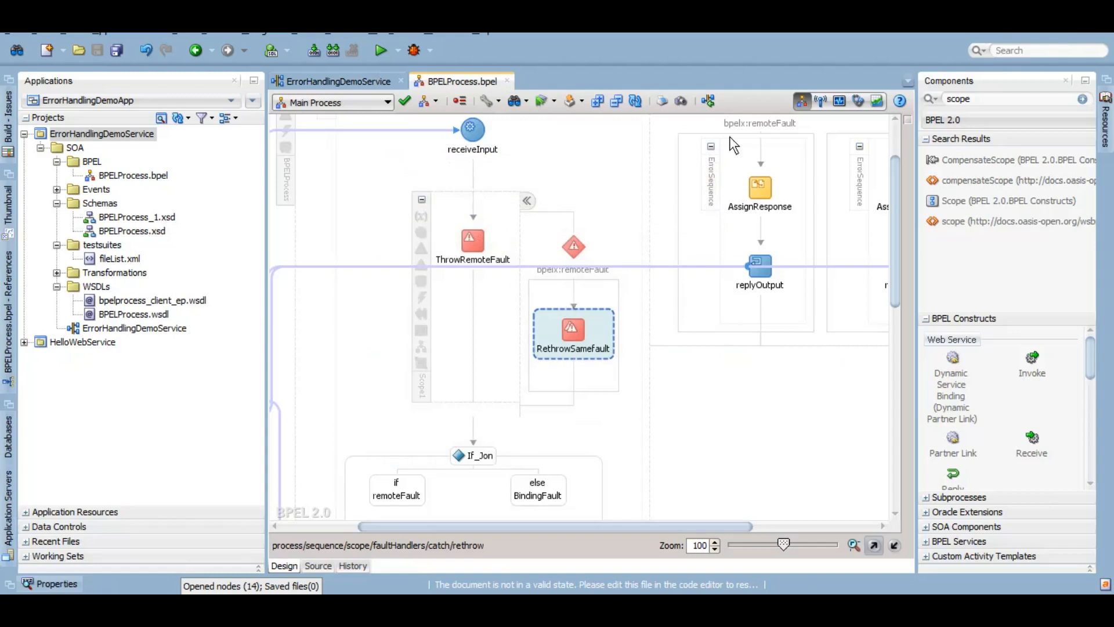
scroll("up", 3)
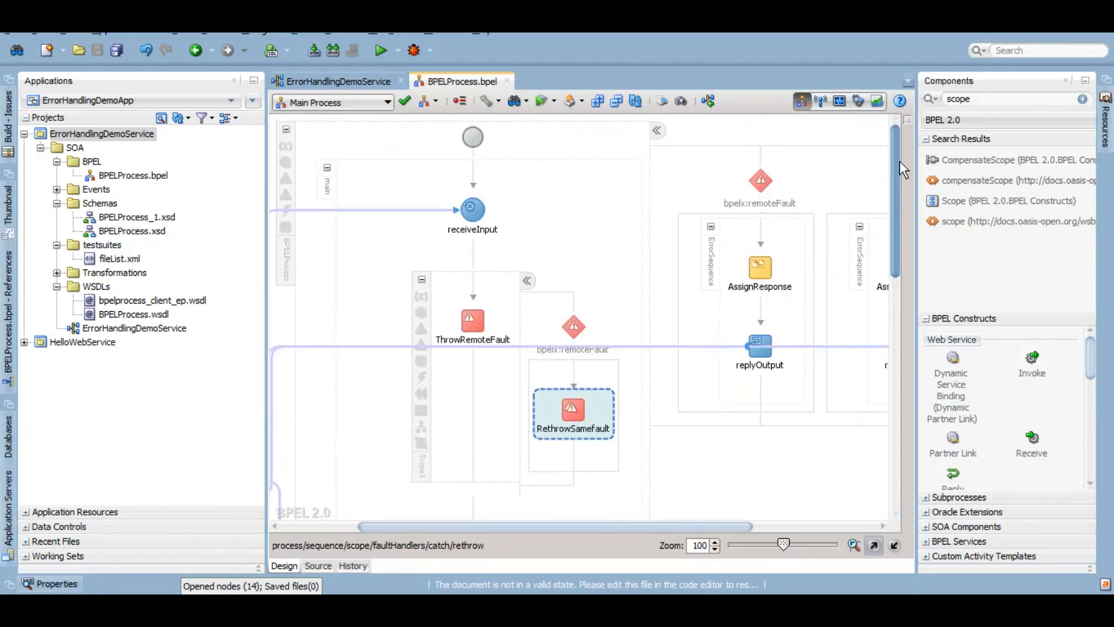
mouse_move(760, 179)
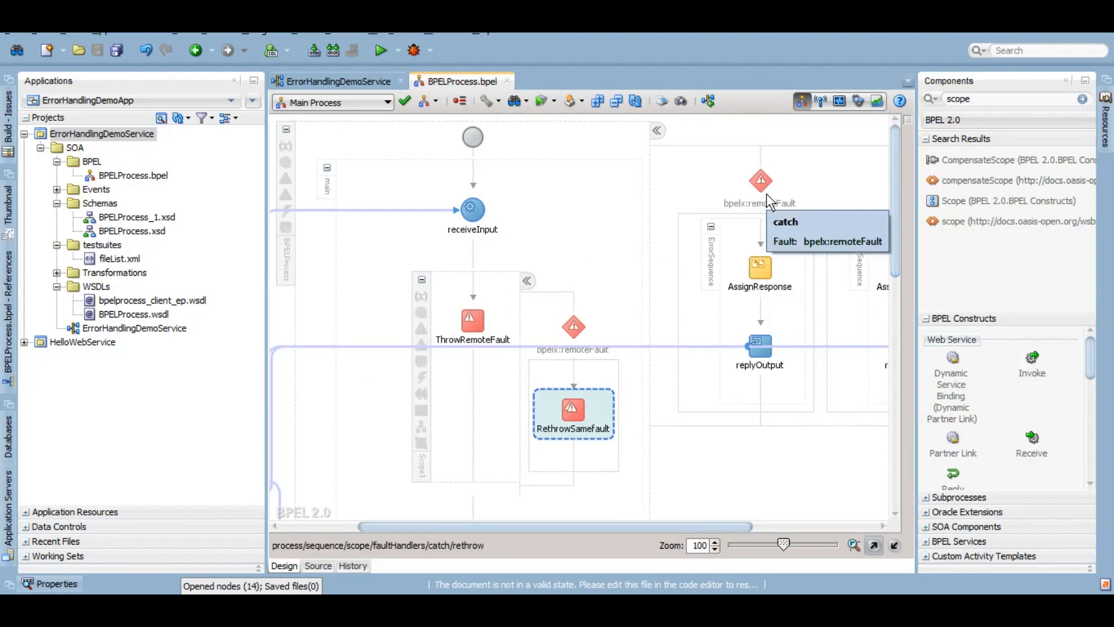
mouse_move(468, 323)
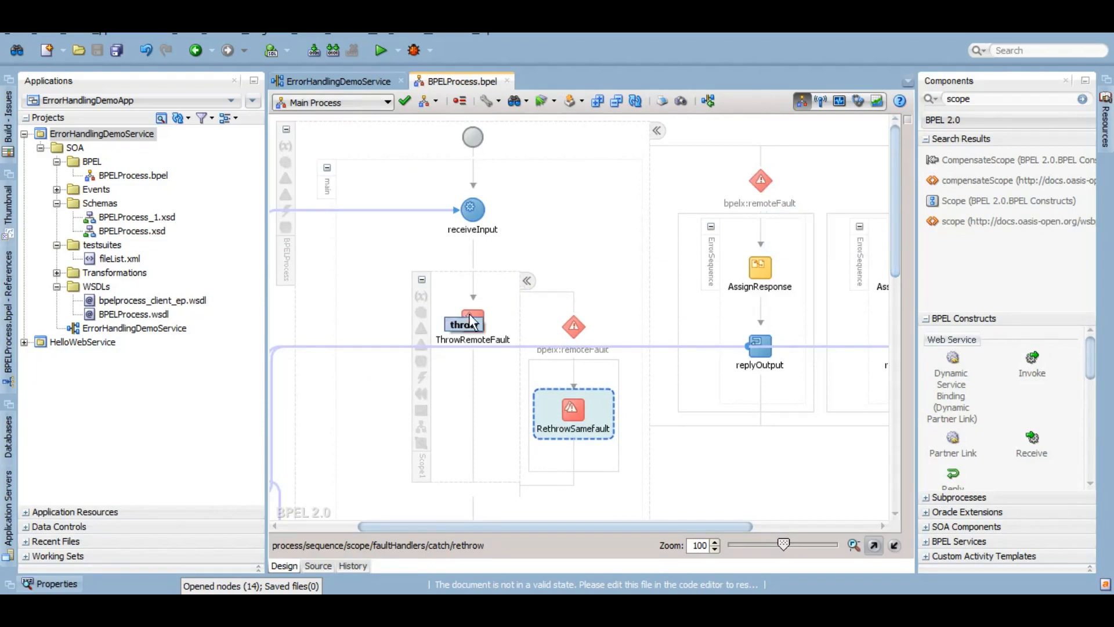
mouse_move(573, 326)
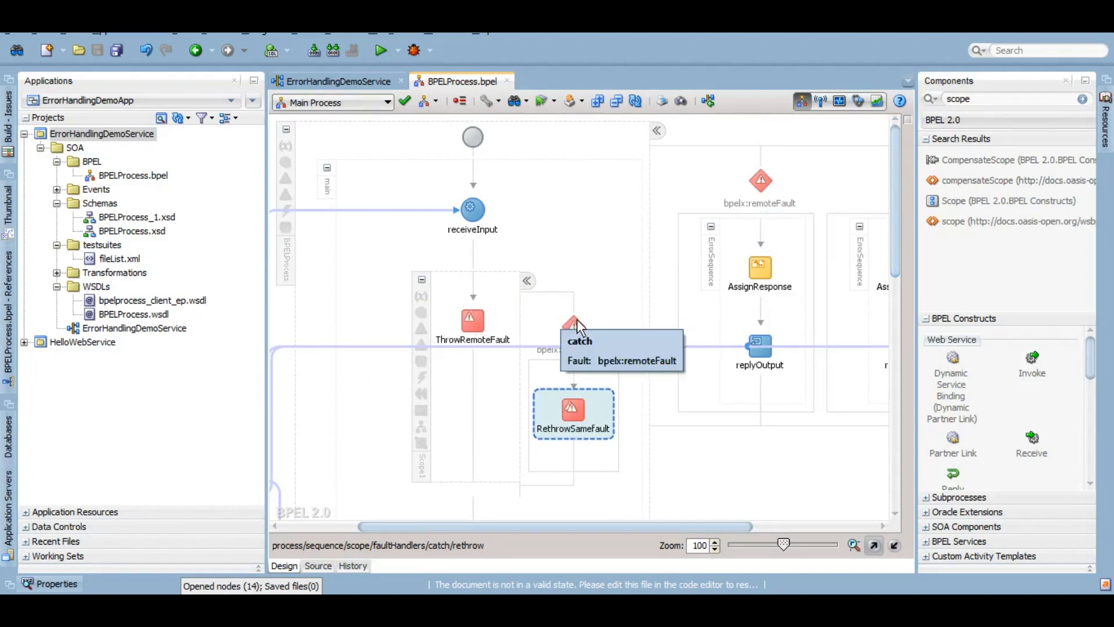
mouse_move(745, 180)
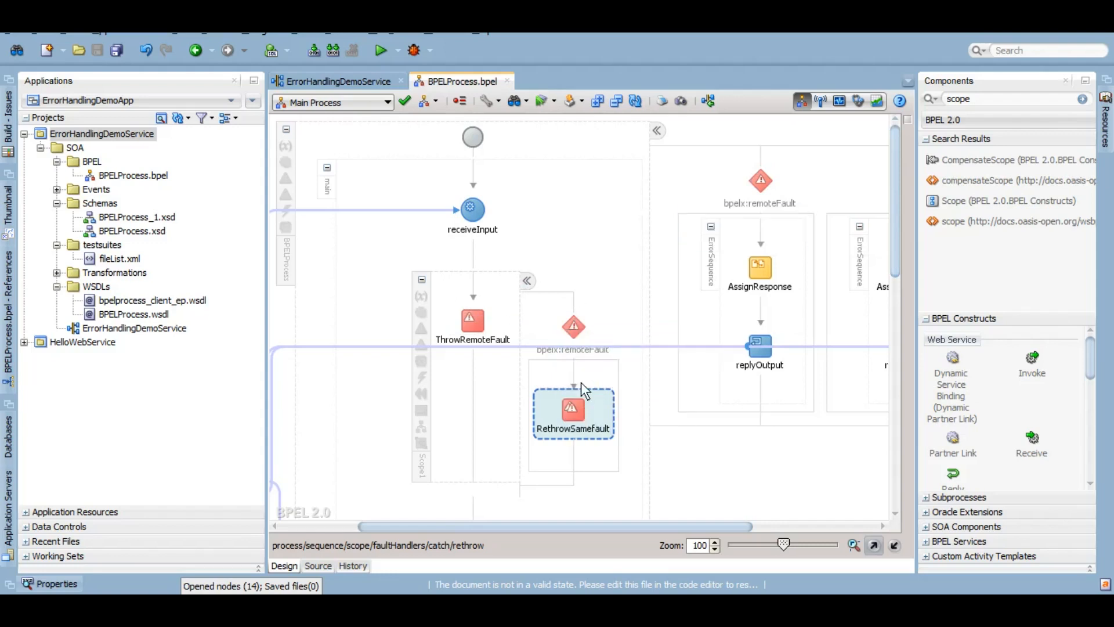
mouse_move(586, 391)
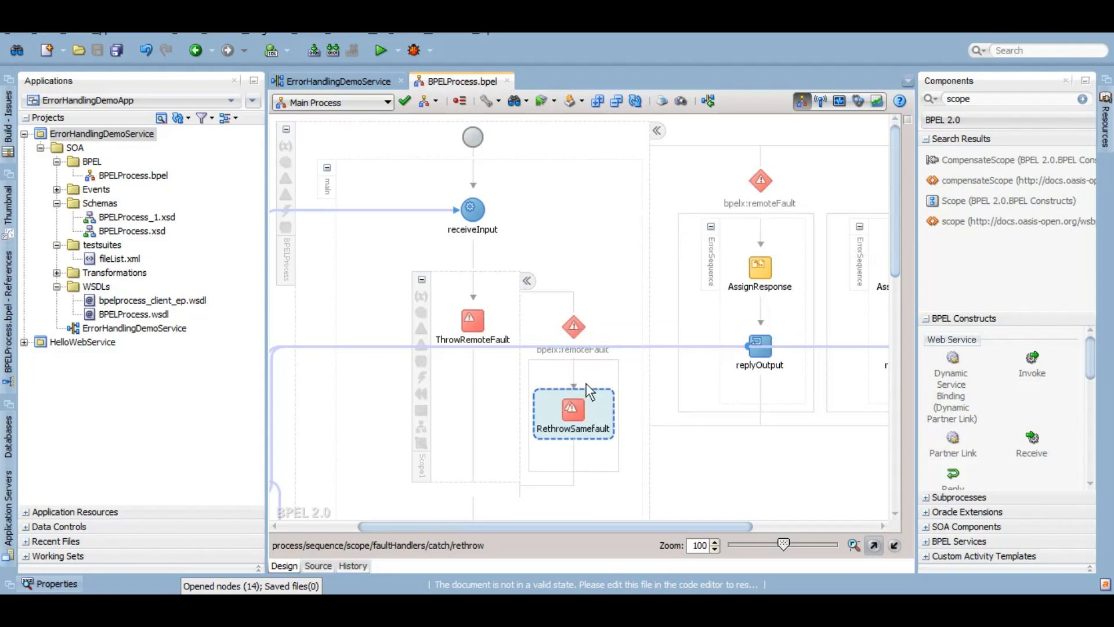
mouse_move(588, 390)
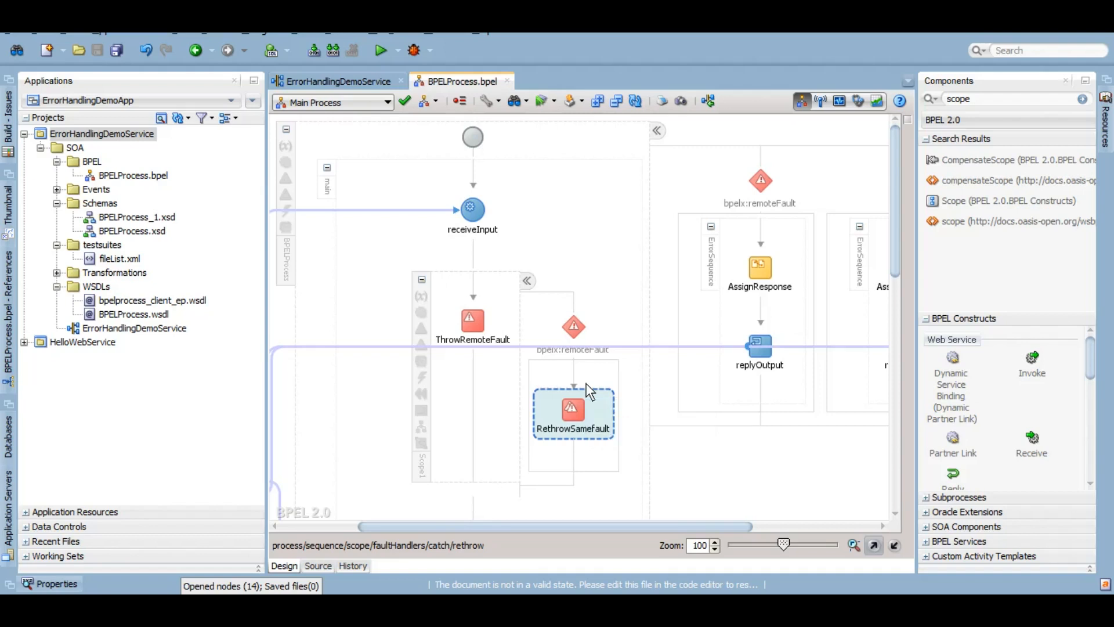
mouse_move(453, 98)
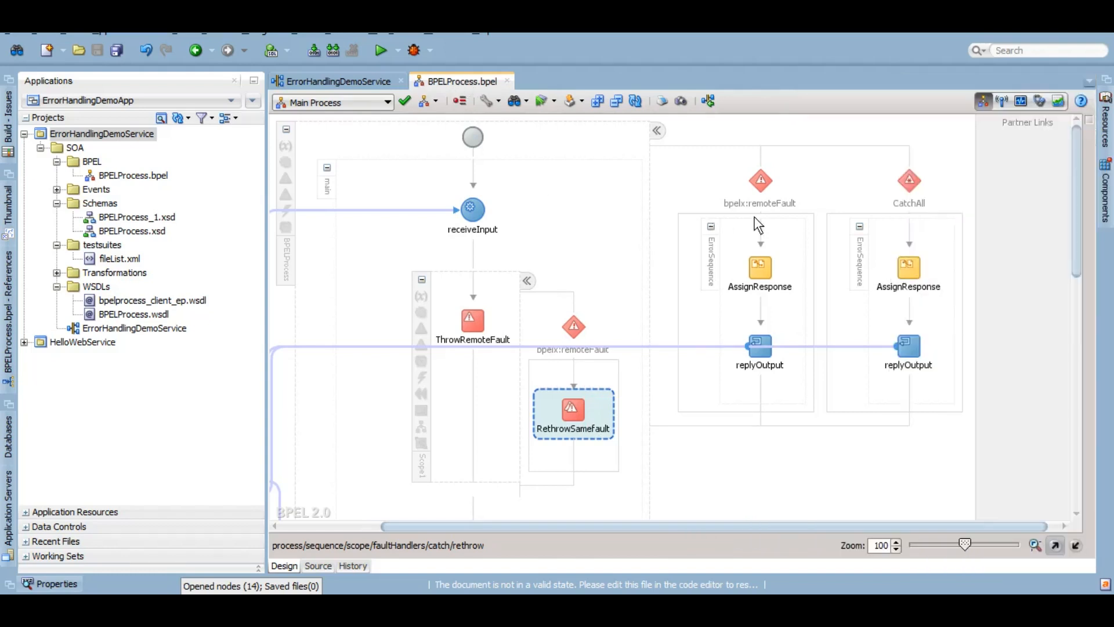
mouse_move(728, 467)
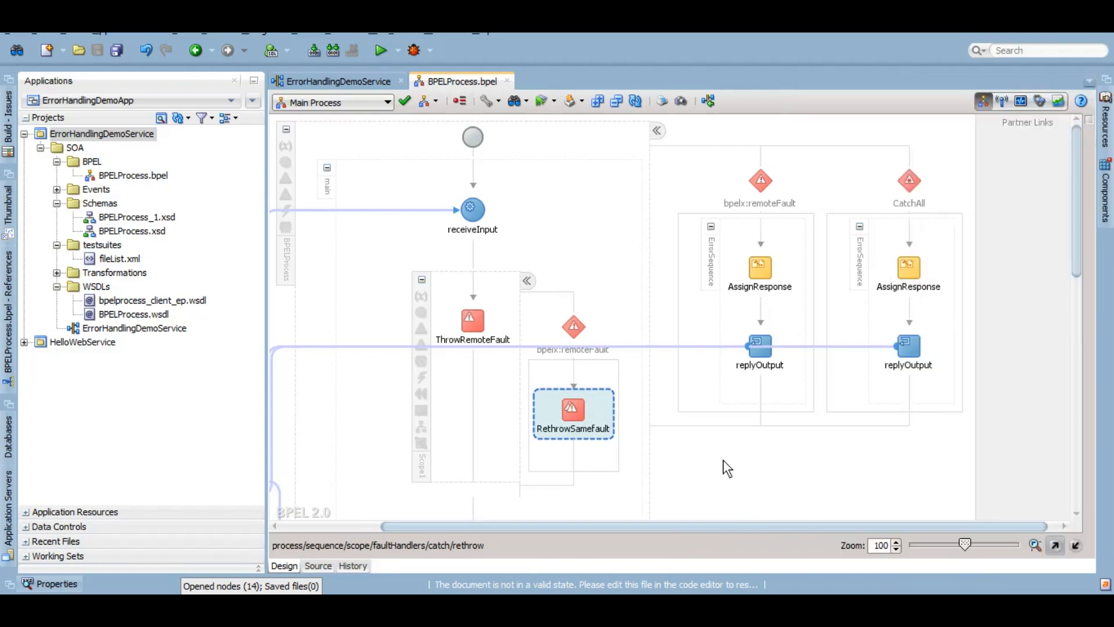